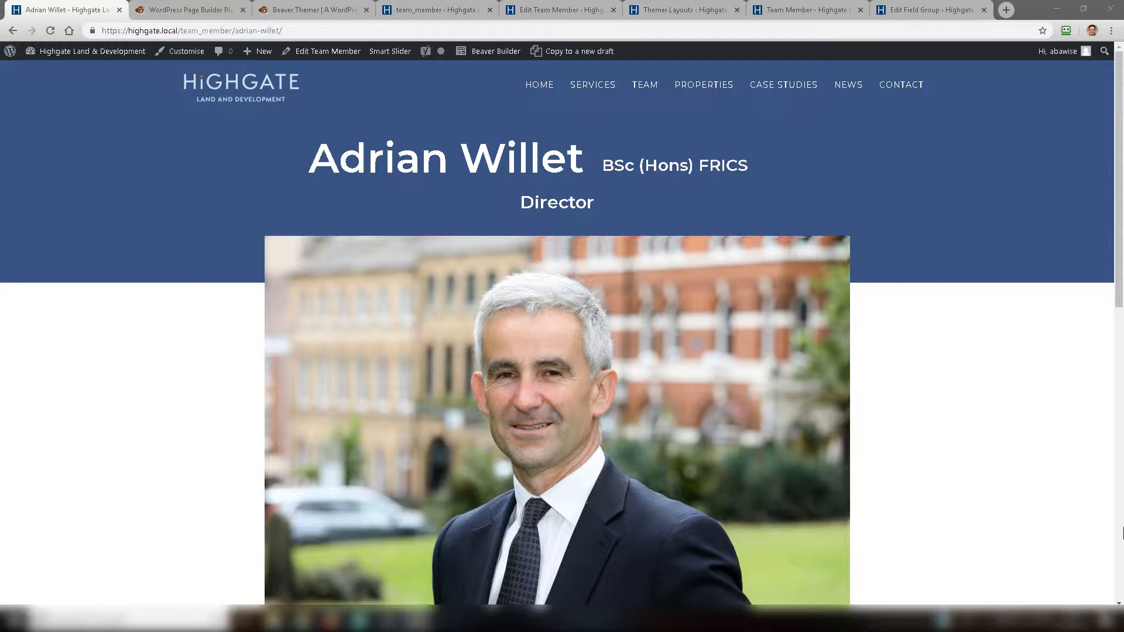
mouse_move(1017, 216)
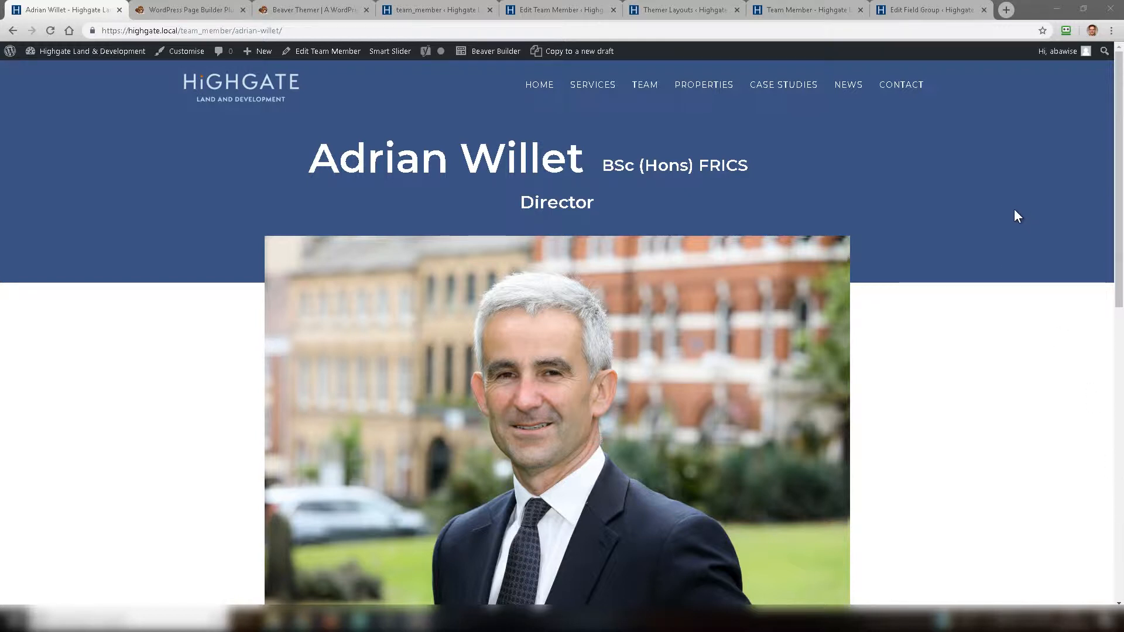
Review the Beaver Themer product page and return to the Beaver Builder homepage tab.
scroll("down", 3)
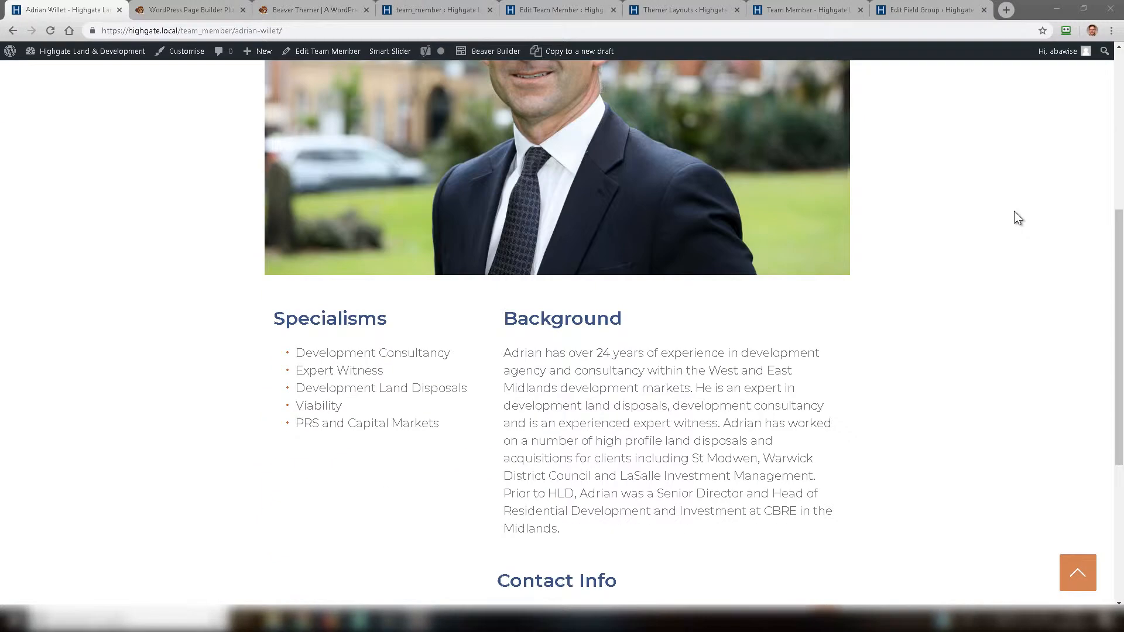
scroll("down", 3)
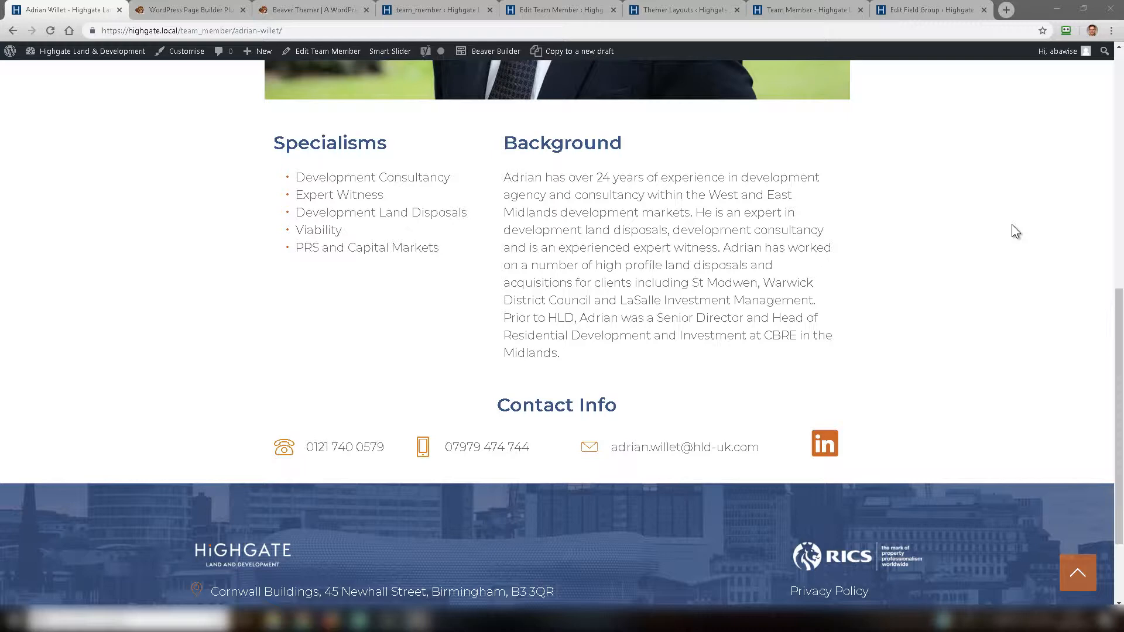
scroll("up", 3)
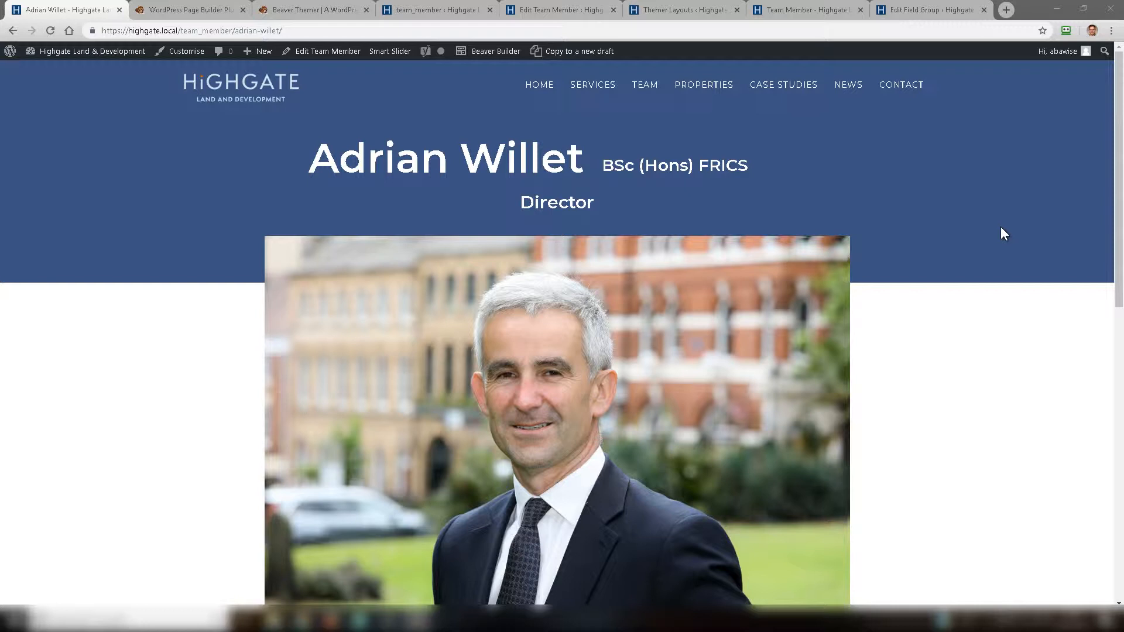
mouse_move(1000, 239)
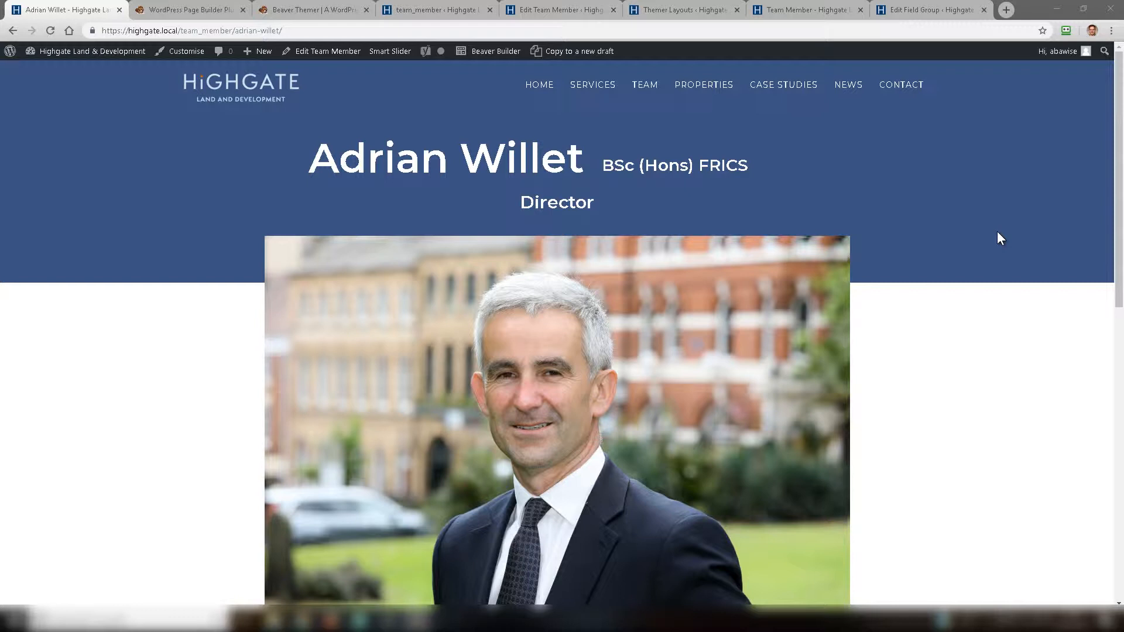
mouse_move(82, 151)
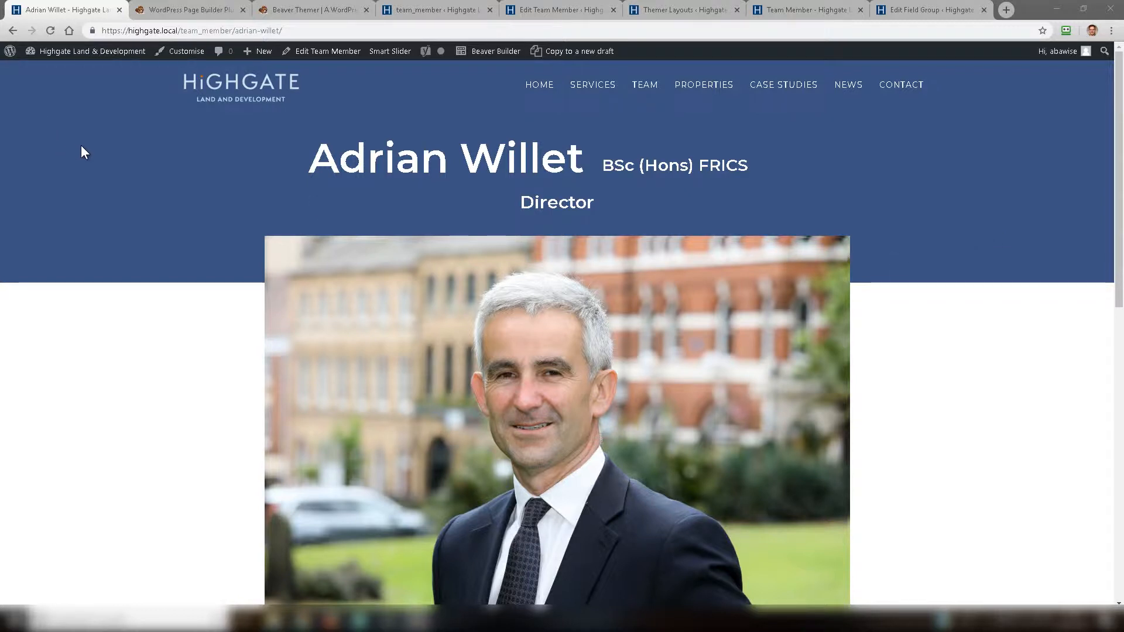
mouse_move(196, 23)
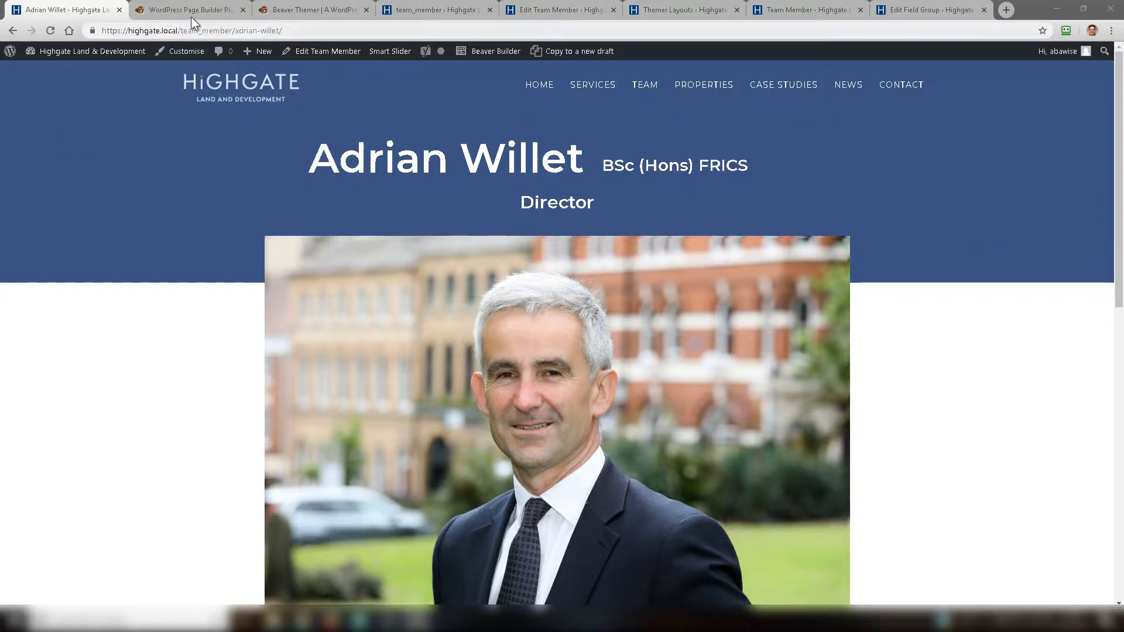
left_click(188, 10)
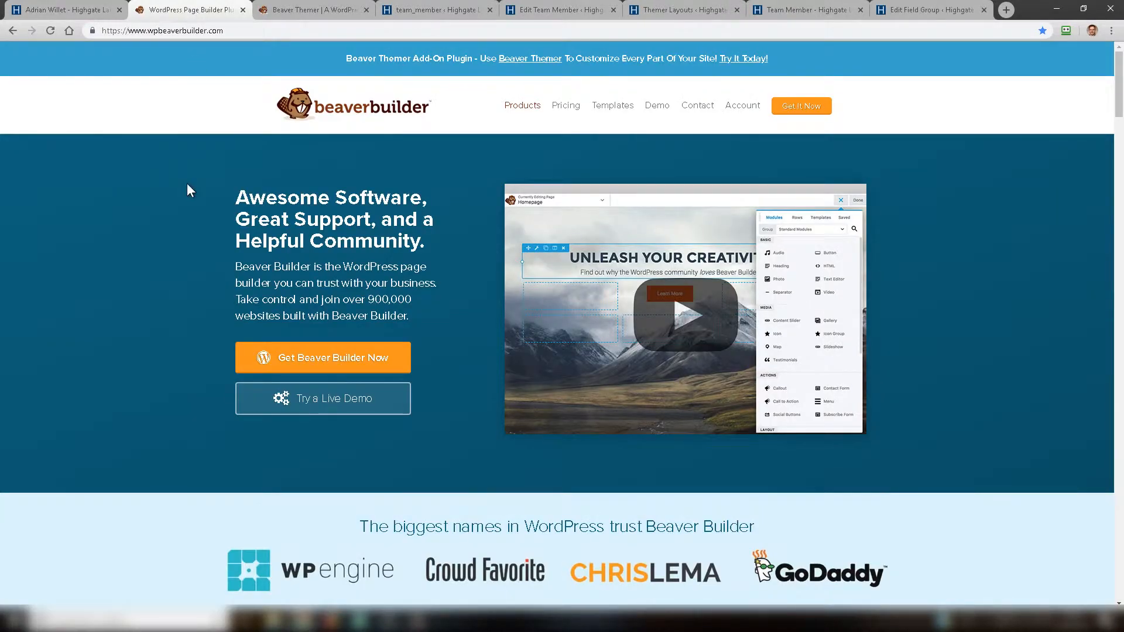
mouse_move(178, 193)
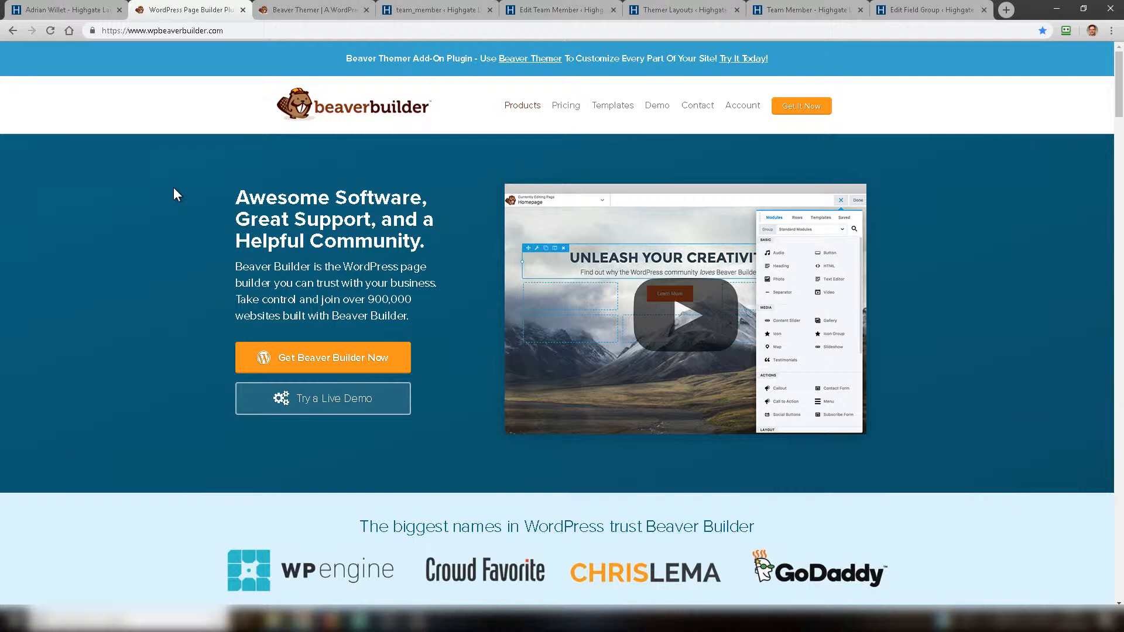
mouse_move(163, 196)
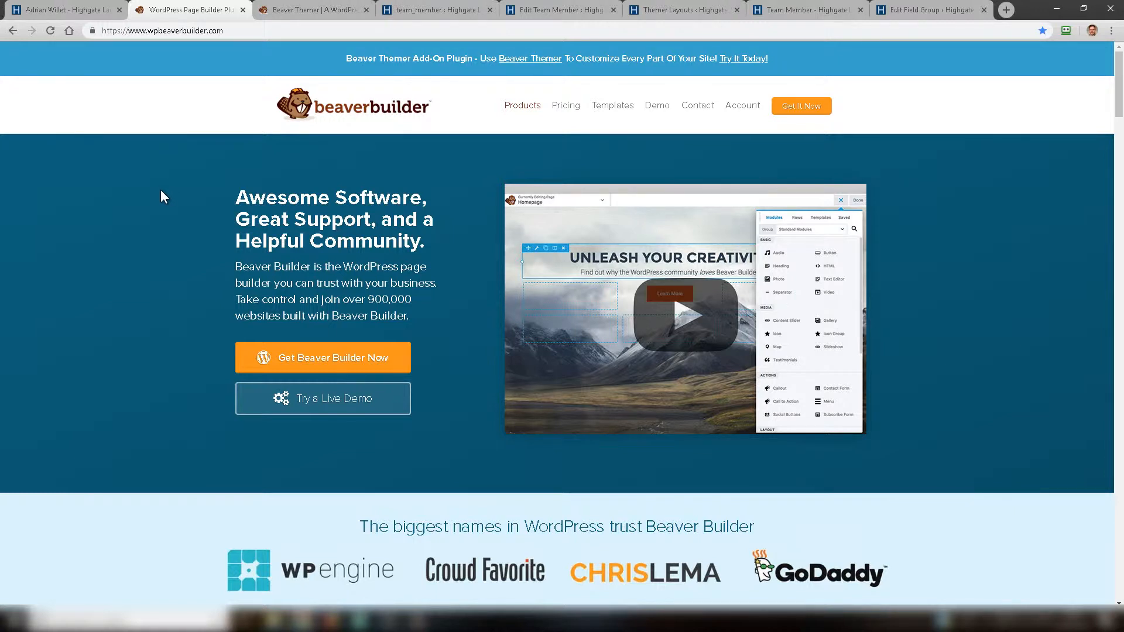
mouse_move(158, 200)
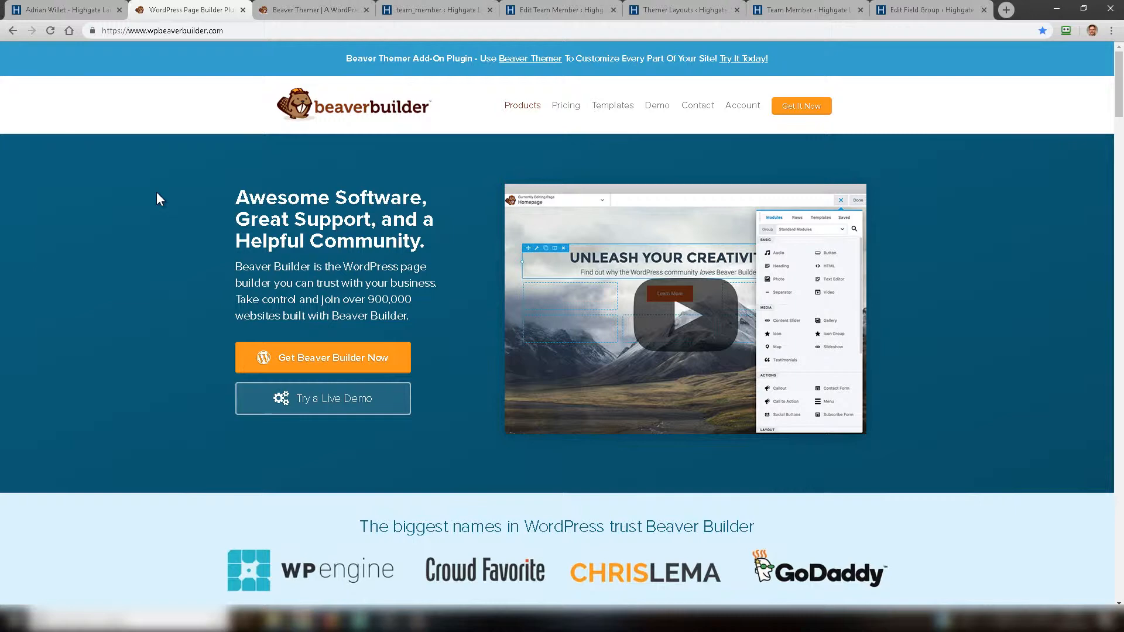
mouse_move(317, 9)
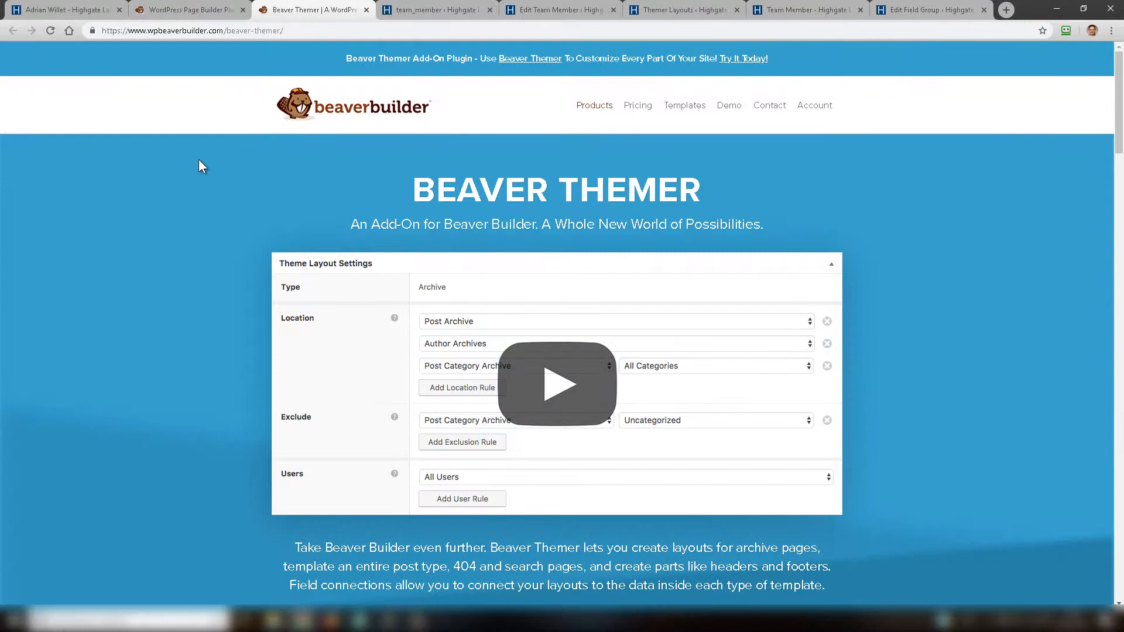
mouse_move(186, 230)
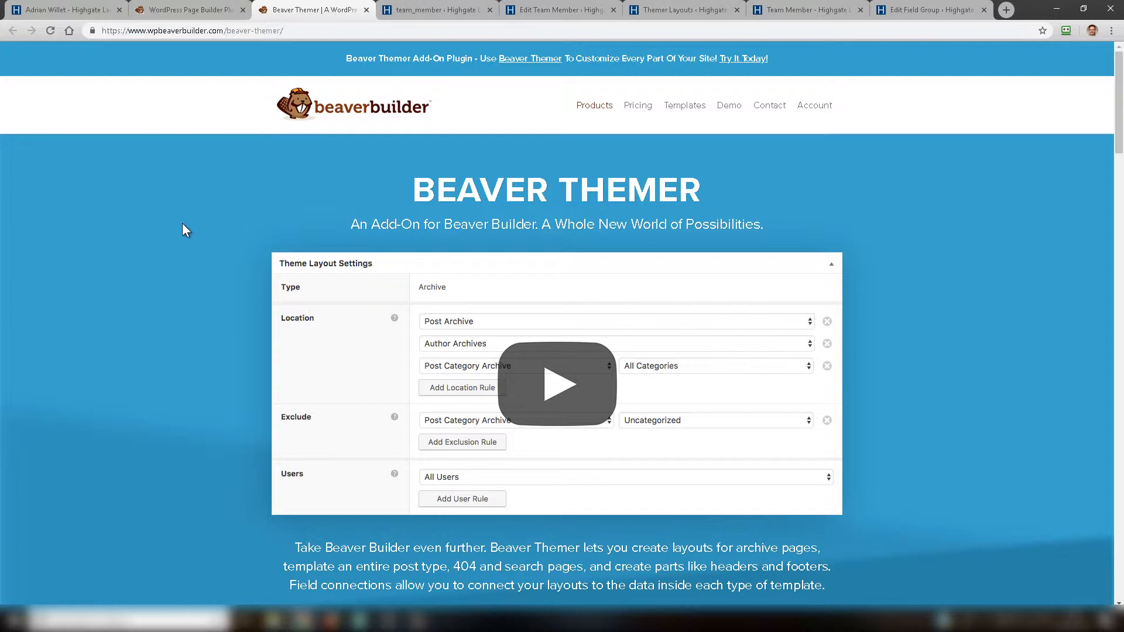
mouse_move(187, 222)
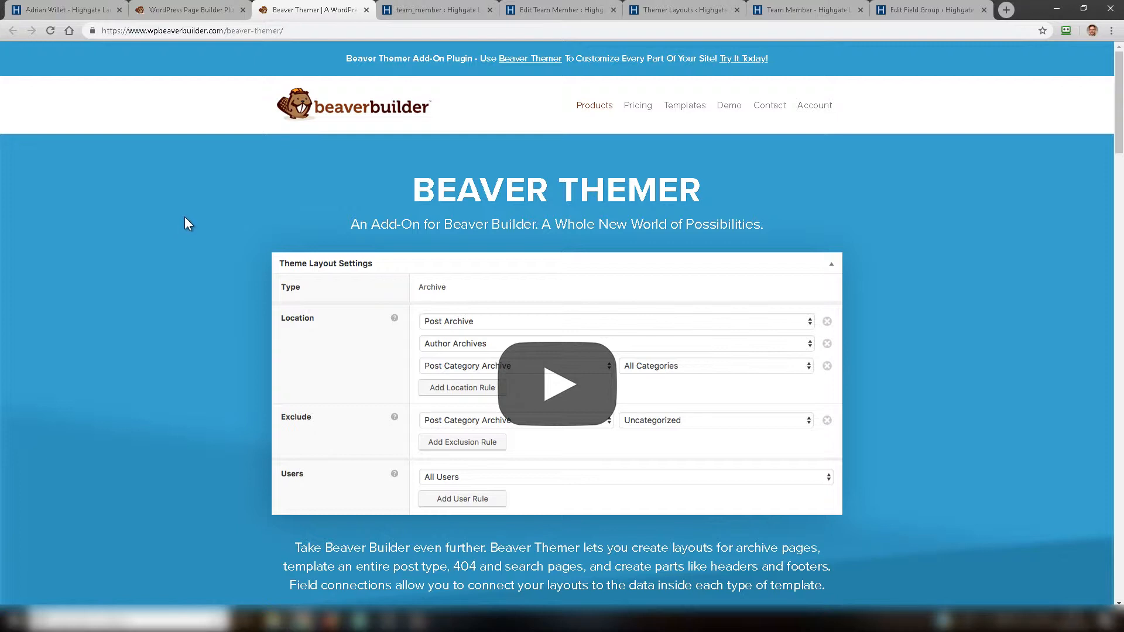
left_click(188, 10)
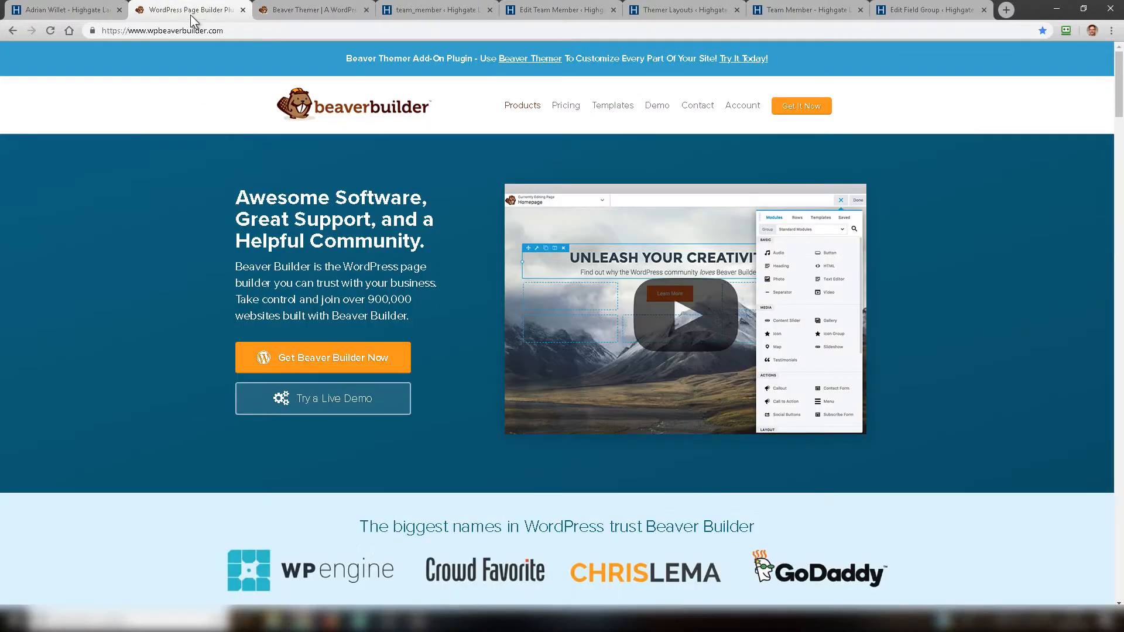
mouse_move(202, 248)
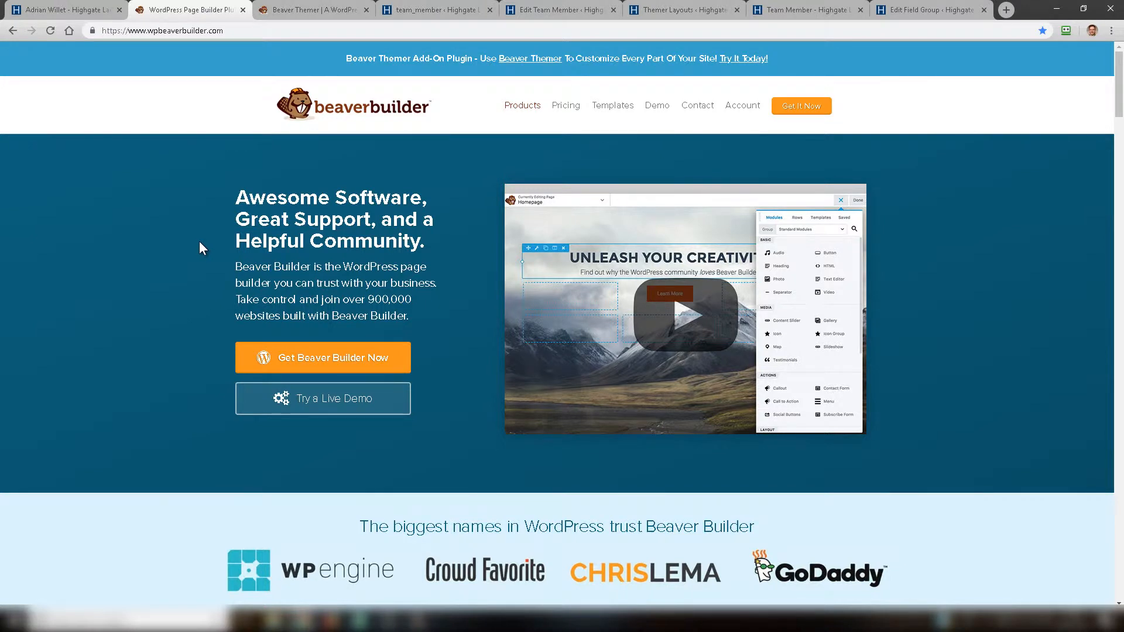
mouse_move(188, 252)
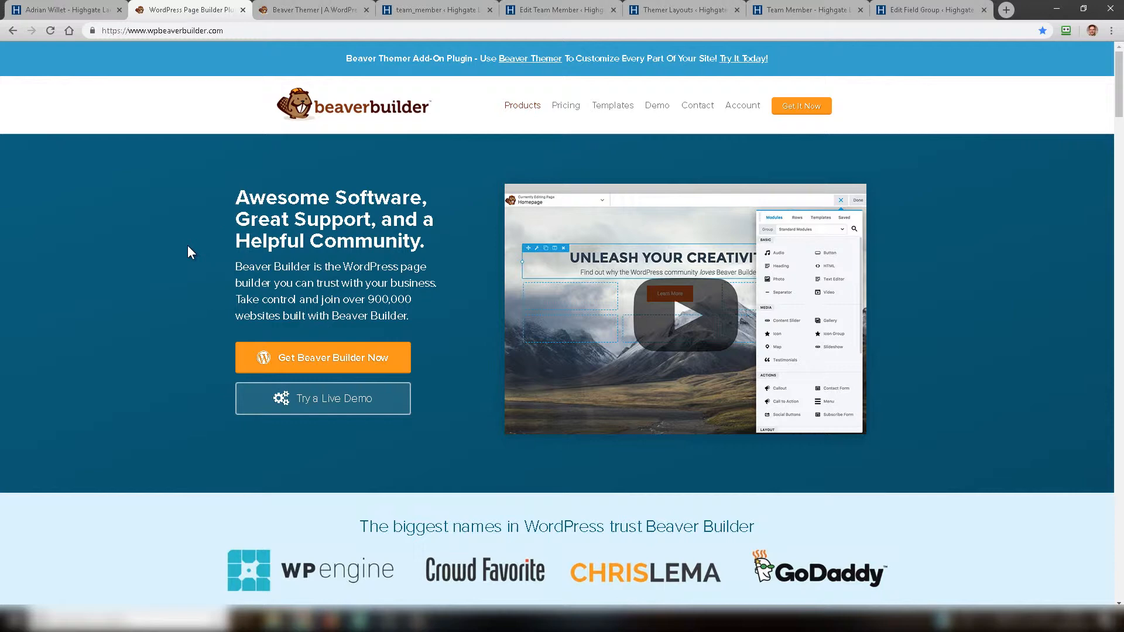
left_click(429, 9)
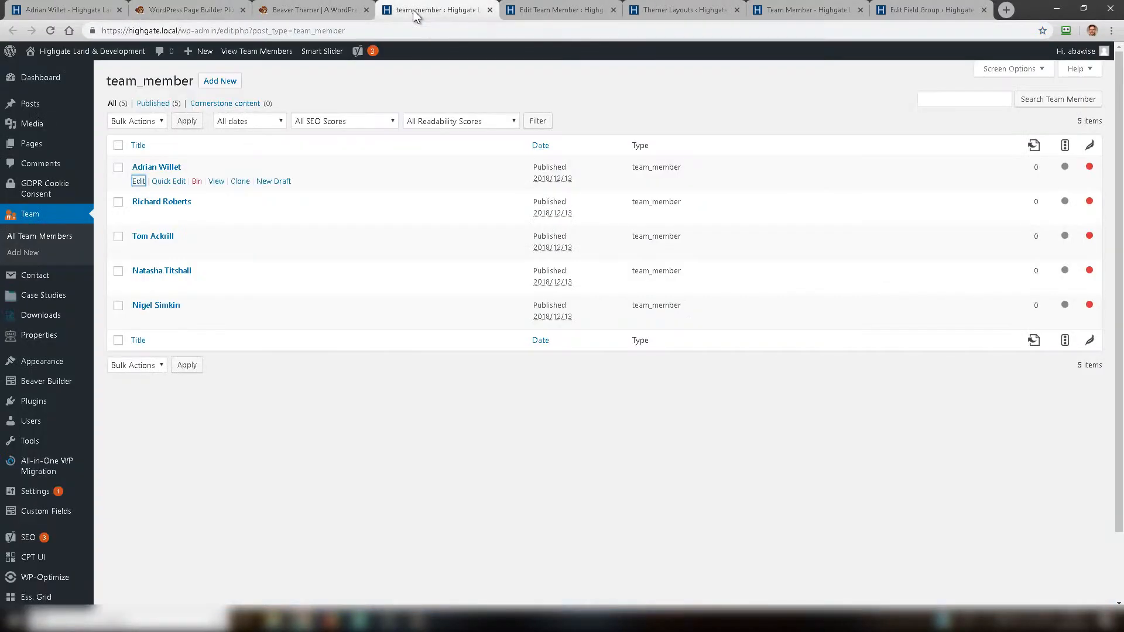
mouse_move(162, 201)
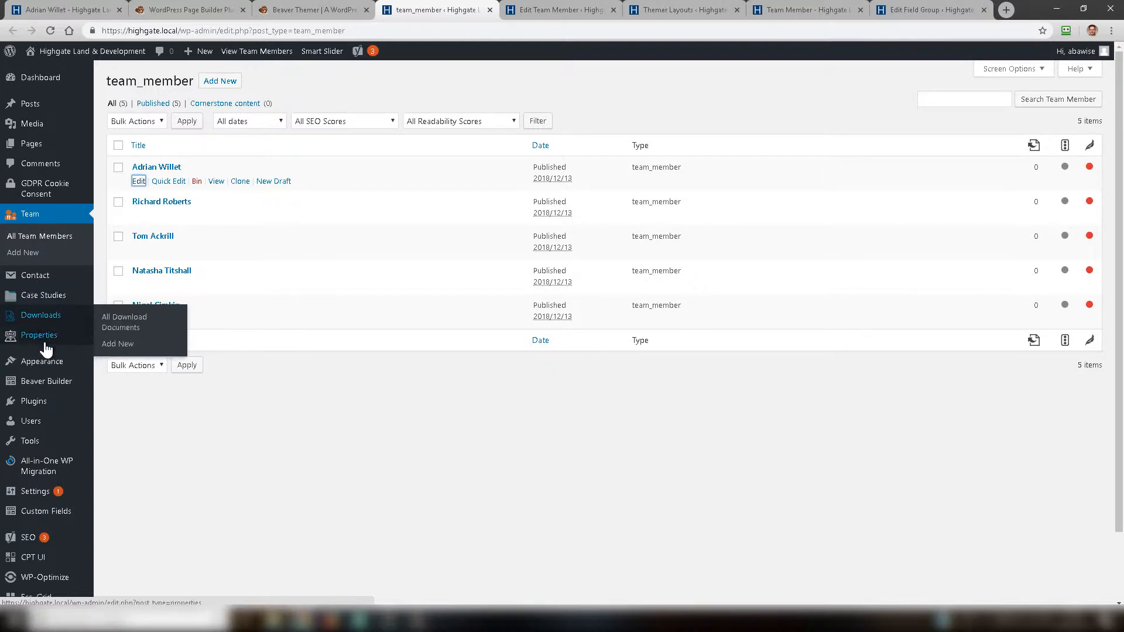
mouse_move(39, 335)
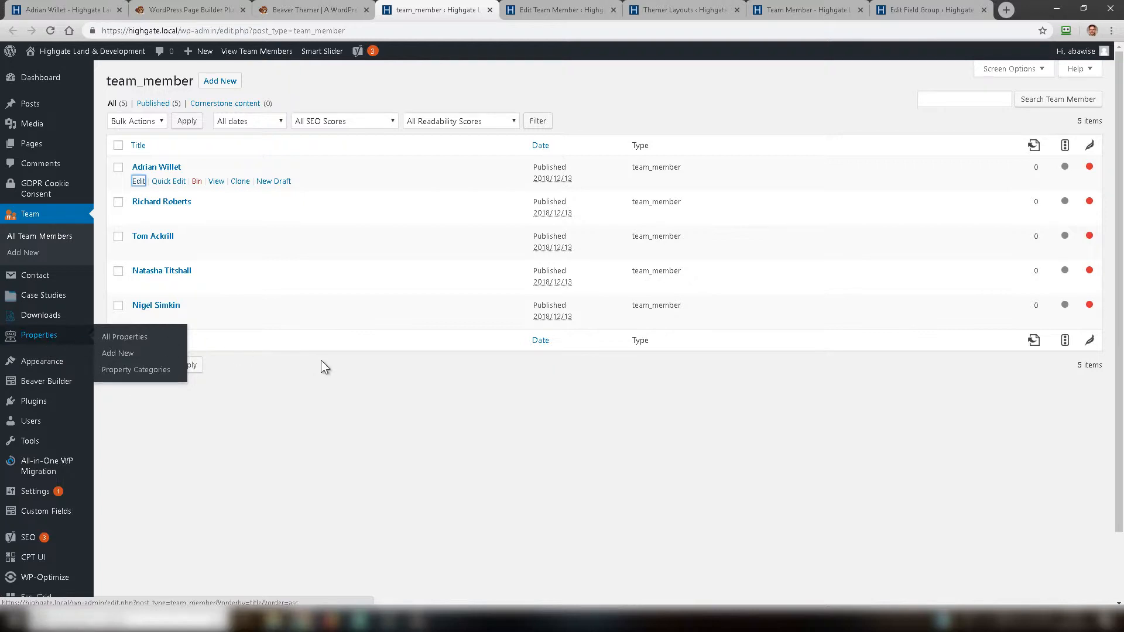
mouse_move(326, 401)
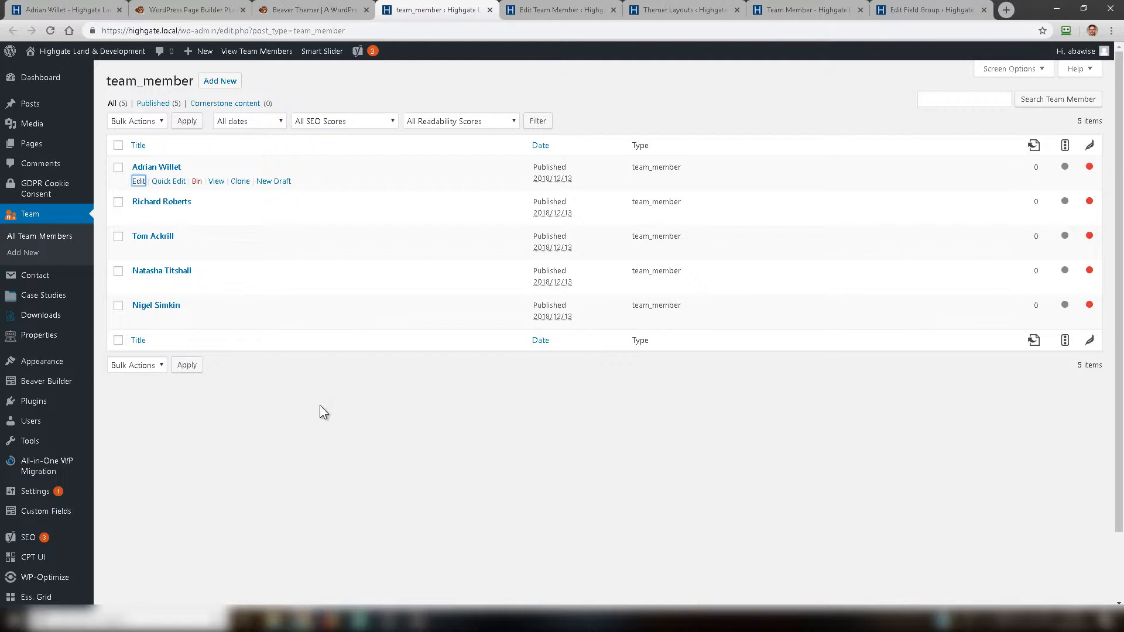
mouse_move(328, 418)
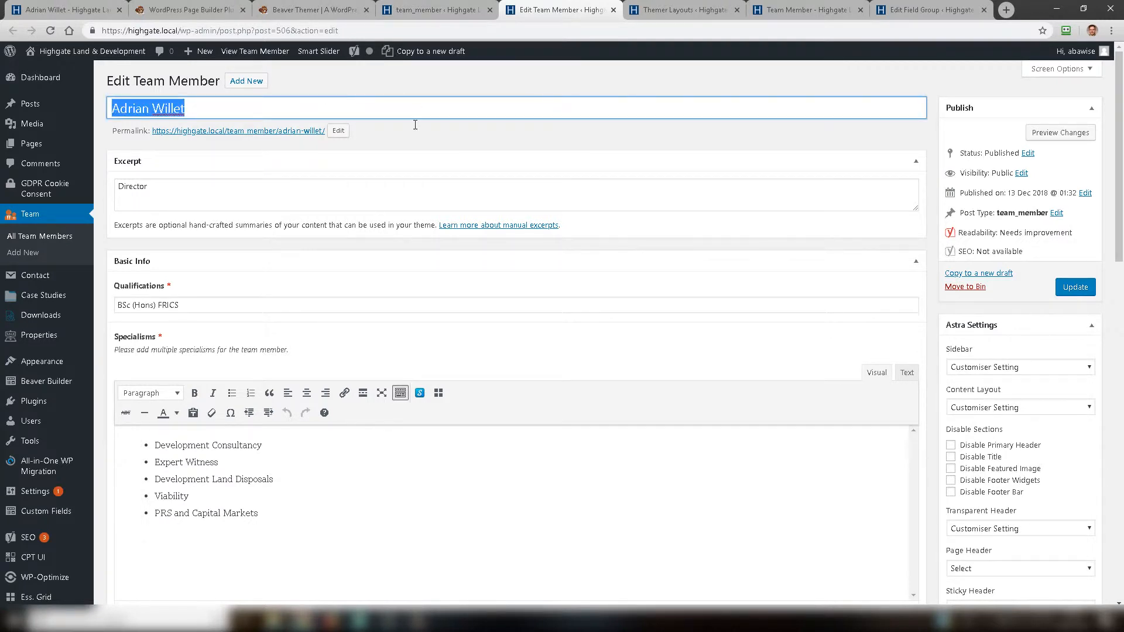
left_click(157, 186)
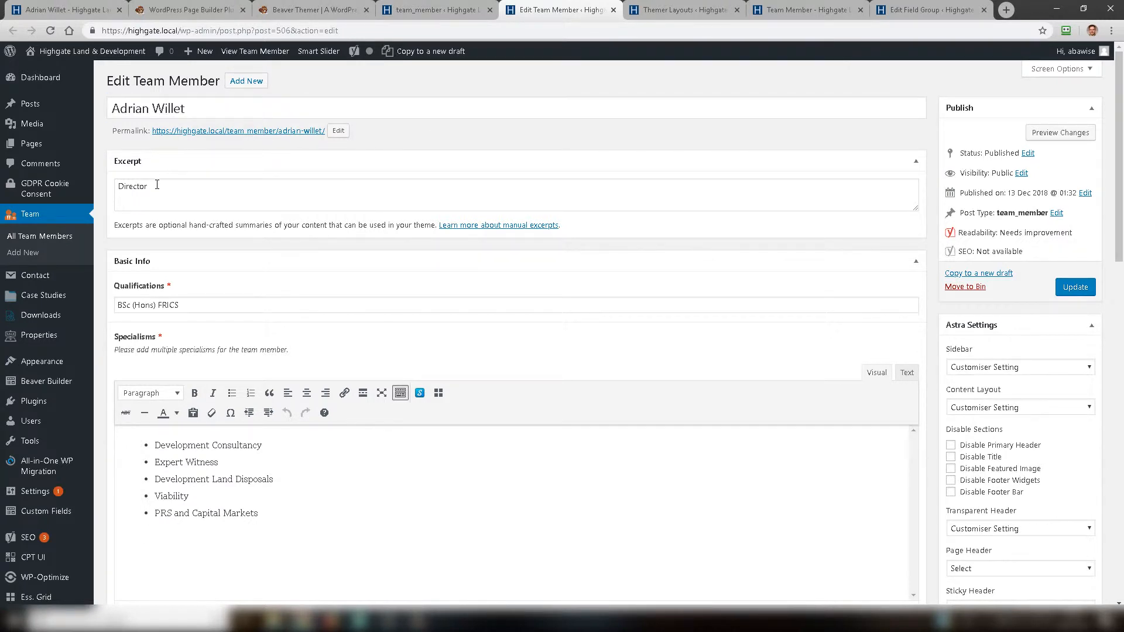
double_click(131, 186)
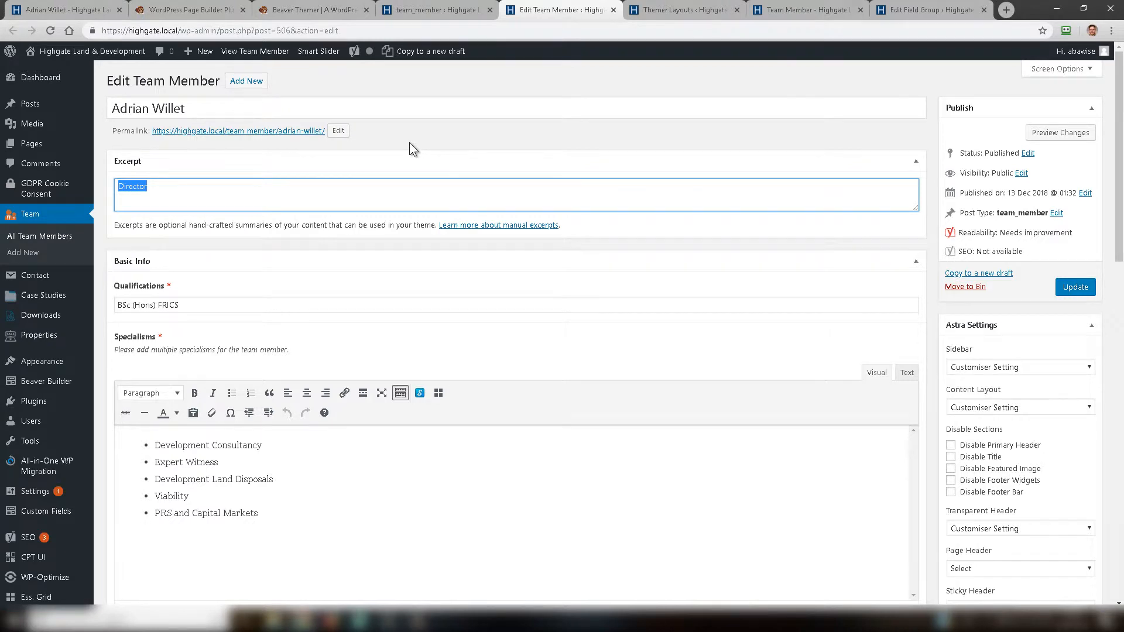
scroll("down", 3)
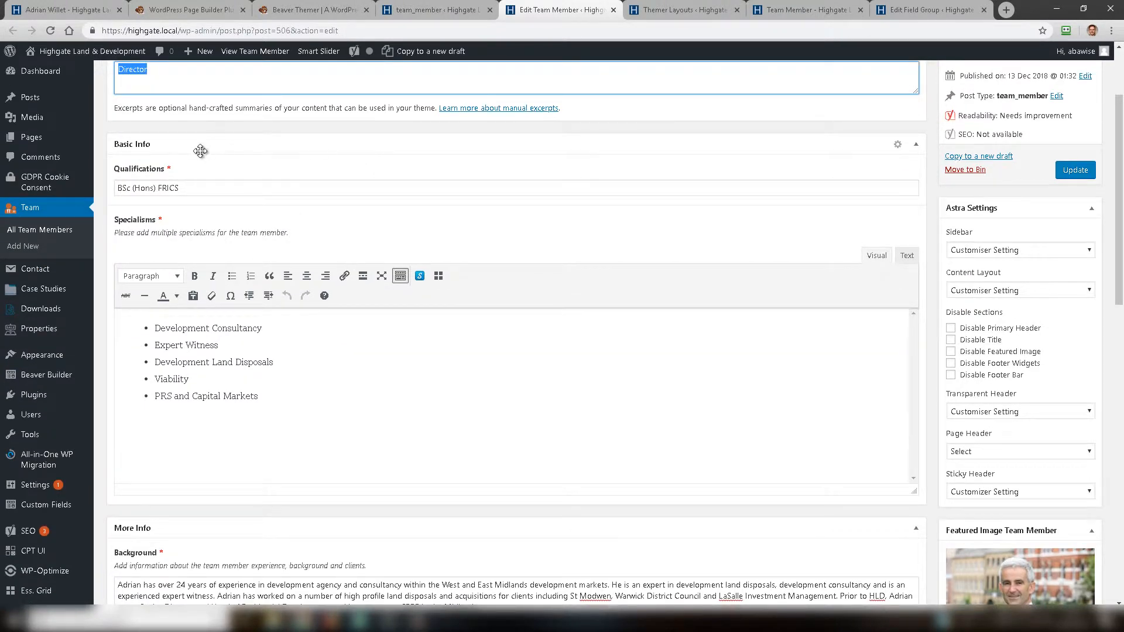
scroll("down", 3)
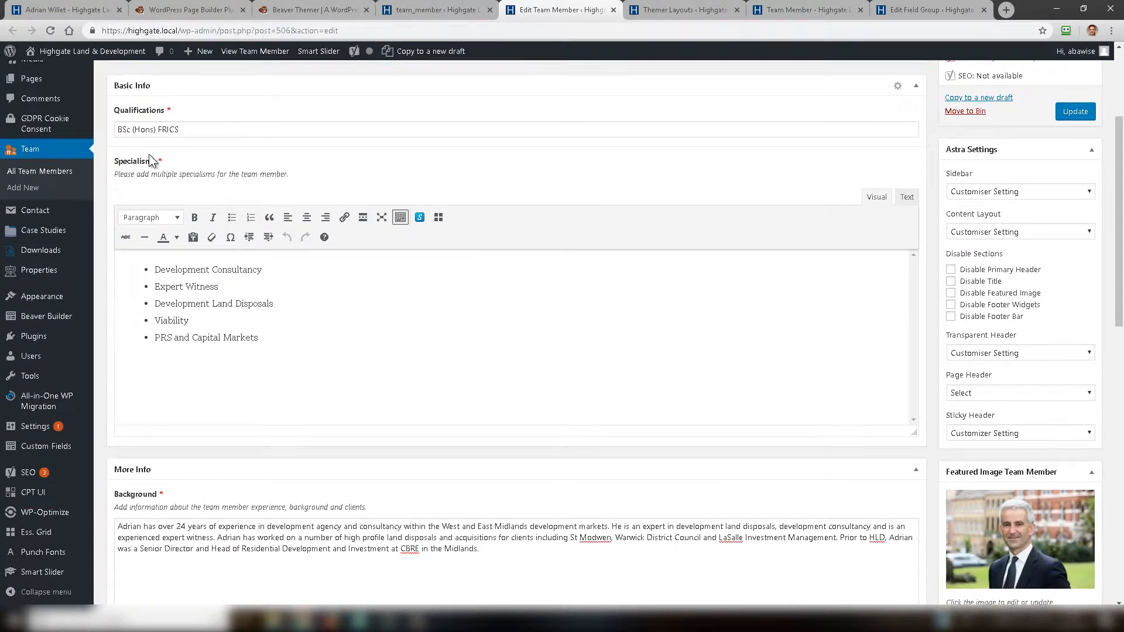
scroll("down", 3)
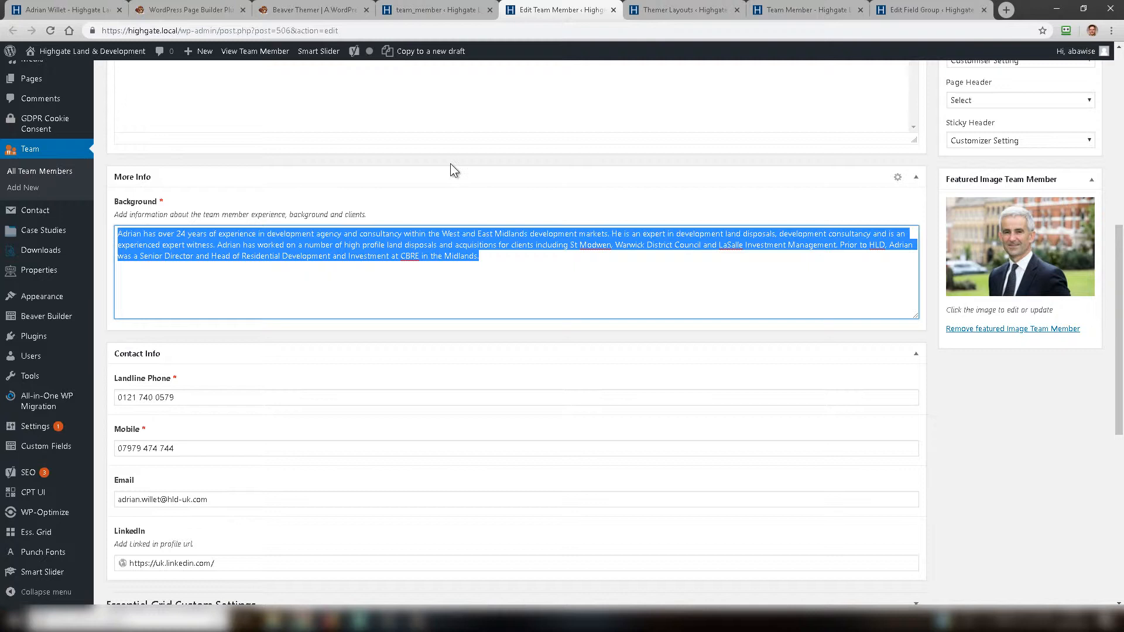
scroll("down", 3)
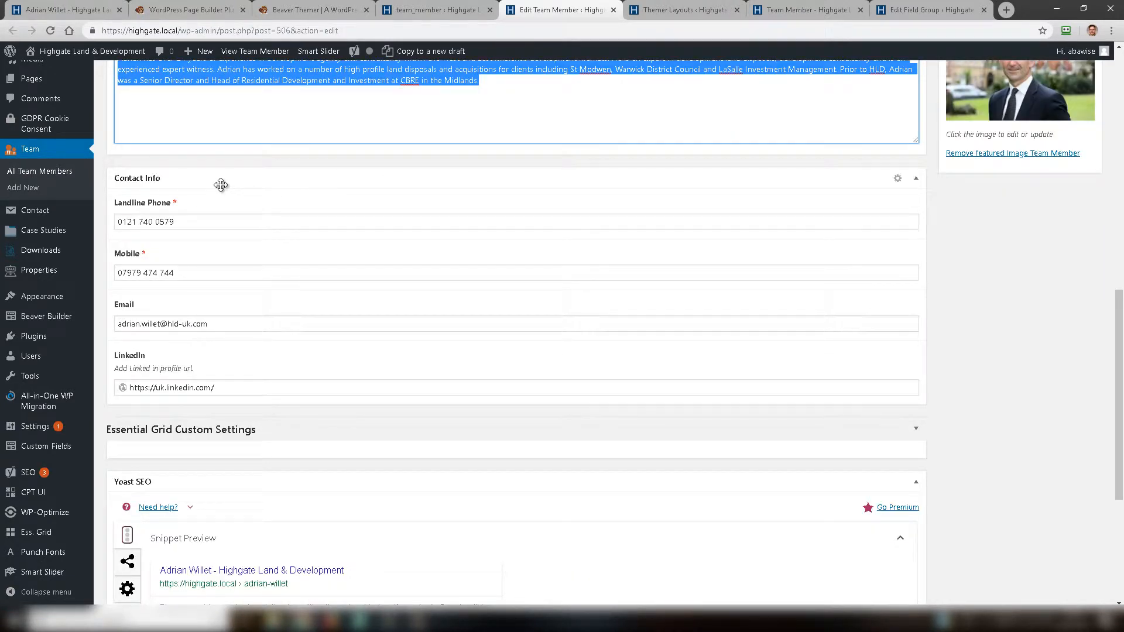
scroll("down", 3)
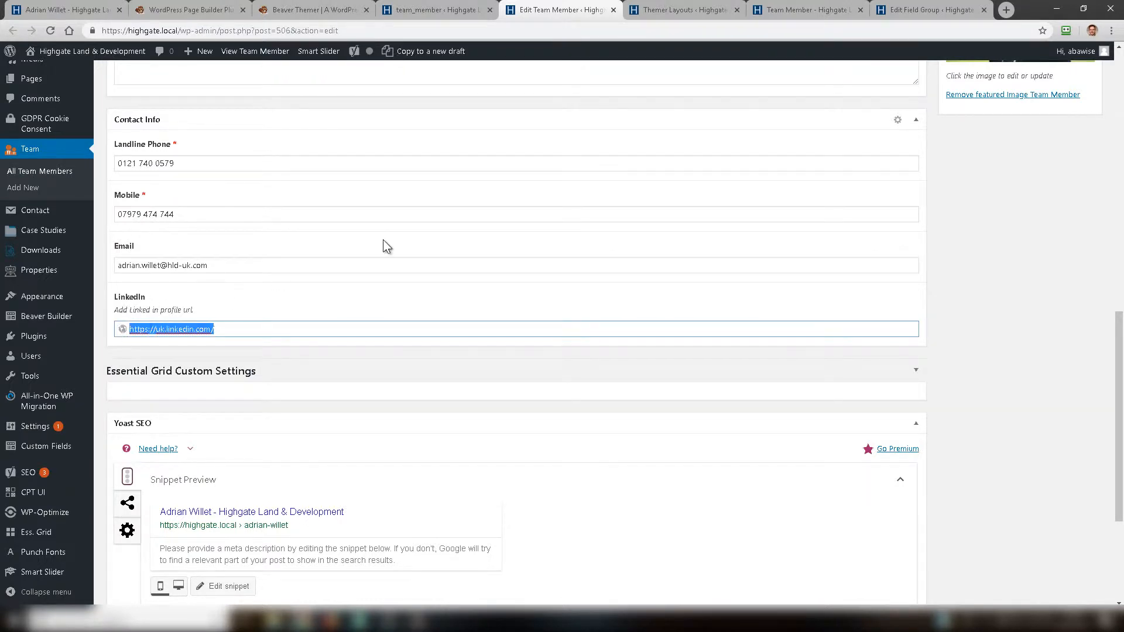
scroll("up", 3)
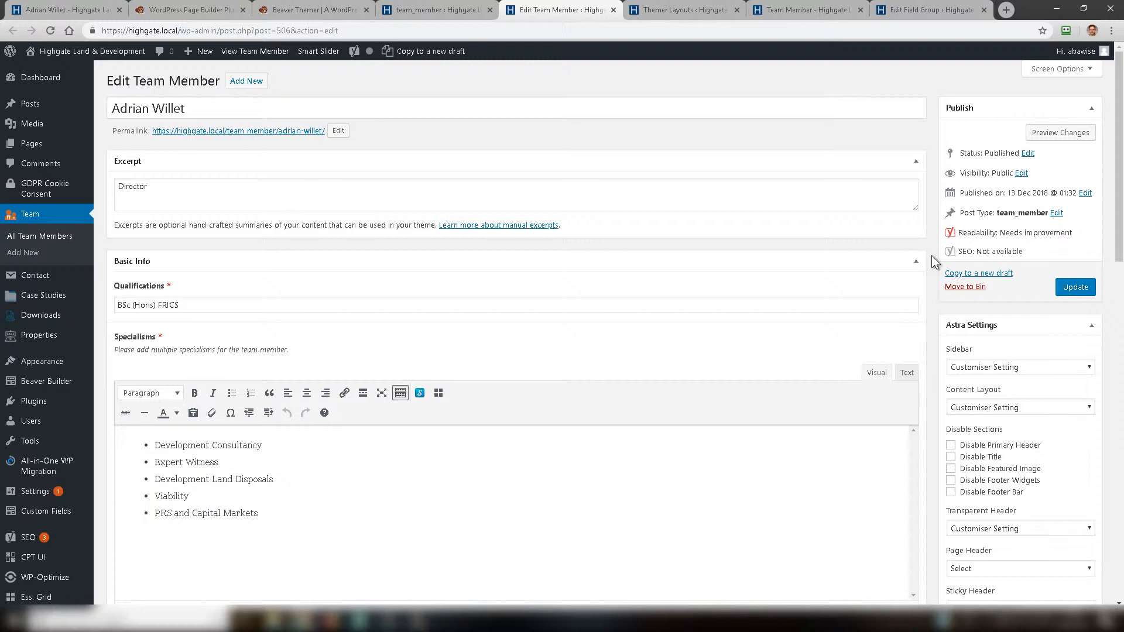
mouse_move(761, 169)
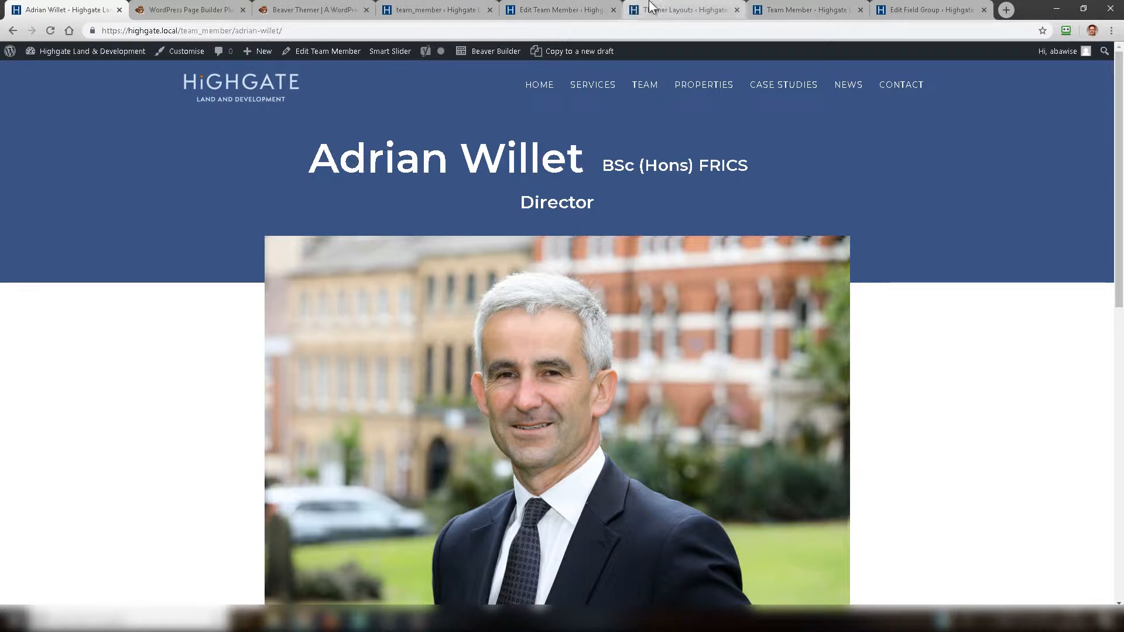
mouse_move(673, 9)
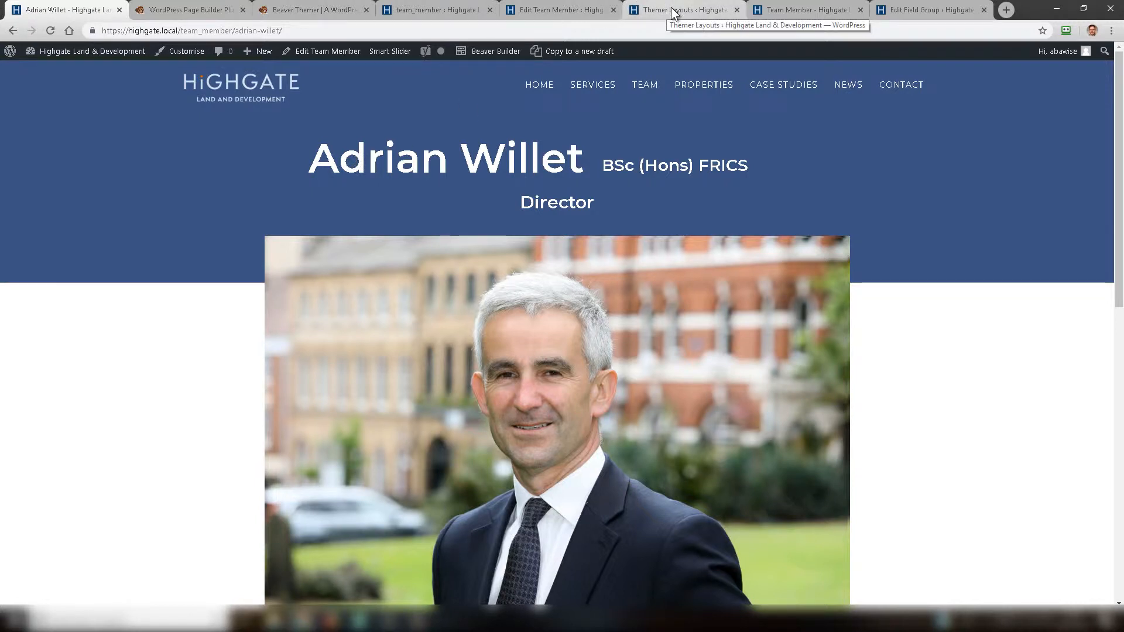
Show the Themer layouts list containing the Team Member singular layout.
left_click(686, 11)
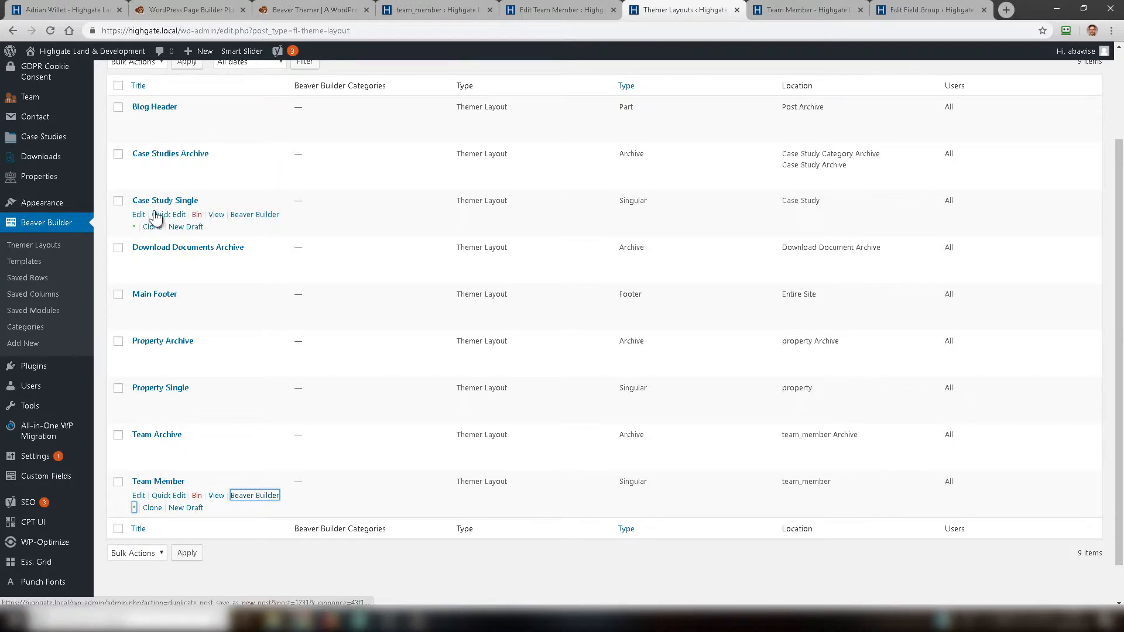
mouse_move(157, 113)
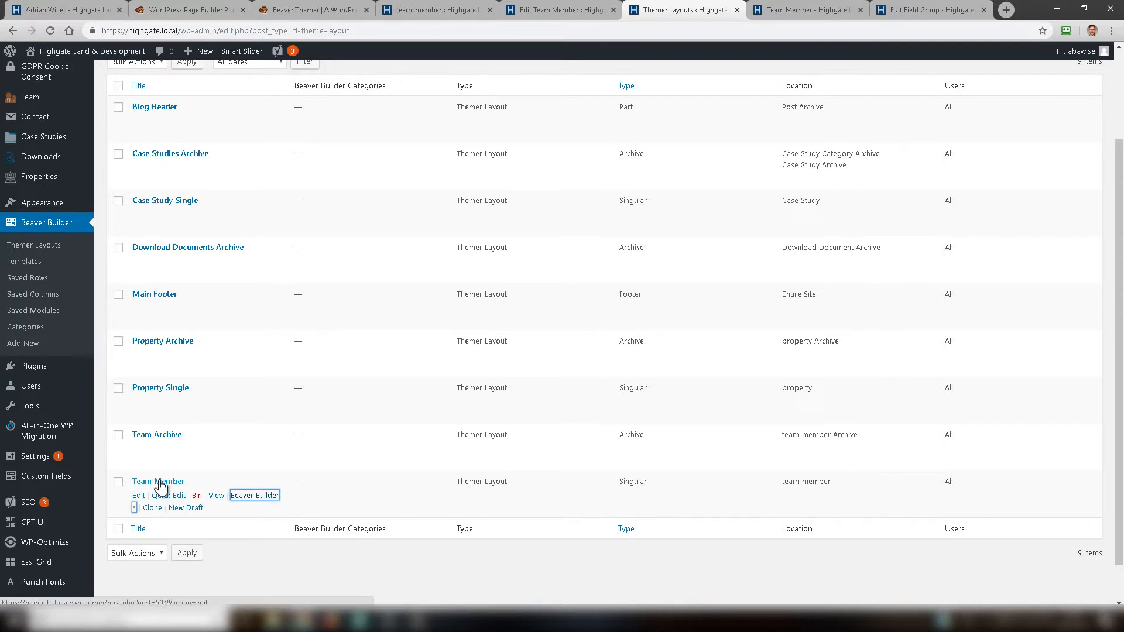
mouse_move(229, 495)
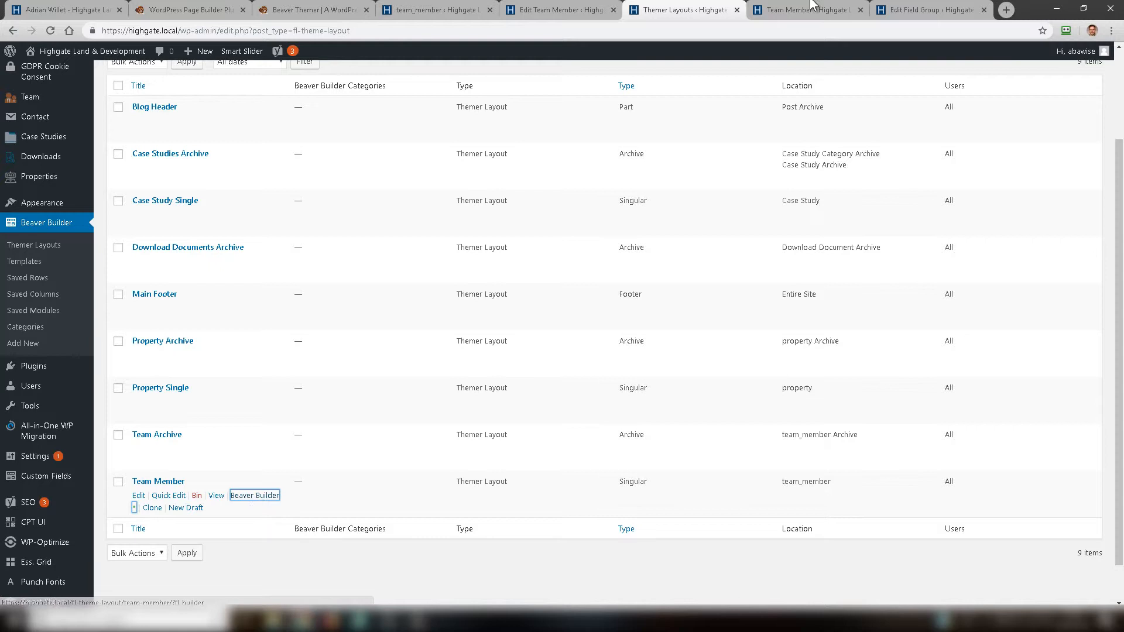
Launch the Team Member Themer layout in Beaver Builder, comparing it with the post editing page.
left_click(255, 495)
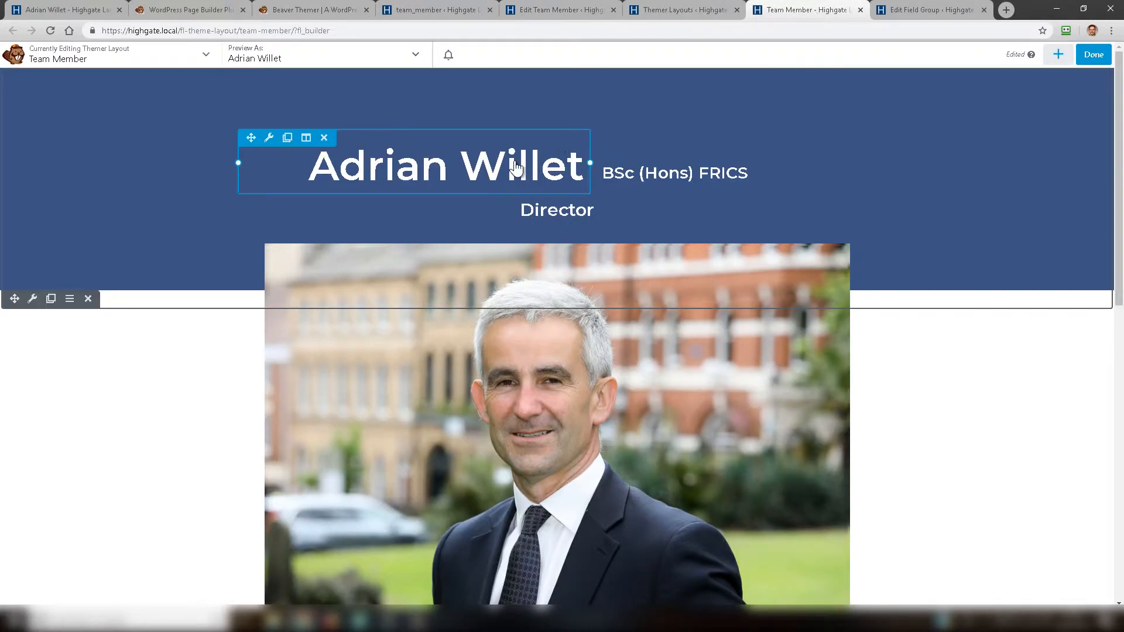
mouse_move(384, 177)
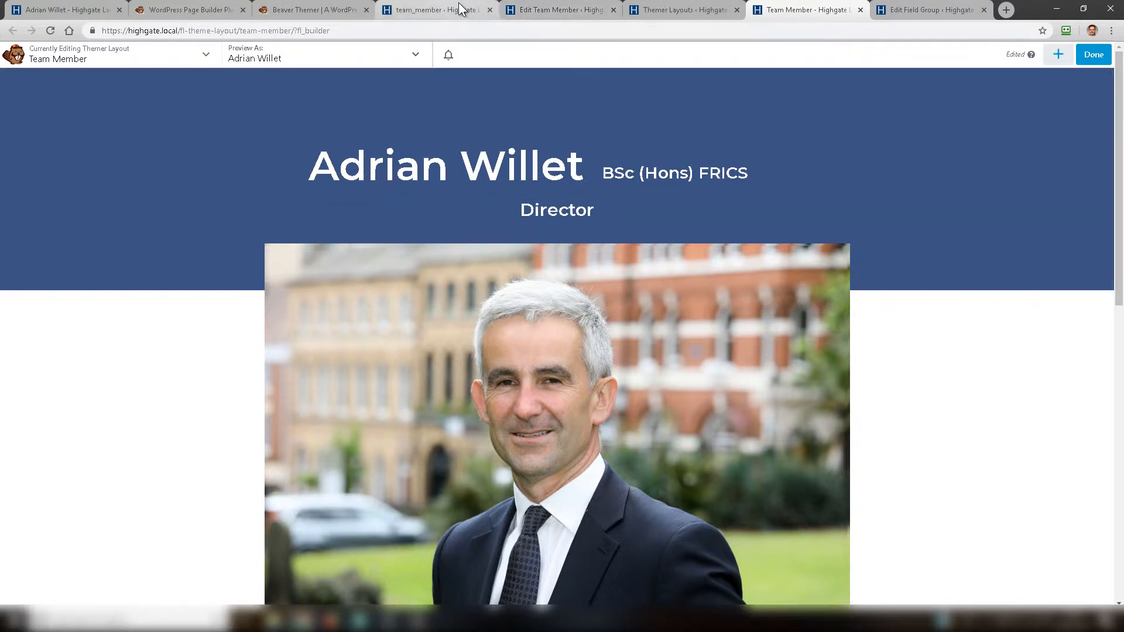
left_click(559, 11)
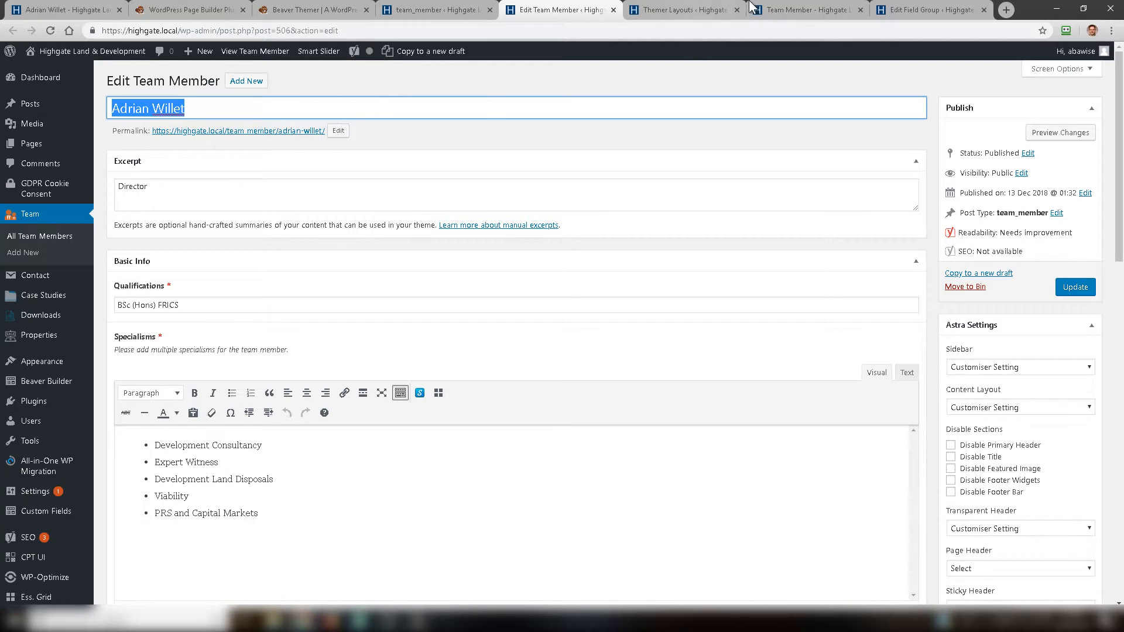
left_click(806, 12)
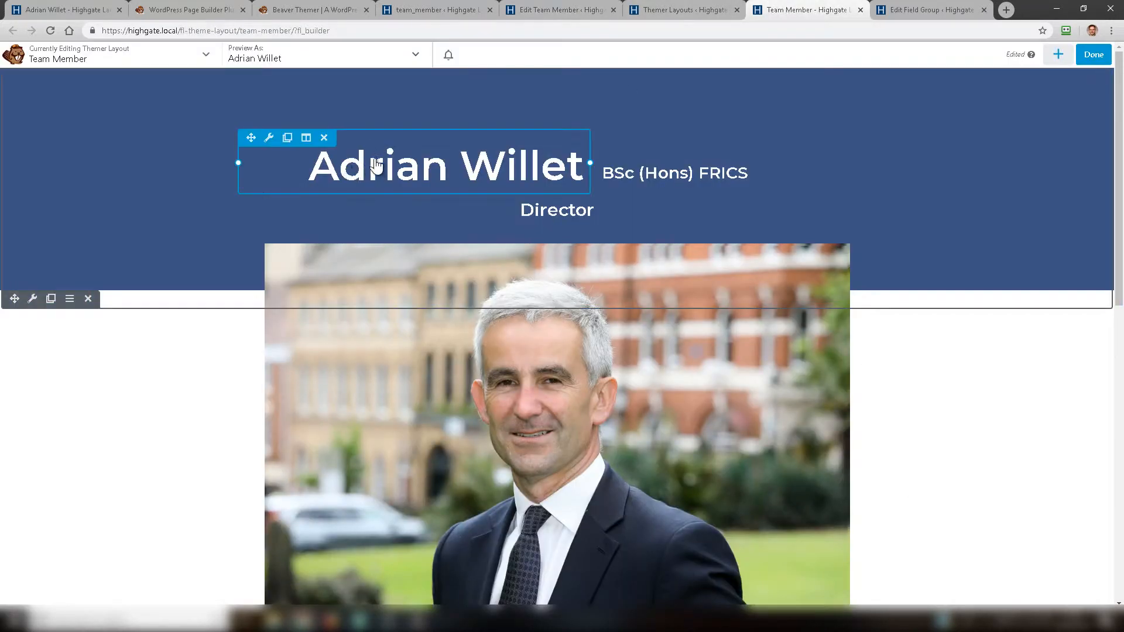
mouse_move(268, 138)
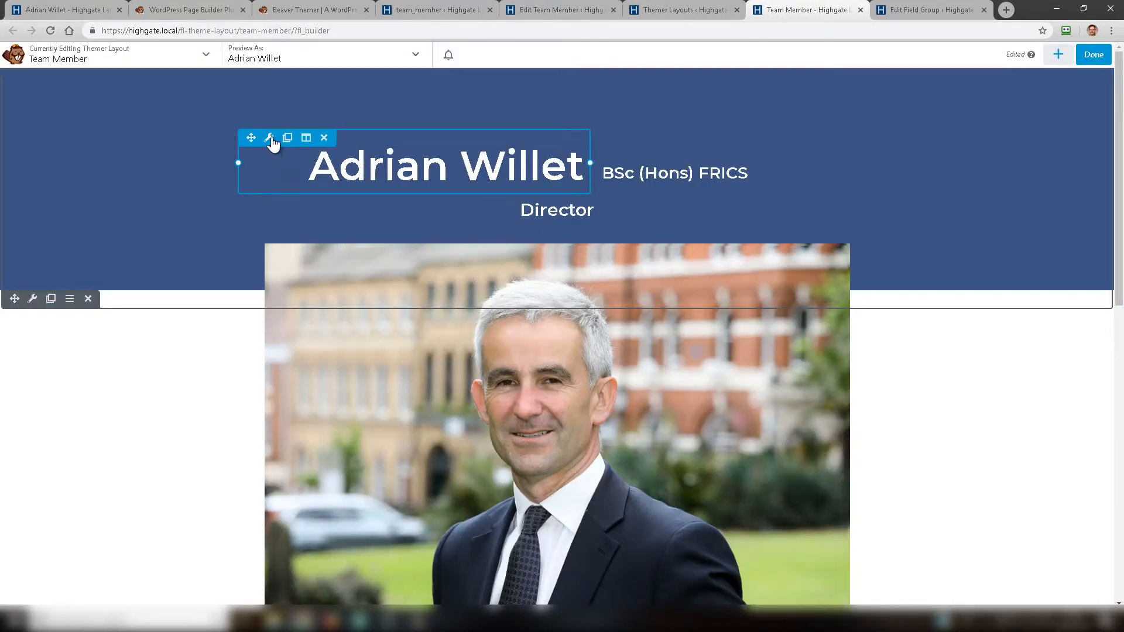
Show the name heading's settings and its Post Title field connection list.
left_click(269, 138)
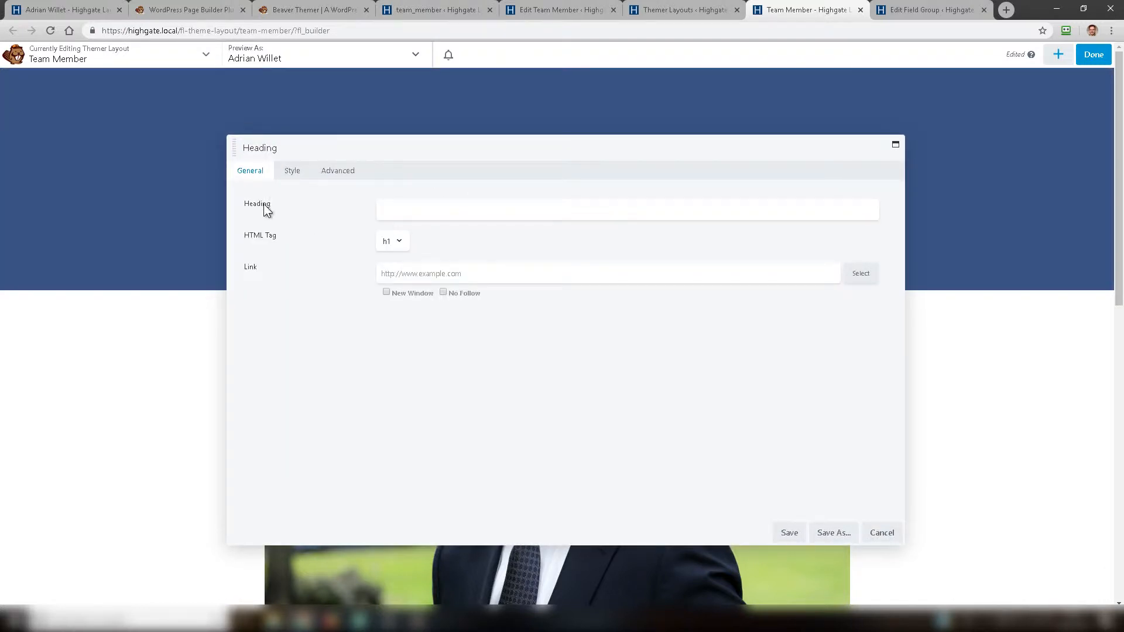
left_click(626, 220)
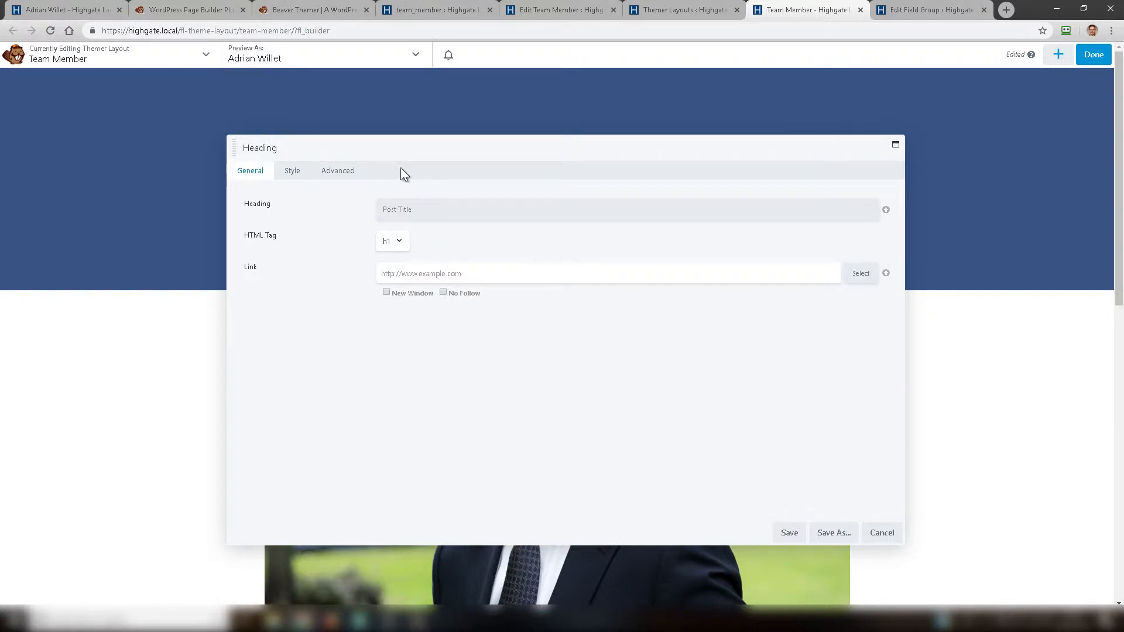
mouse_move(731, 175)
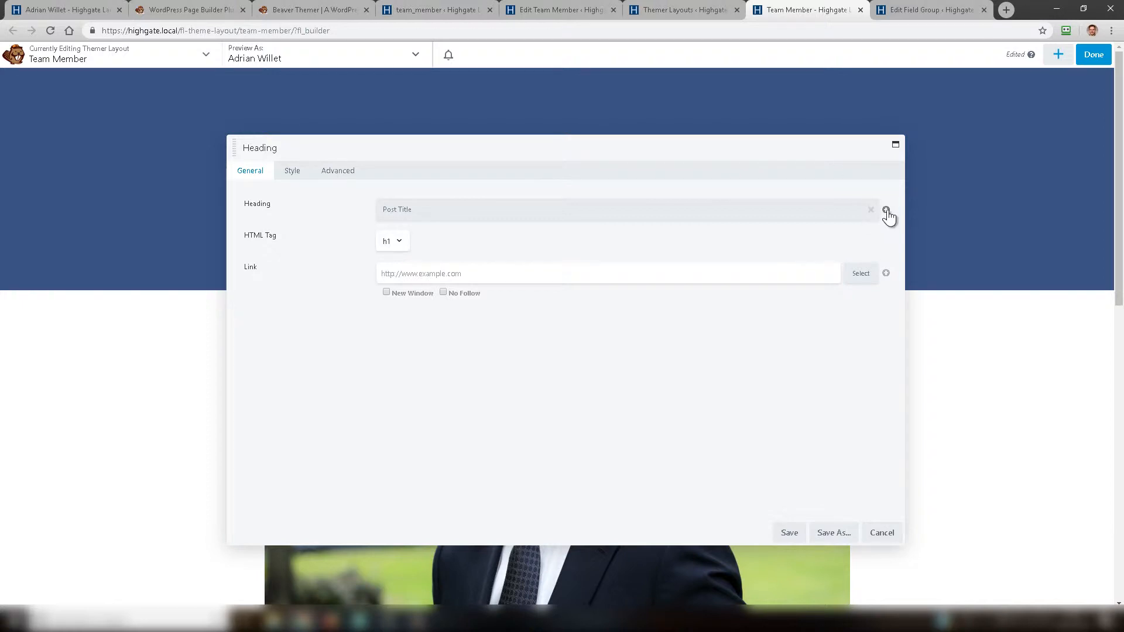
left_click(886, 211)
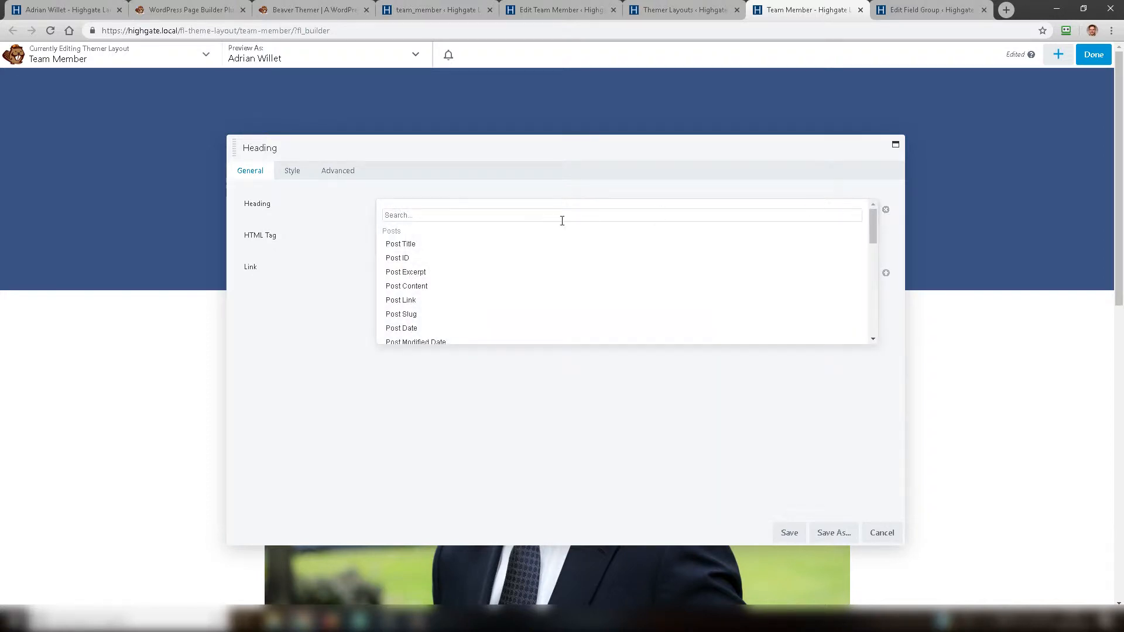
mouse_move(426, 246)
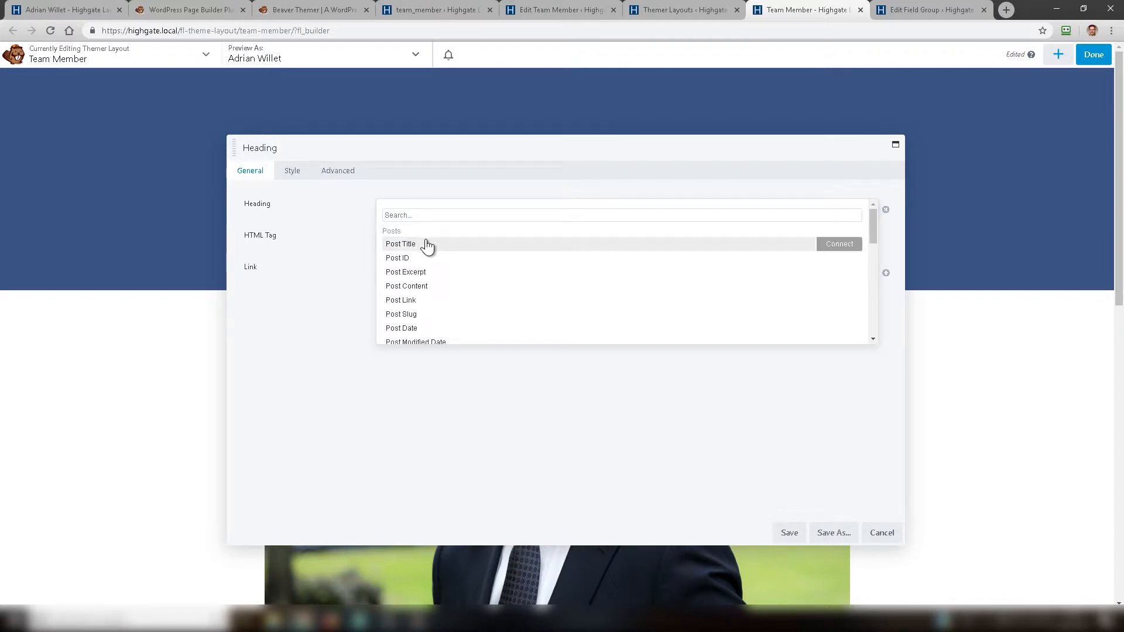
mouse_move(866, 243)
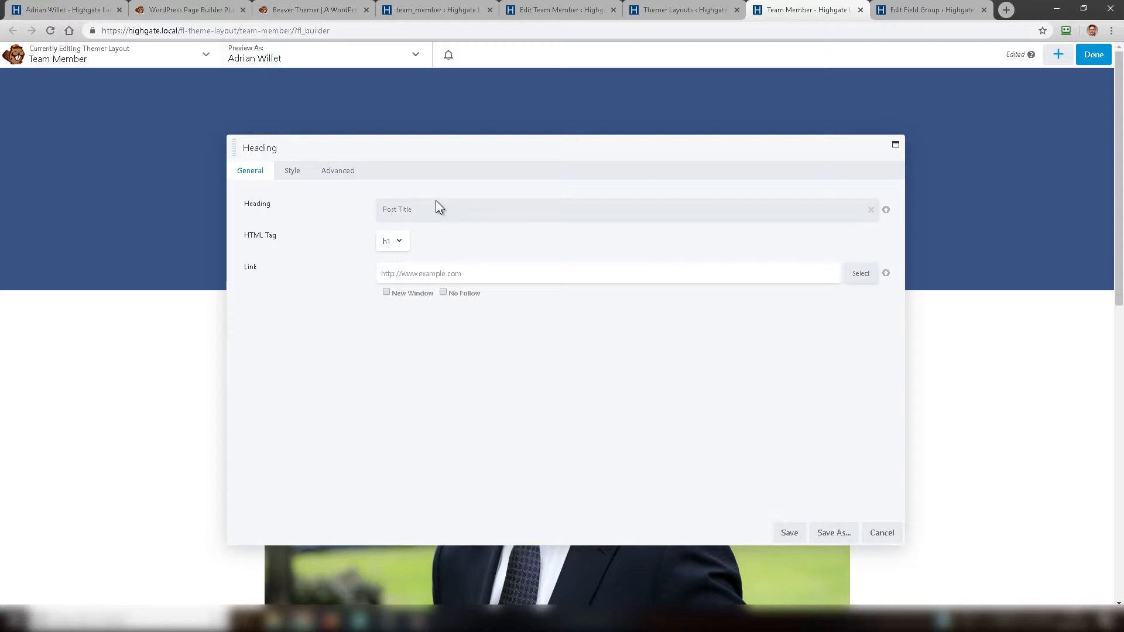
mouse_move(323, 222)
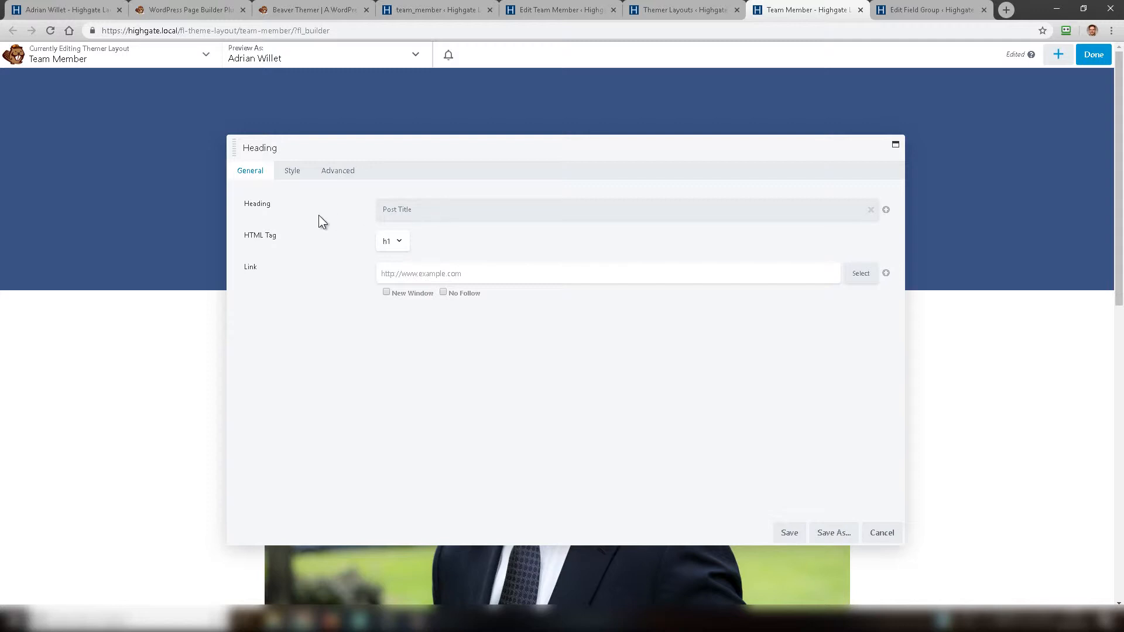
mouse_move(317, 219)
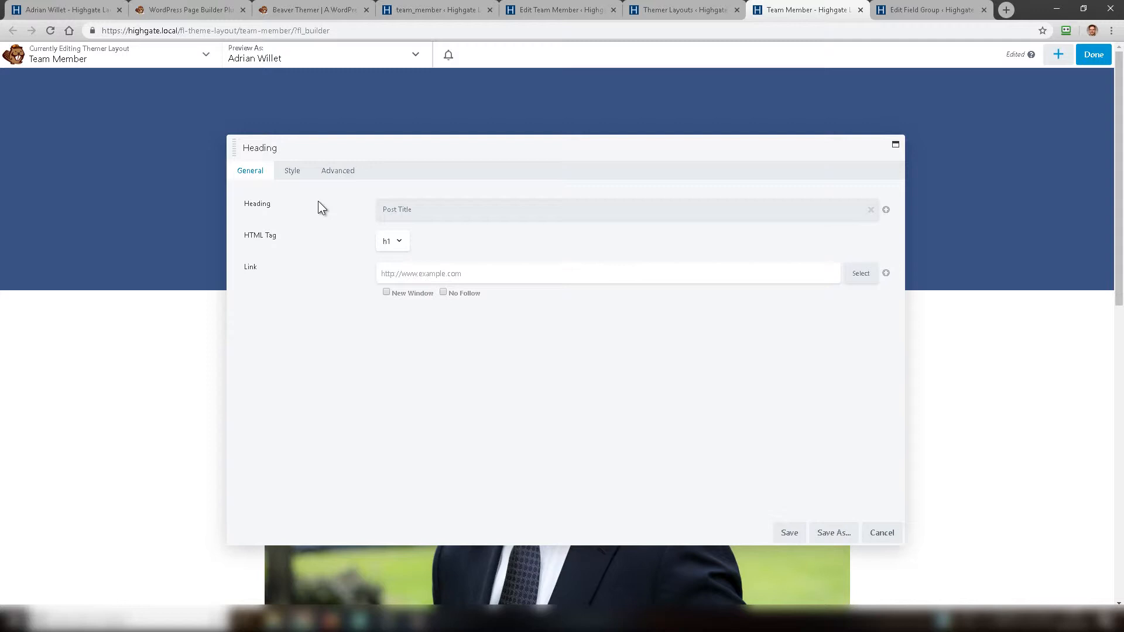
Centre-align the name heading's font in its Style settings.
left_click(293, 171)
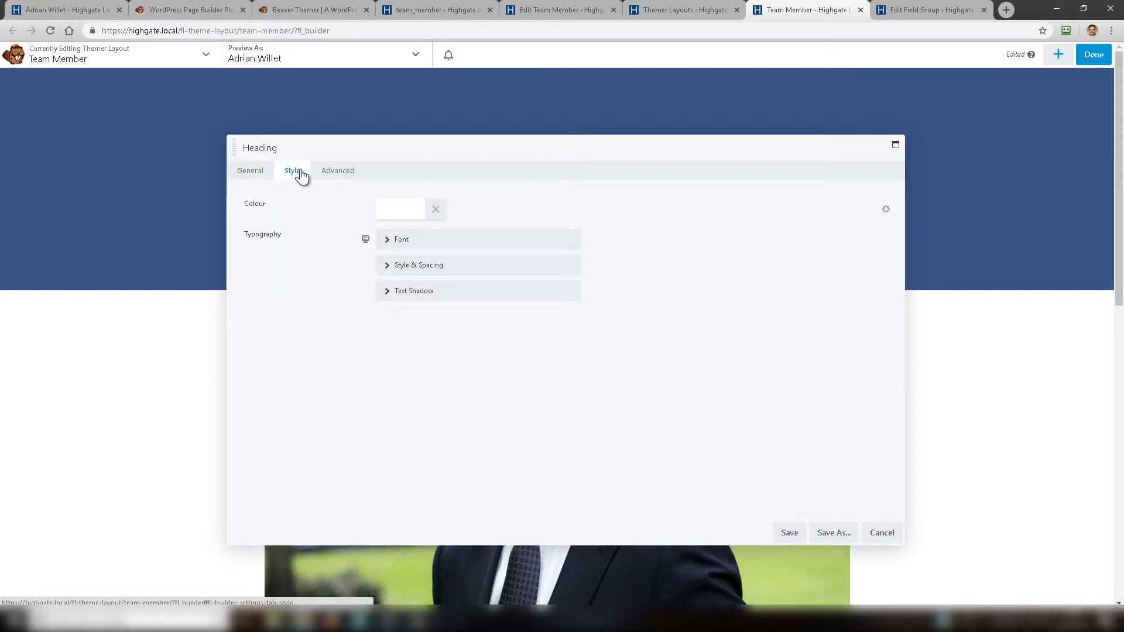
mouse_move(426, 209)
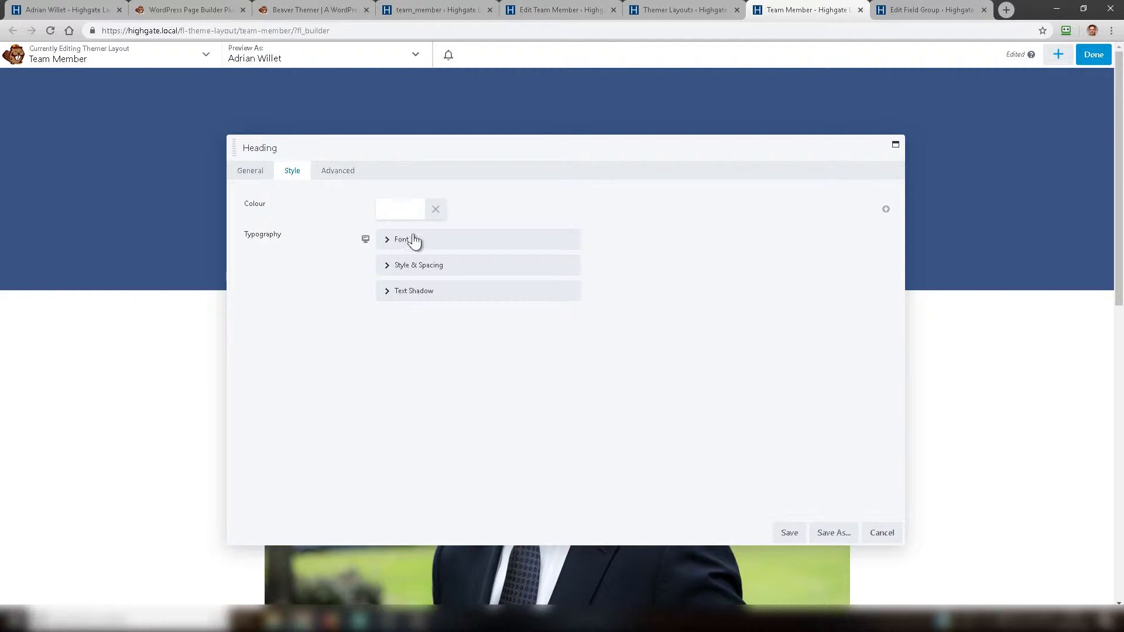
left_click(401, 238)
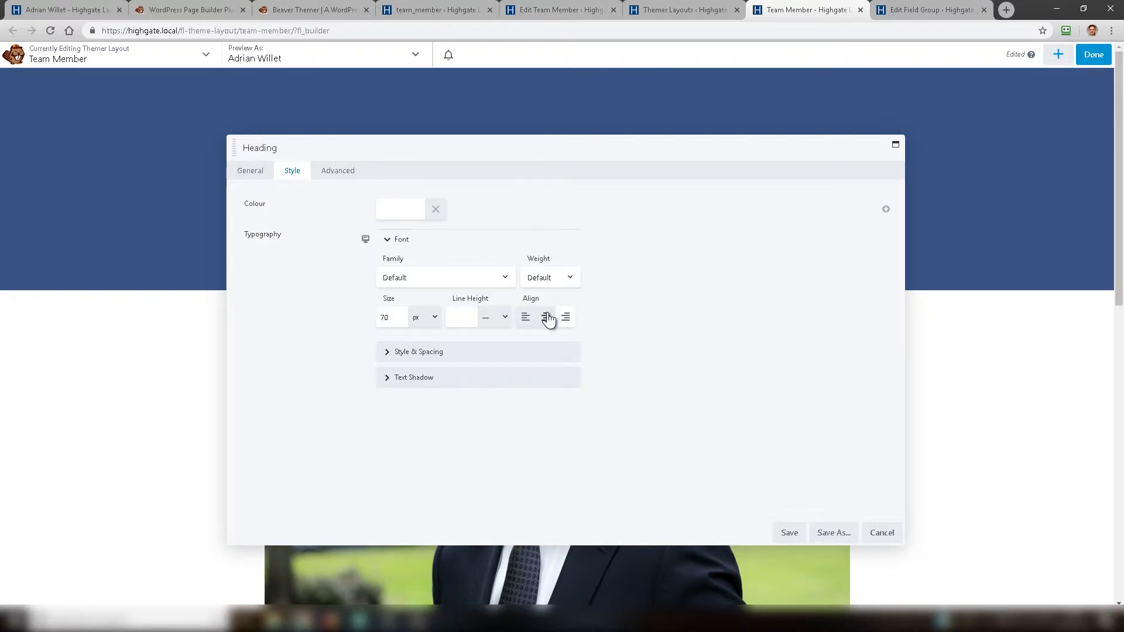
left_click(546, 316)
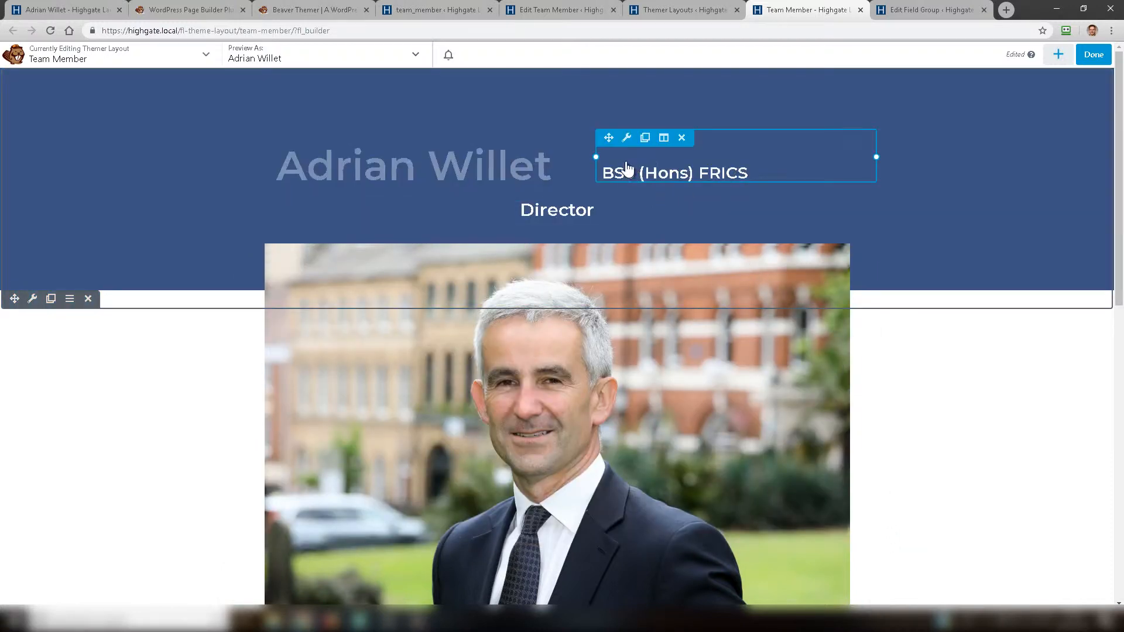
mouse_move(626, 138)
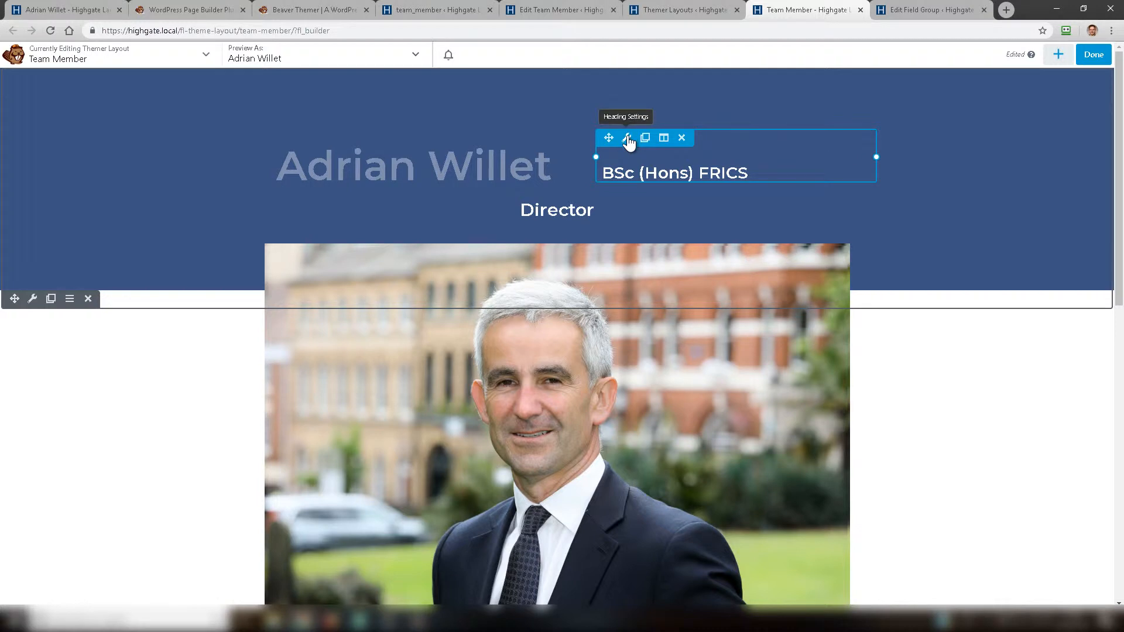
Connect the qualifications heading to an ACF Post Field with Text as the field type.
left_click(626, 138)
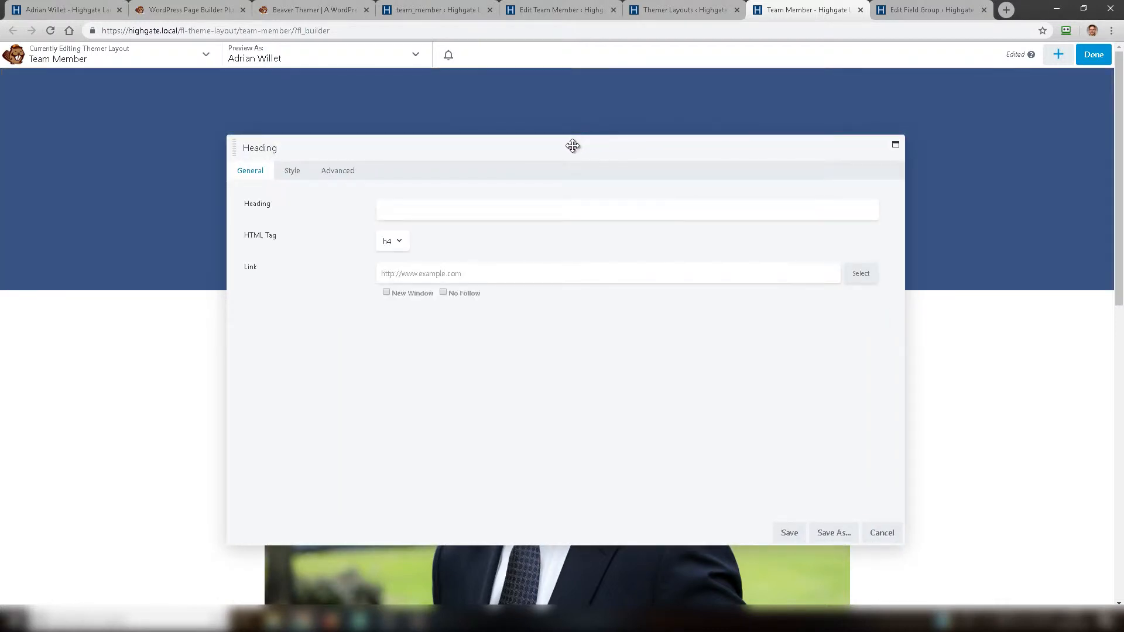
left_click(403, 206)
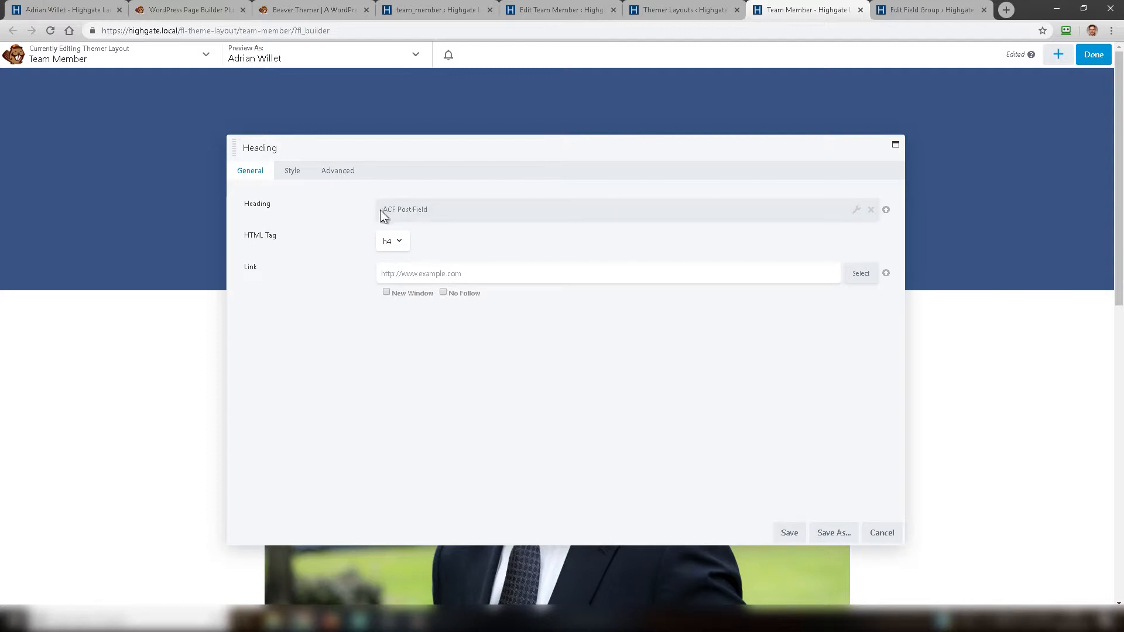
mouse_move(828, 175)
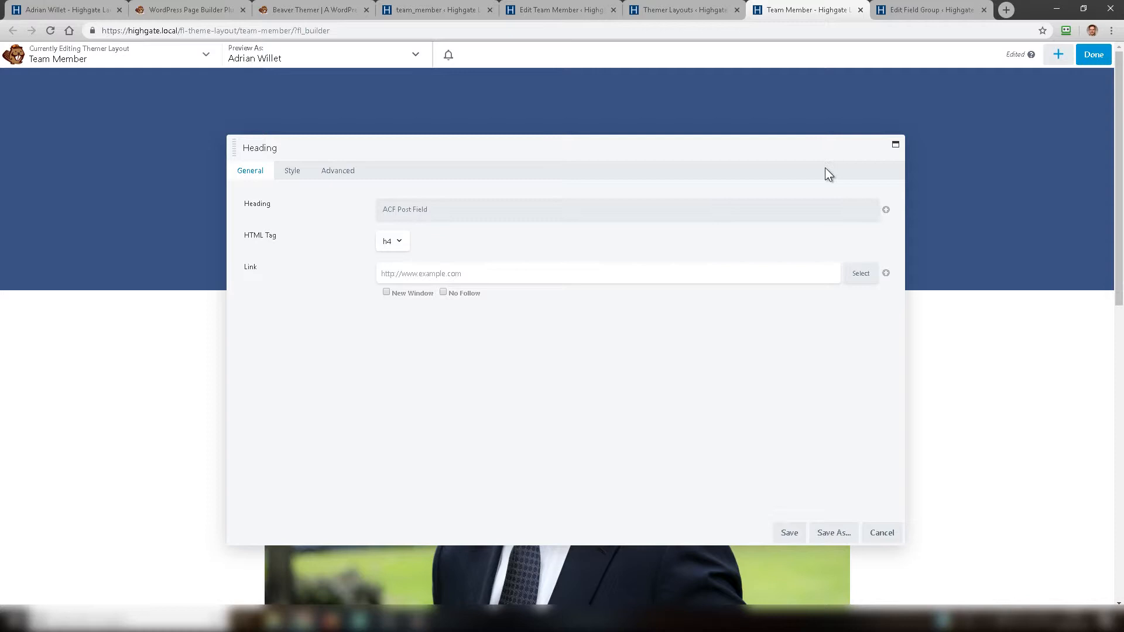
left_click(886, 209)
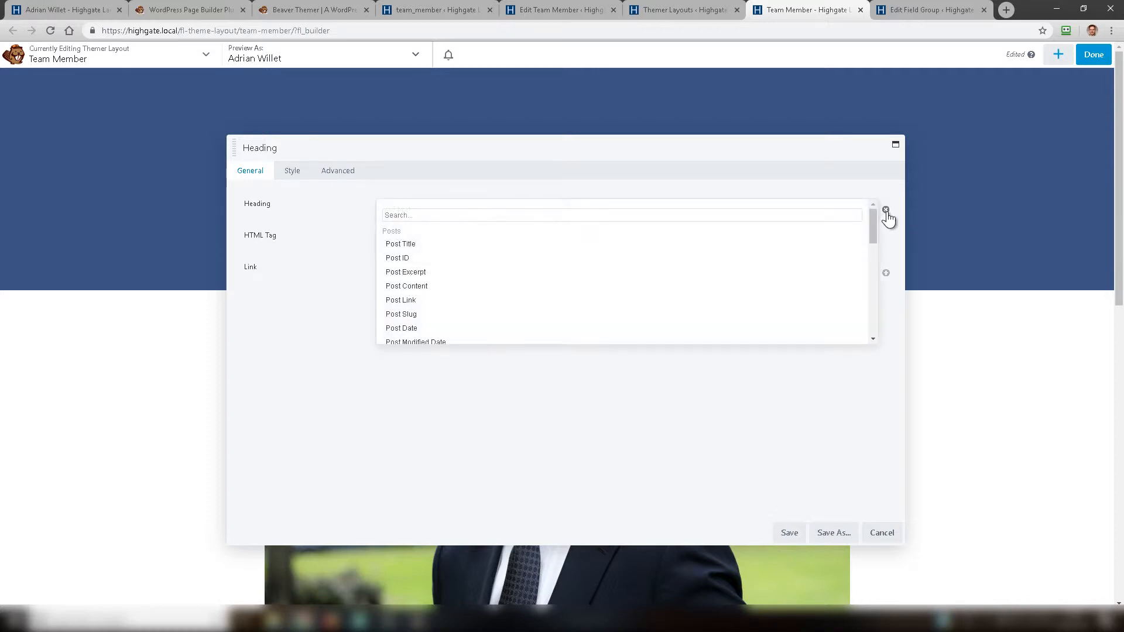
scroll("down", 3)
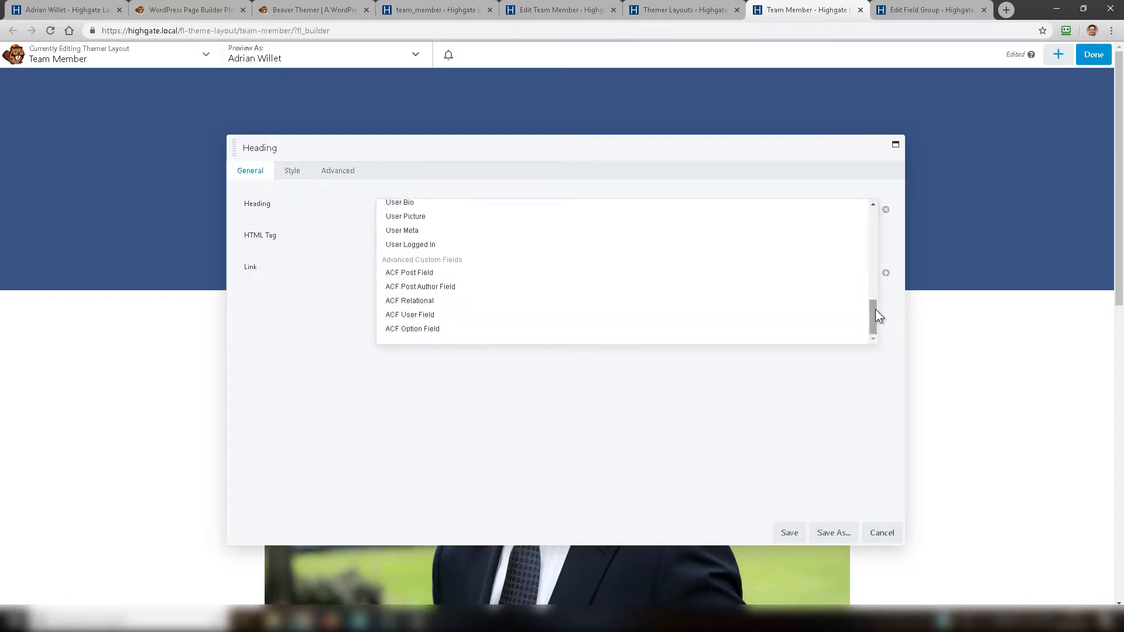
mouse_move(419, 276)
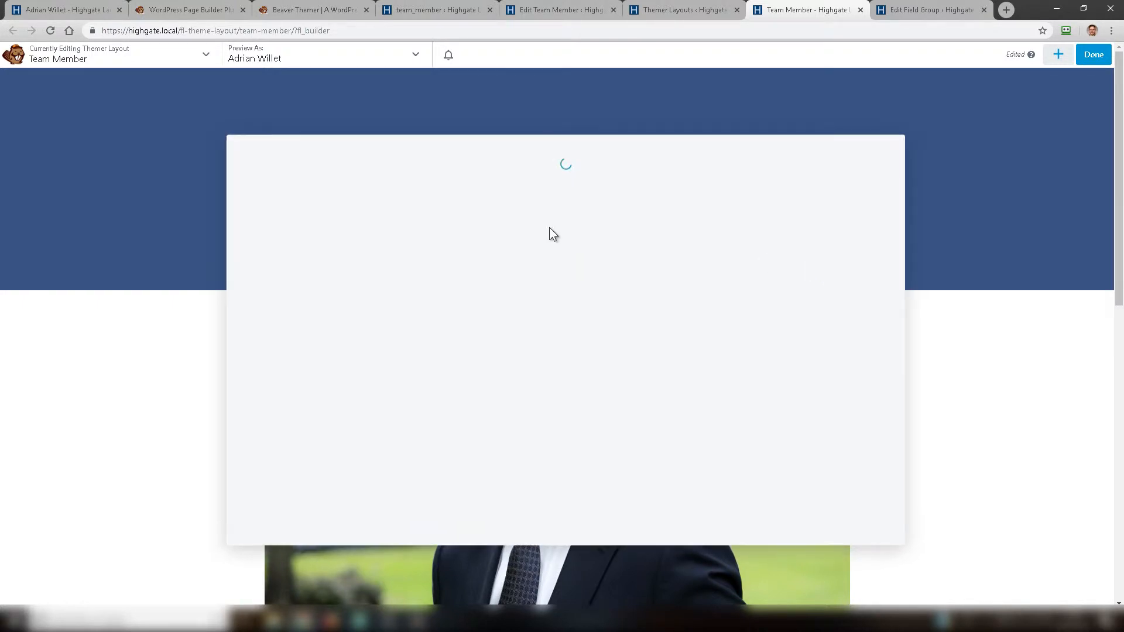
mouse_move(634, 351)
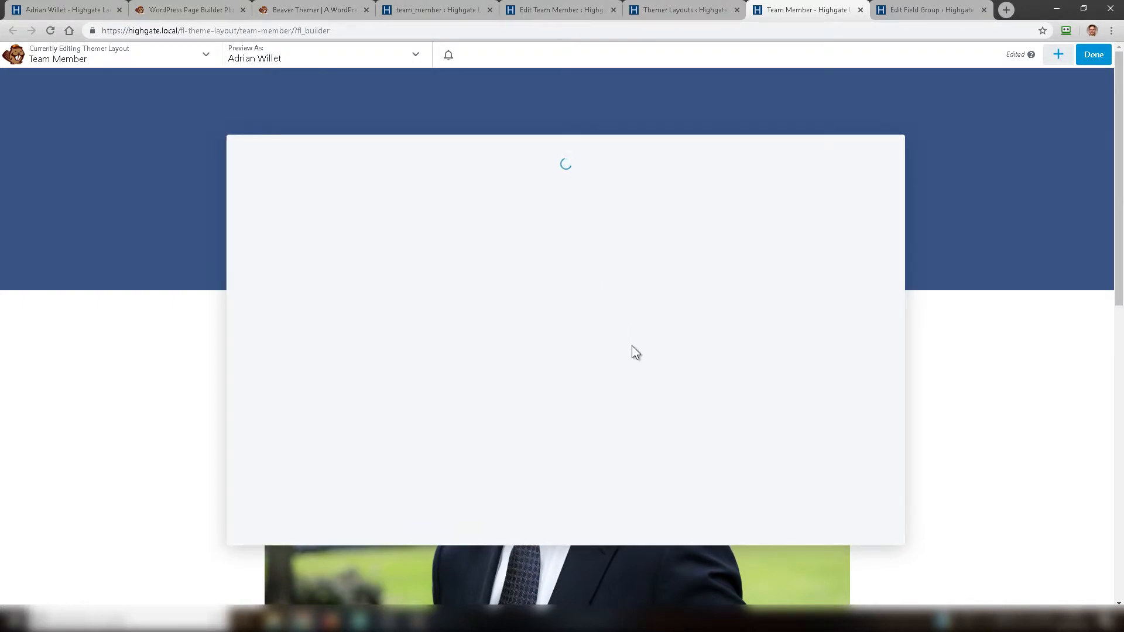
mouse_move(641, 361)
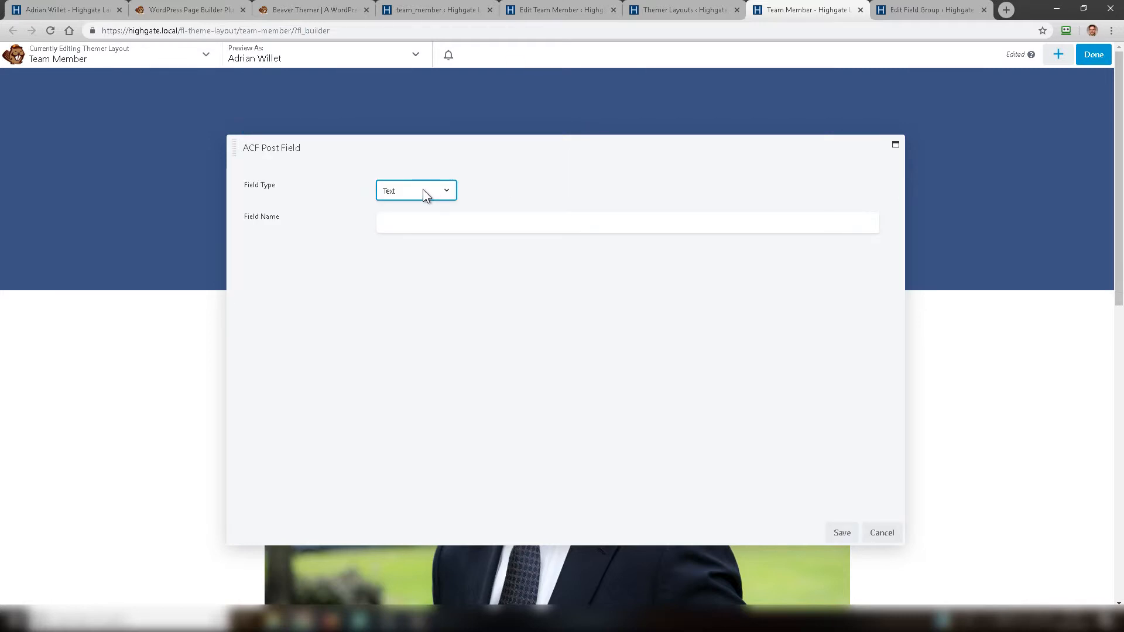
left_click(415, 189)
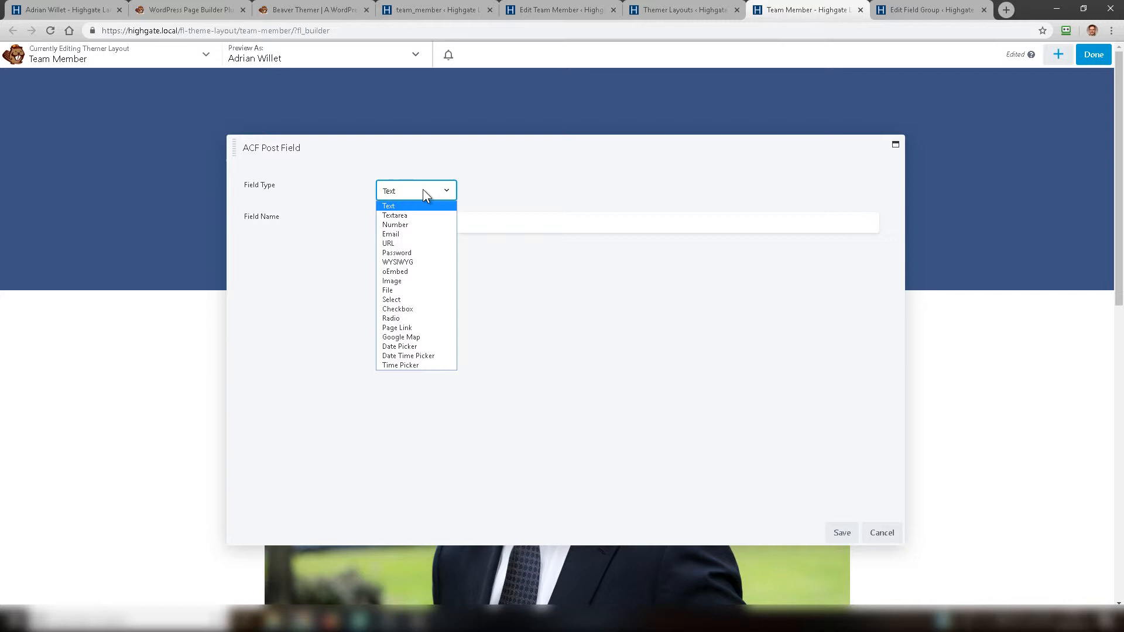
left_click(388, 205)
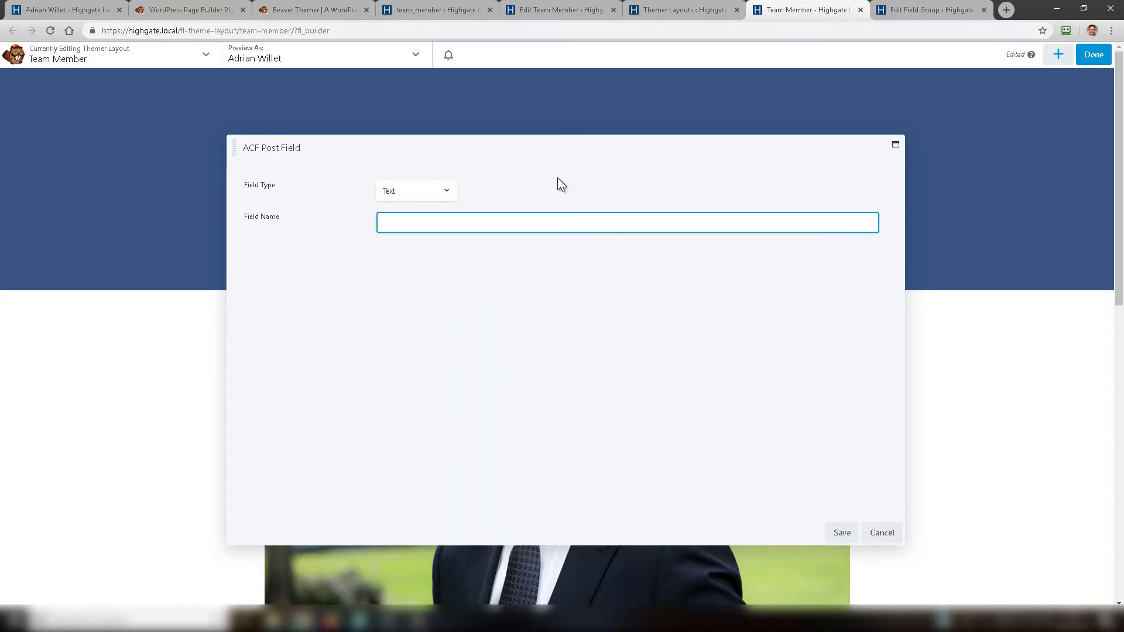
mouse_move(581, 178)
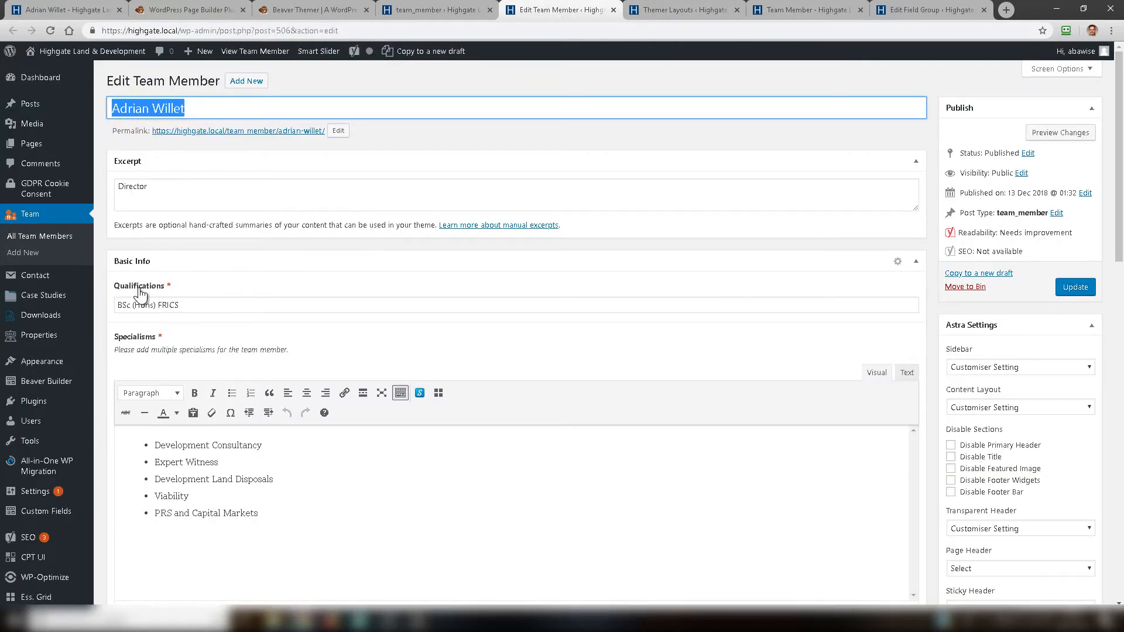
mouse_move(928, 10)
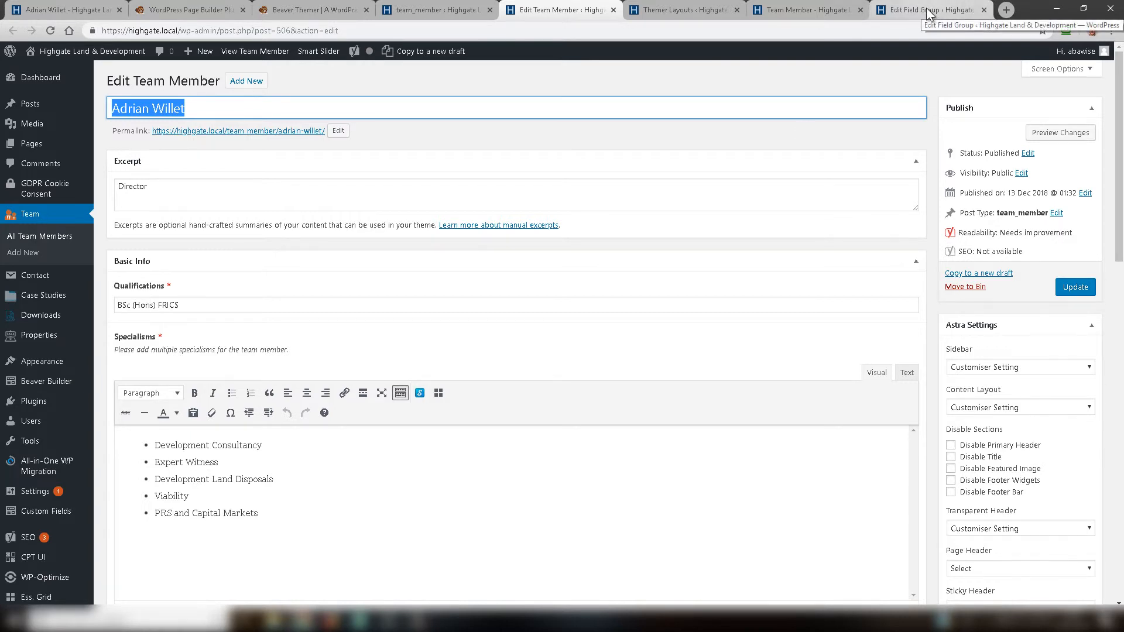
Reveal the Qualifications field's name, honours, in the Basic Info field group and select it.
left_click(925, 12)
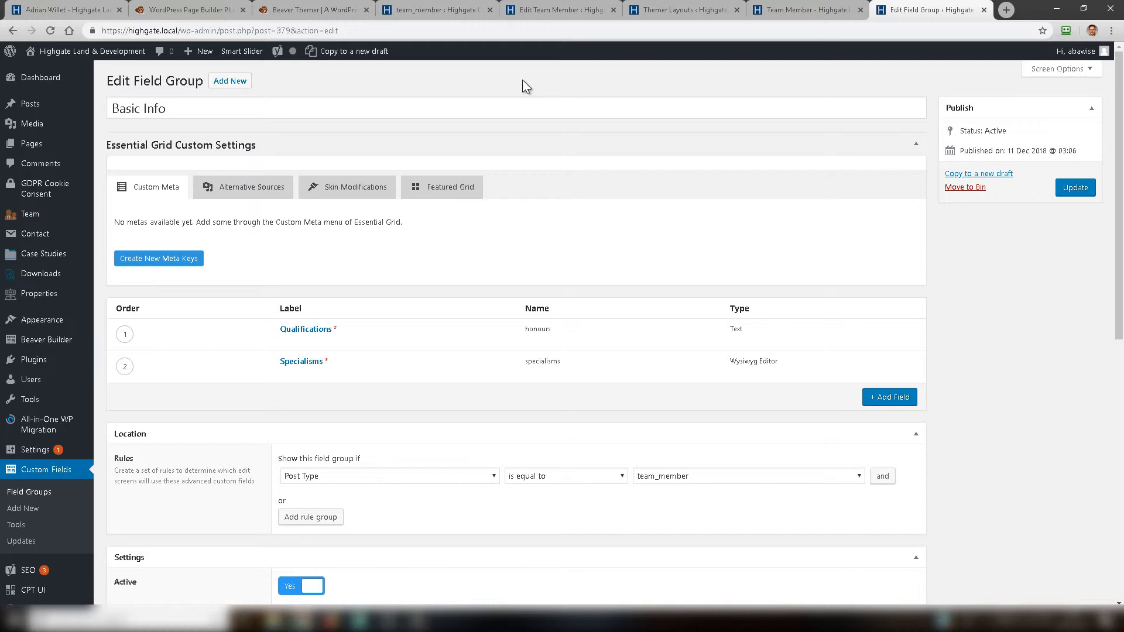
mouse_move(540, 115)
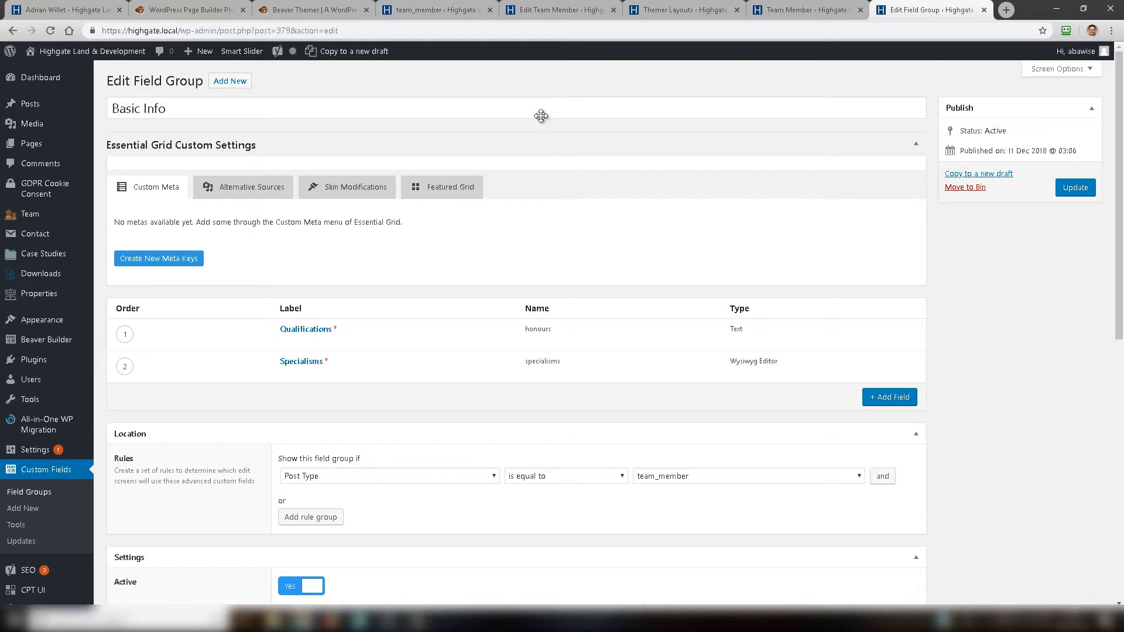
mouse_move(246, 311)
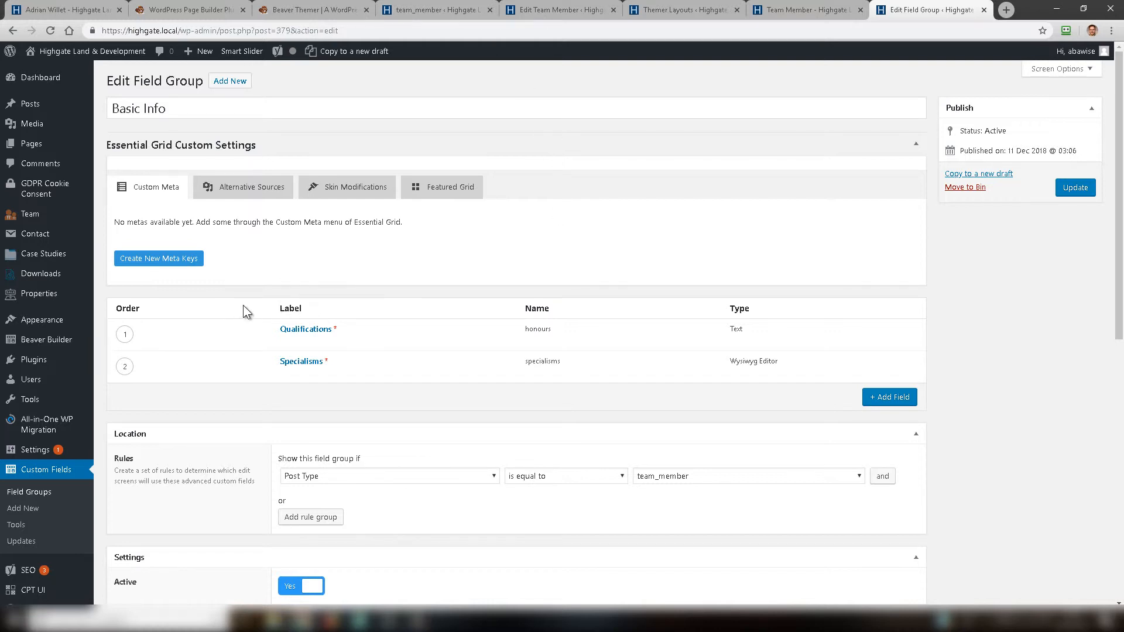
mouse_move(305, 329)
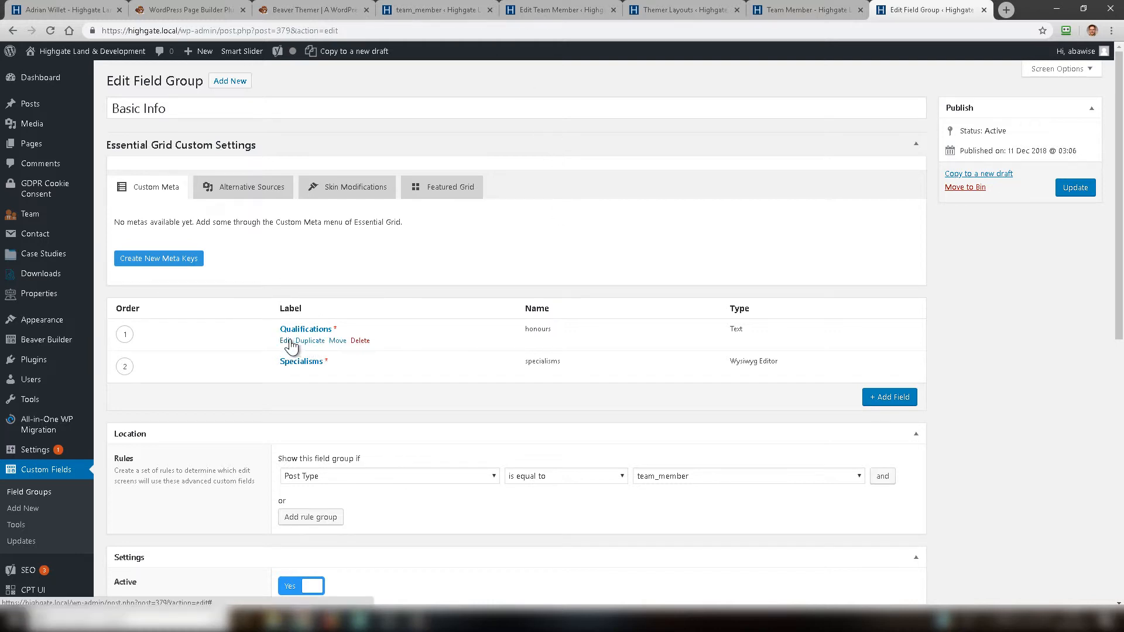
left_click(285, 340)
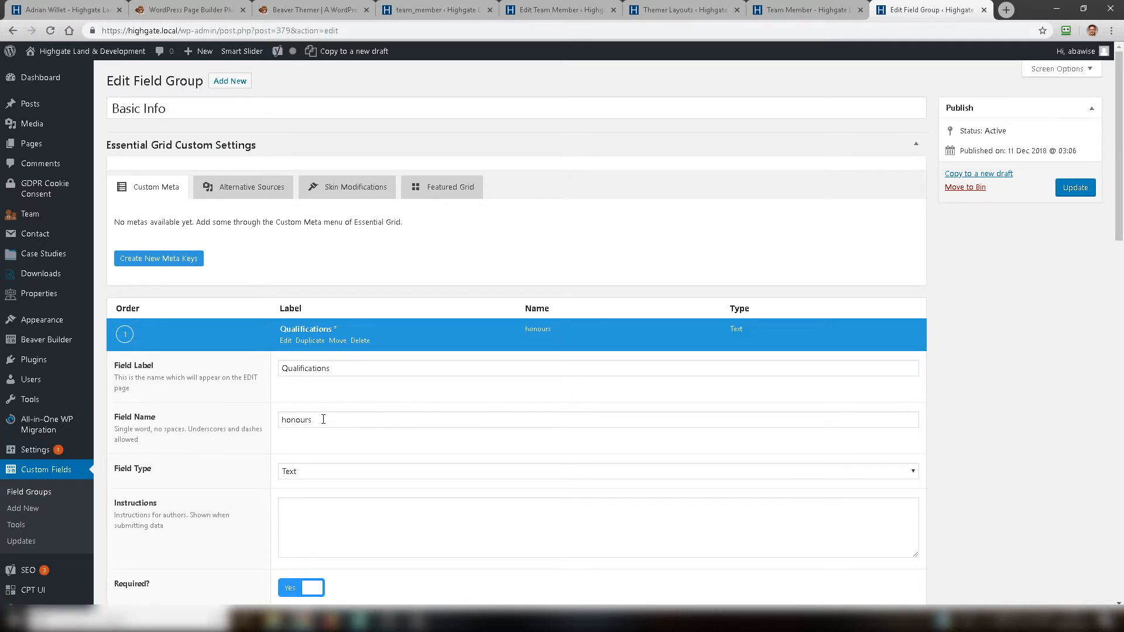
double_click(297, 419)
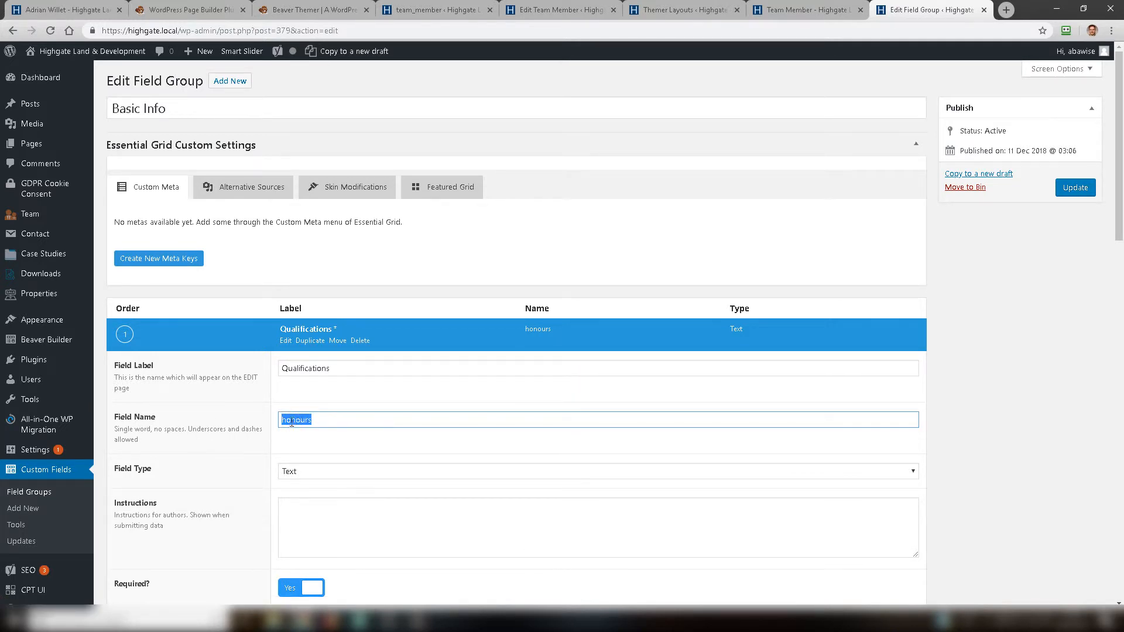
left_click(807, 9)
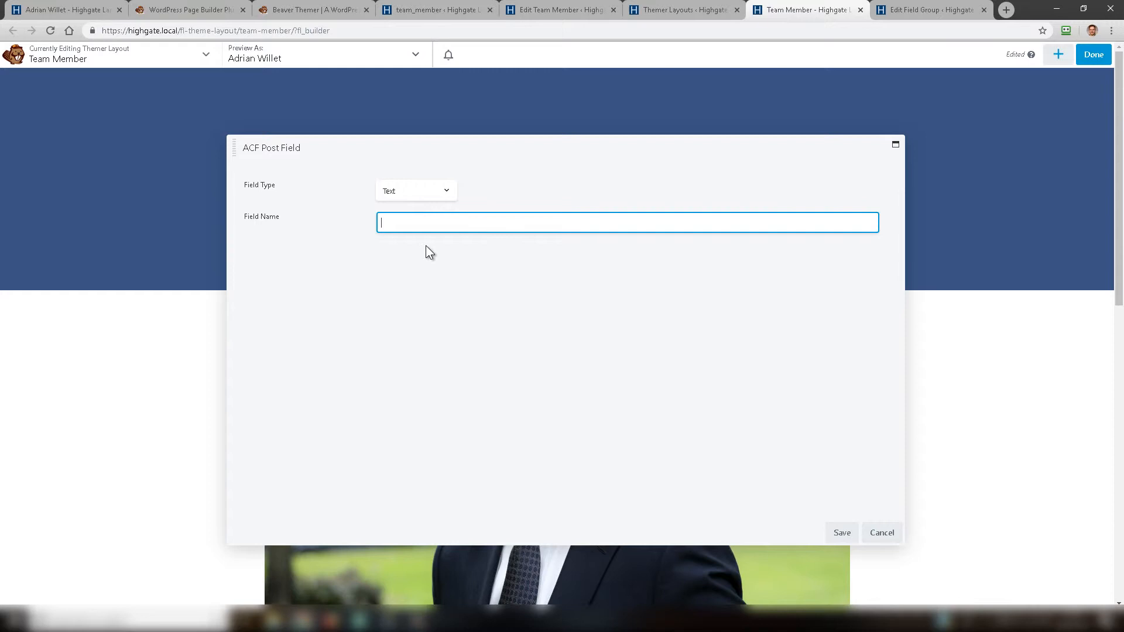
type("honours")
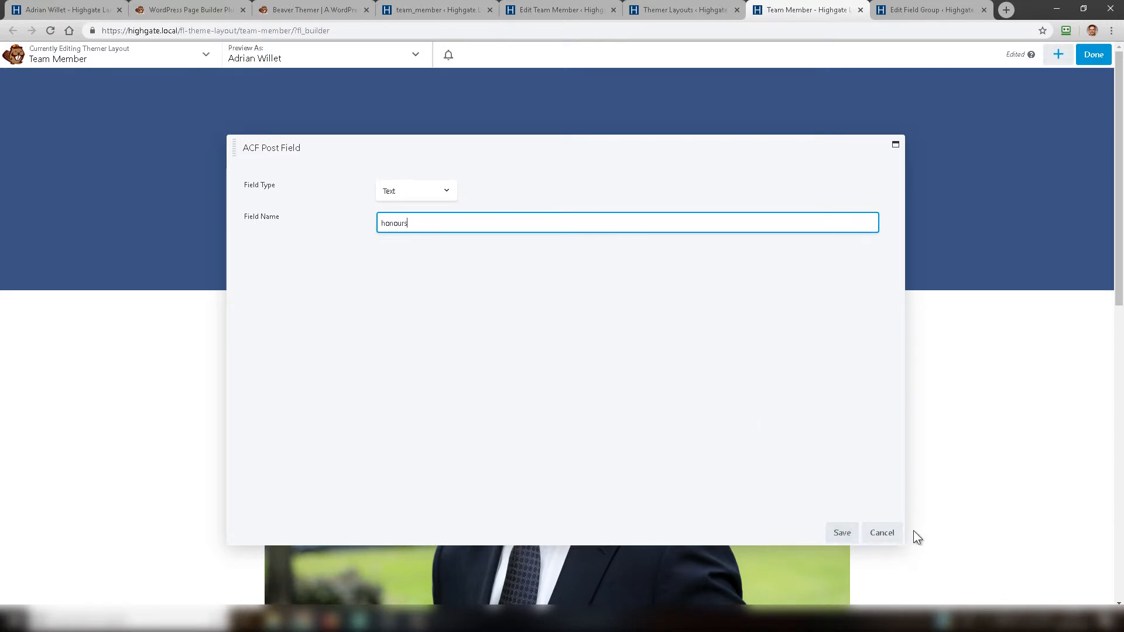
mouse_move(885, 503)
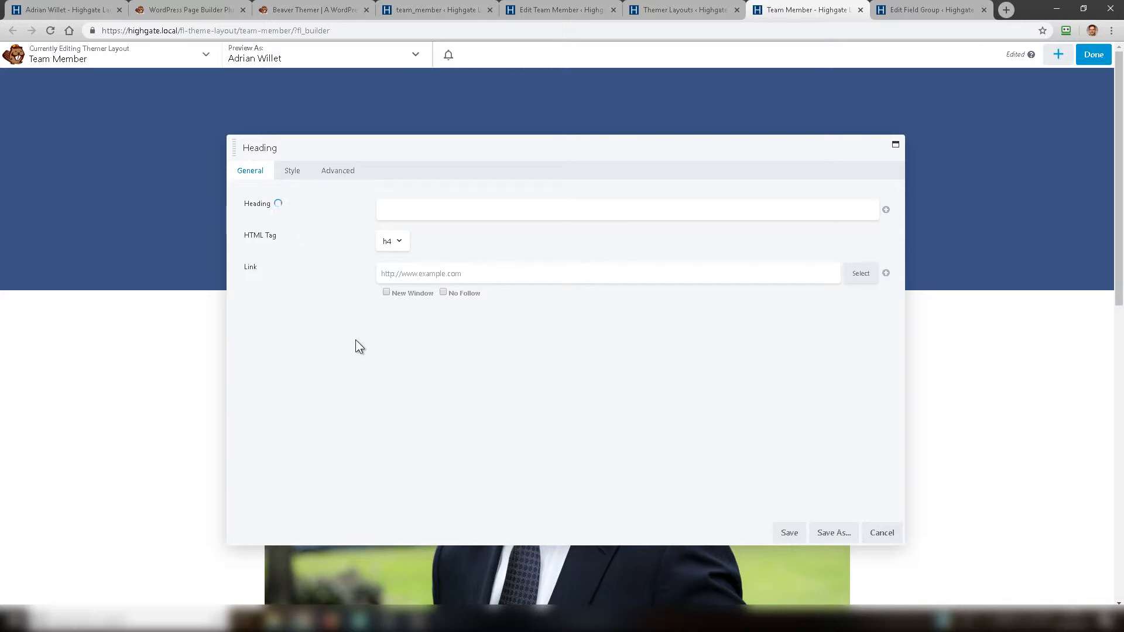
mouse_move(883, 533)
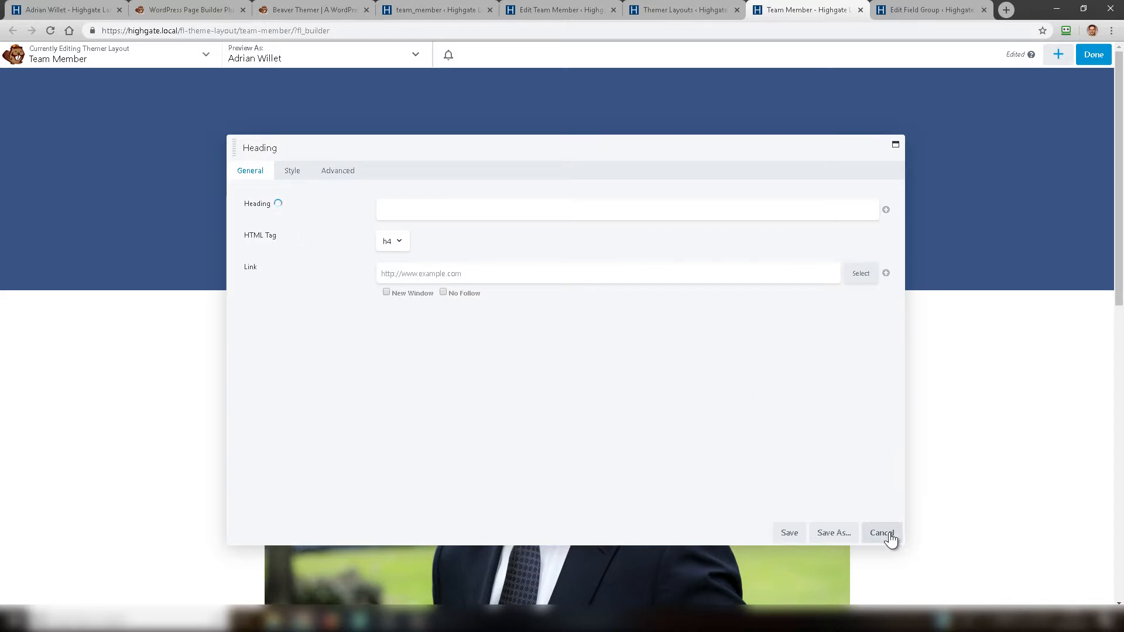
left_click(881, 532)
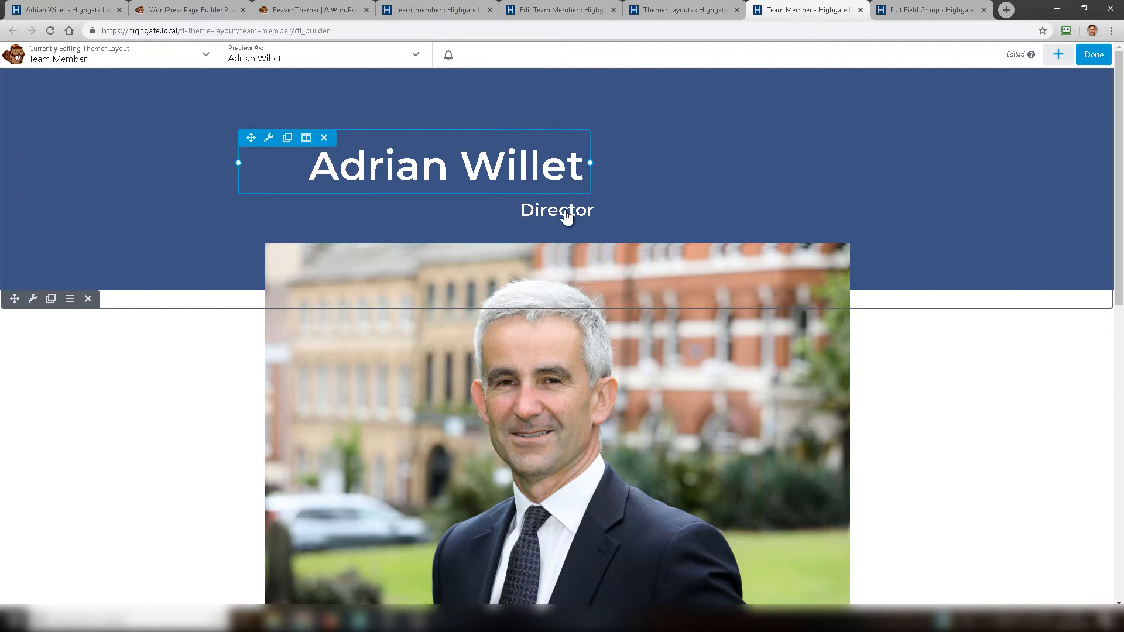
left_click(557, 210)
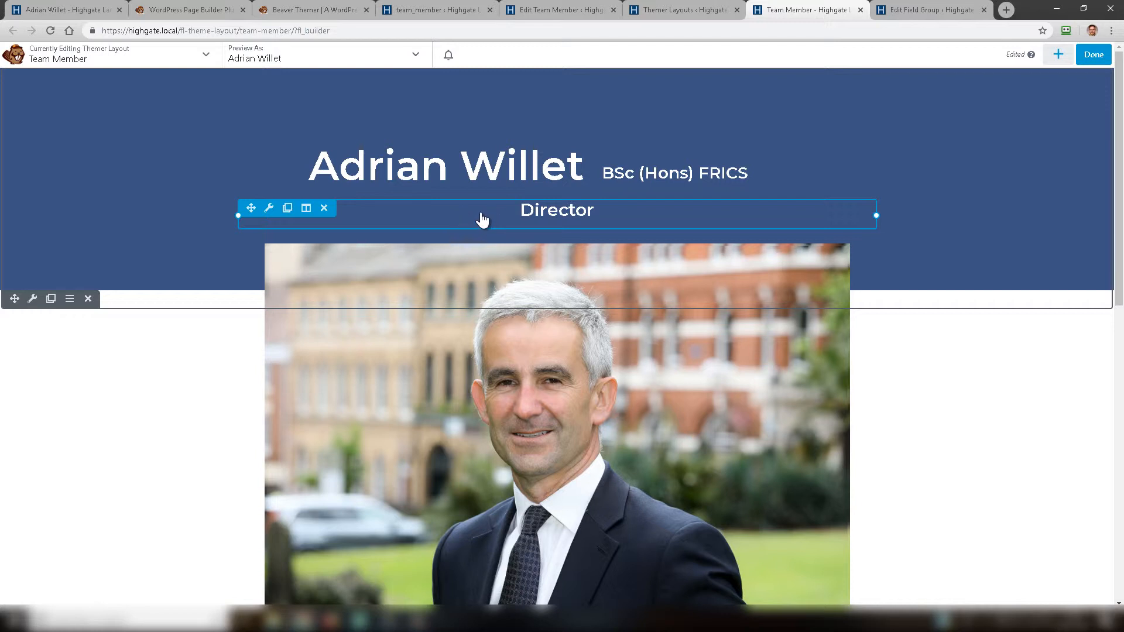
left_click(560, 10)
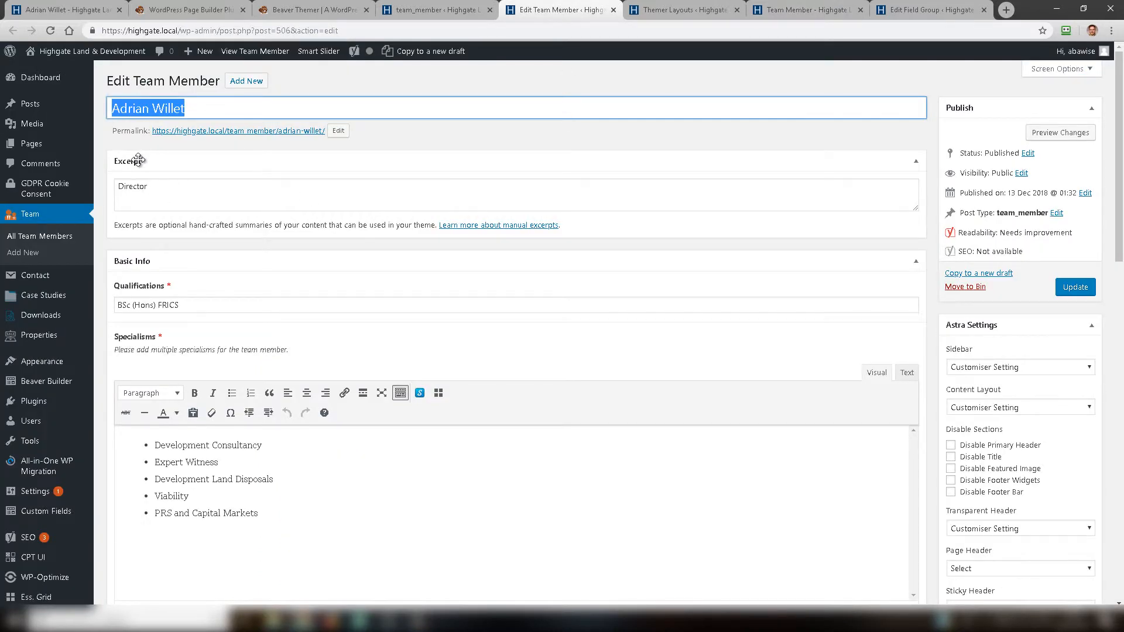
mouse_move(922, 12)
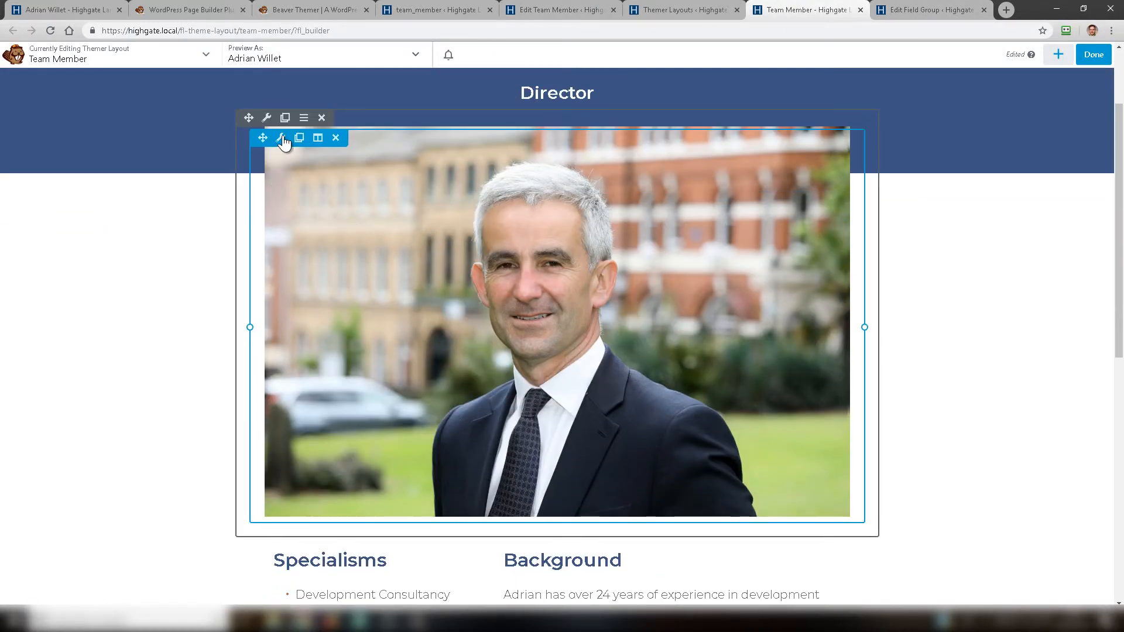
left_click(281, 138)
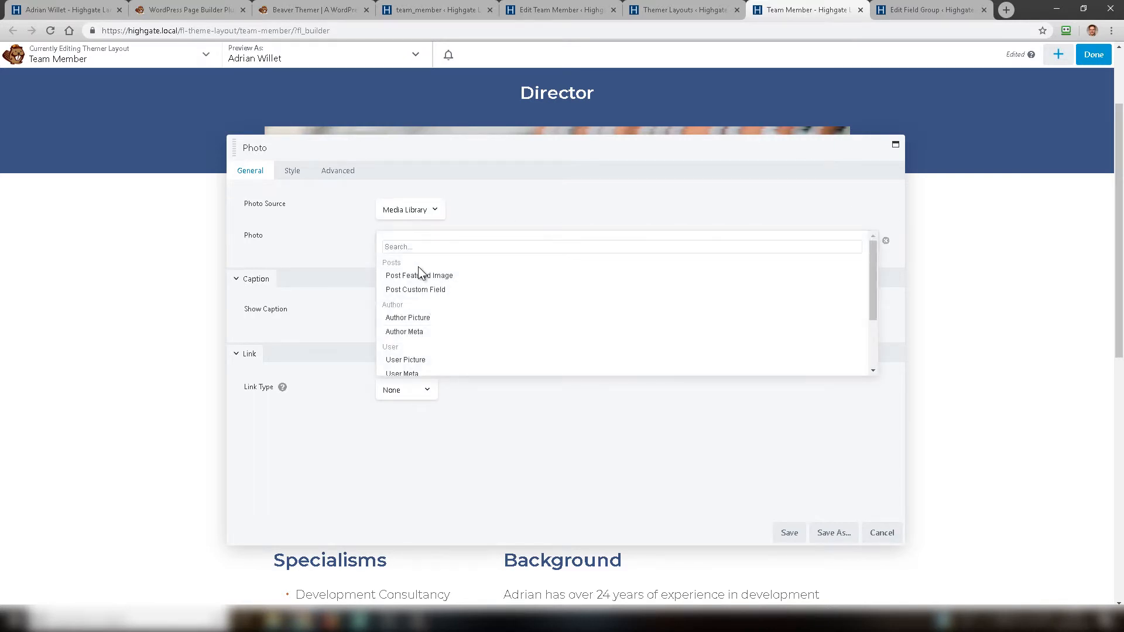
left_click(419, 275)
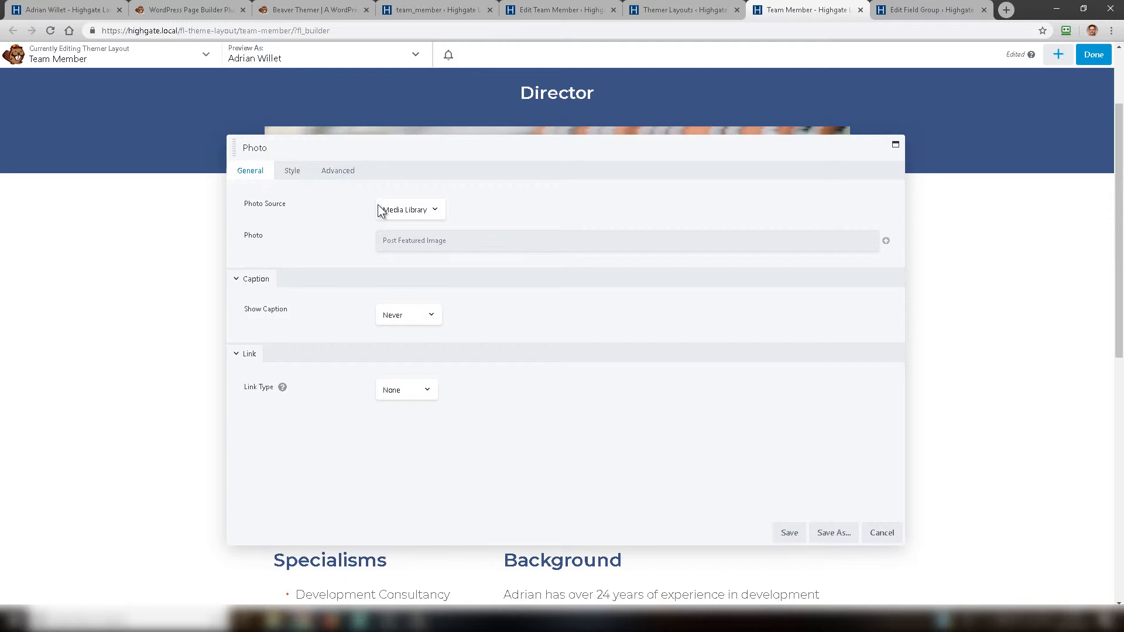
left_click(292, 171)
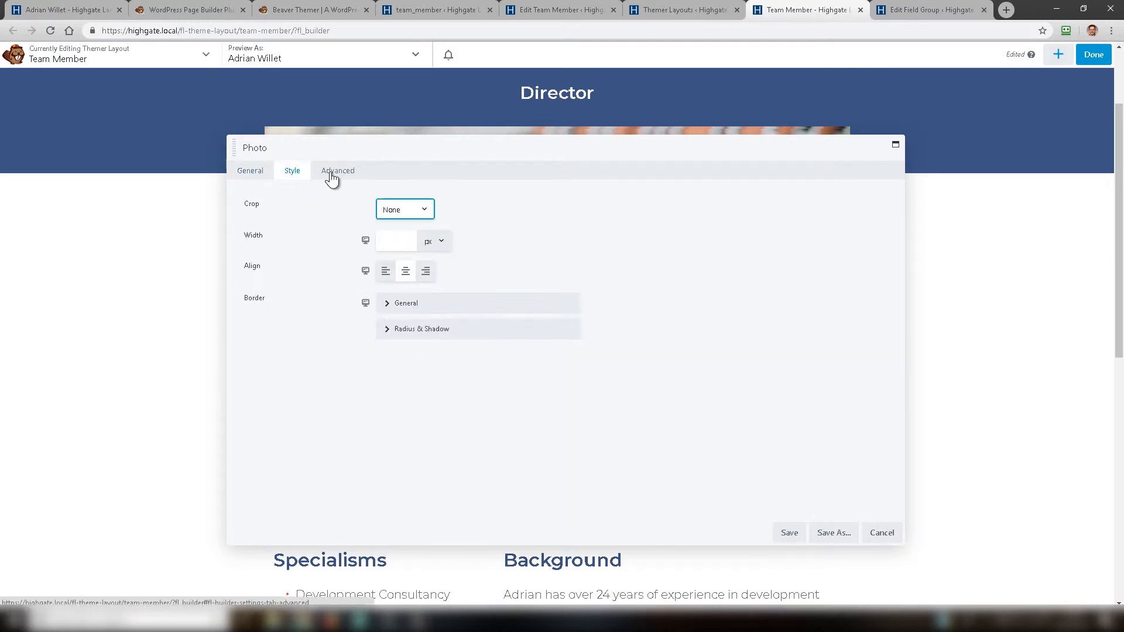
left_click(337, 171)
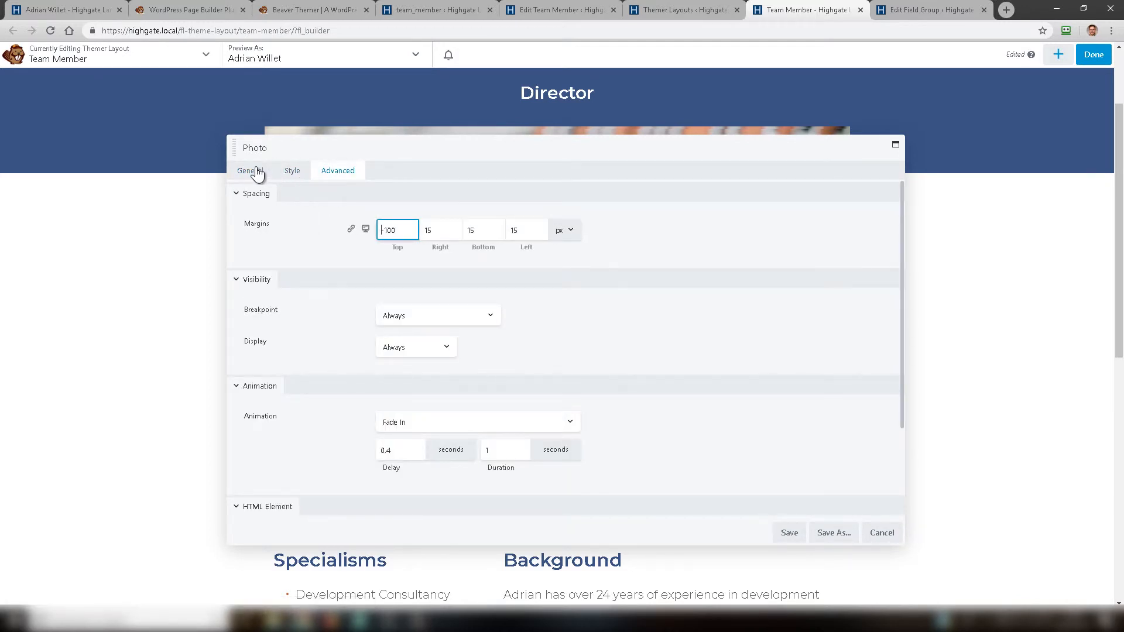
left_click(249, 171)
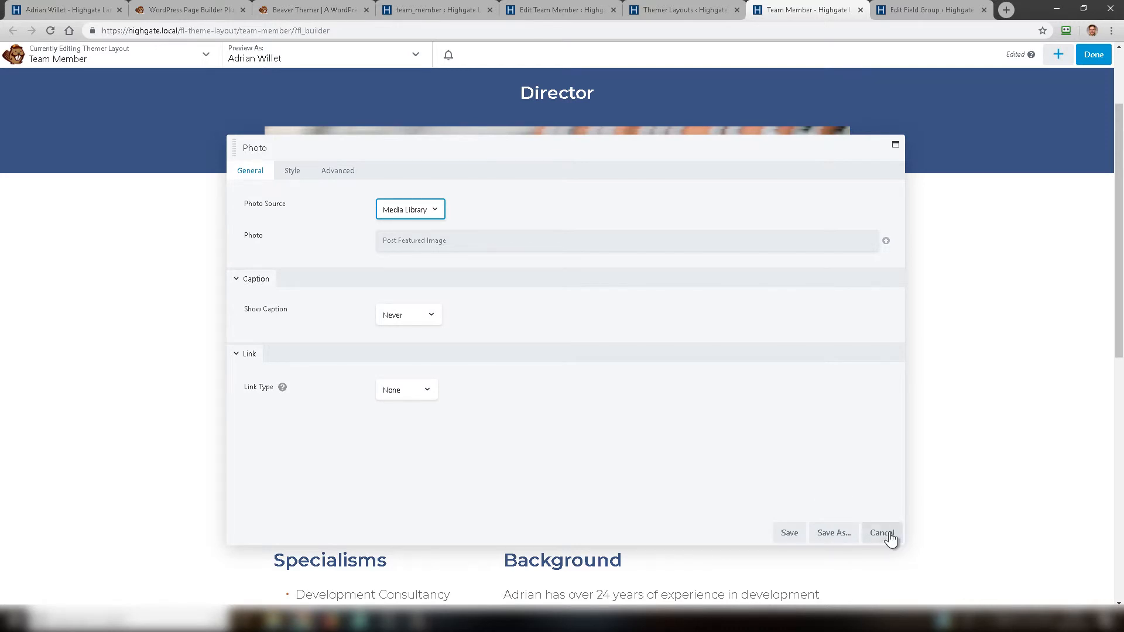
left_click(881, 532)
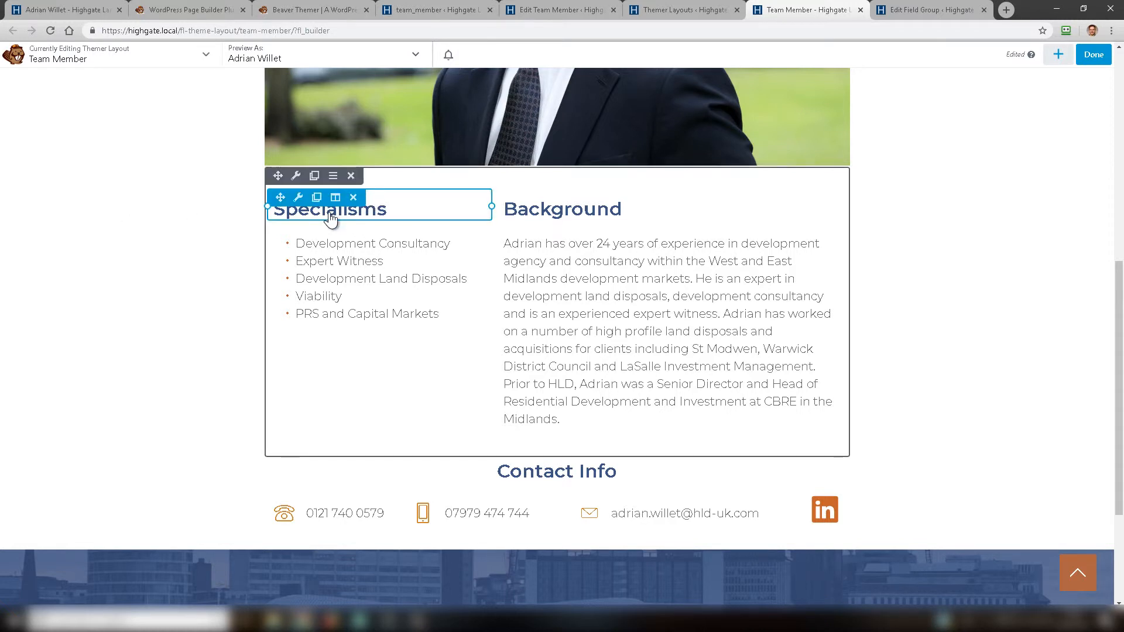
mouse_move(298, 196)
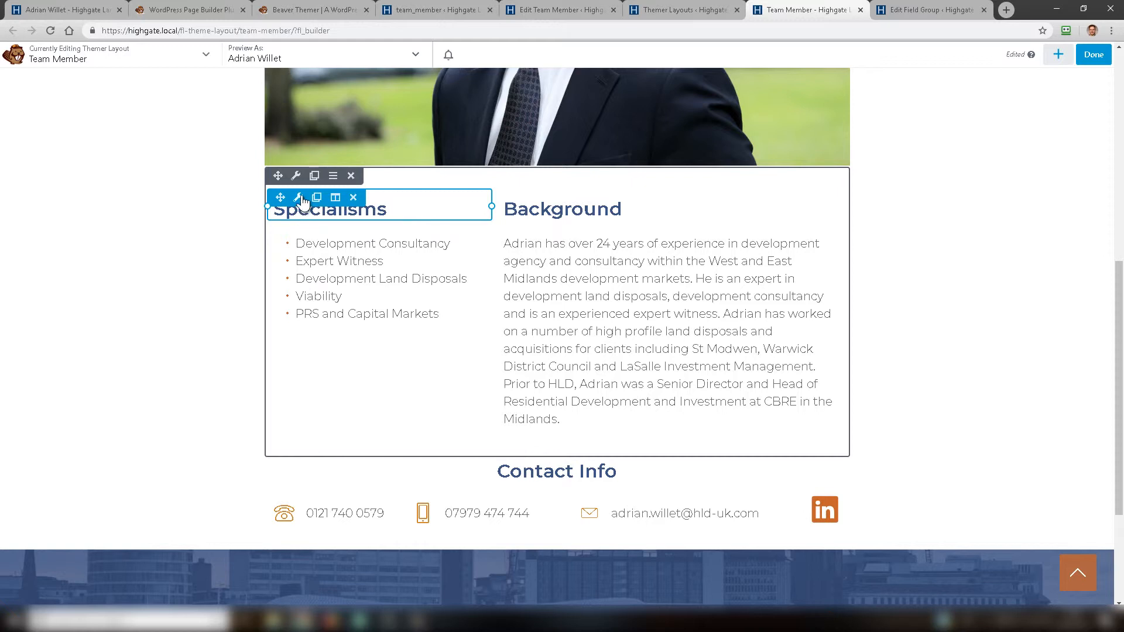
Show the Specialisms heading's settings and select the word Specialisms in its text.
left_click(300, 197)
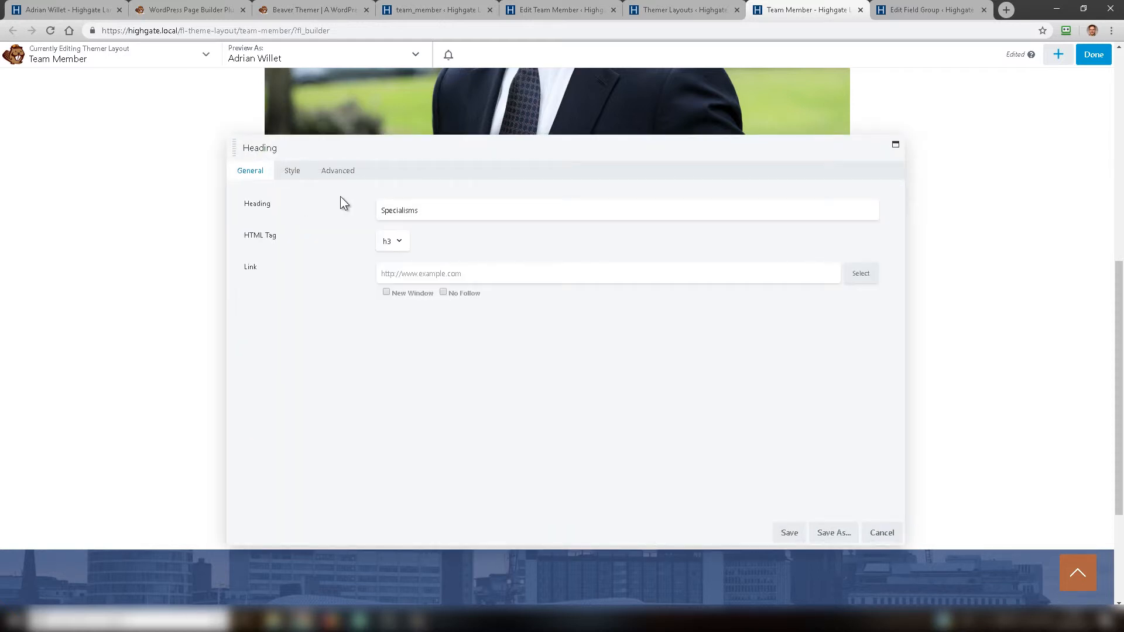
left_click(433, 211)
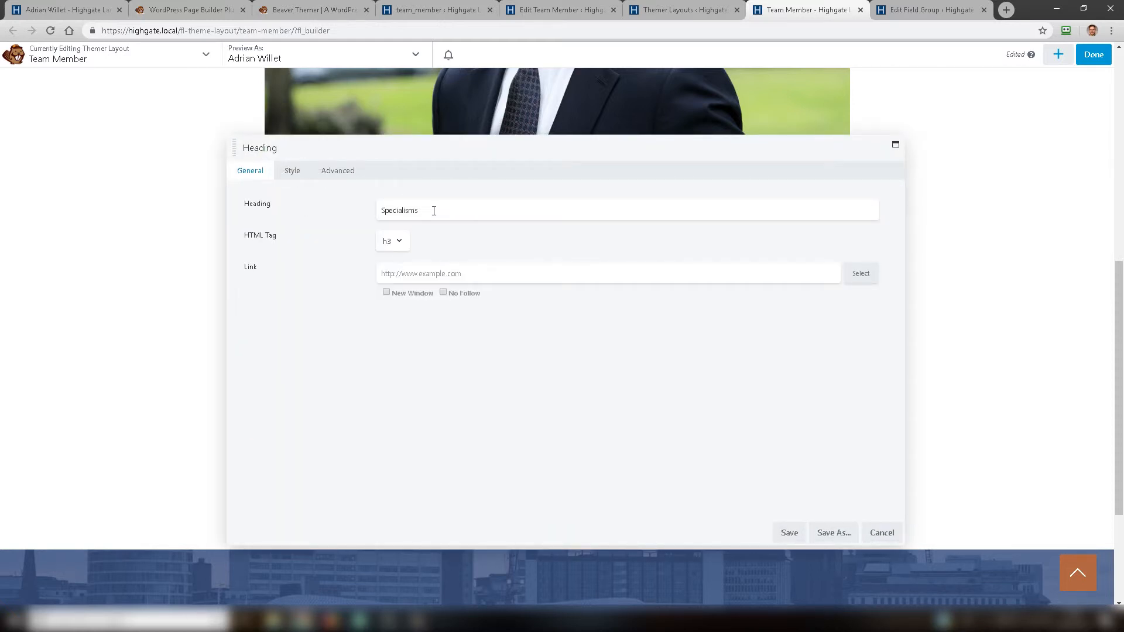
double_click(399, 211)
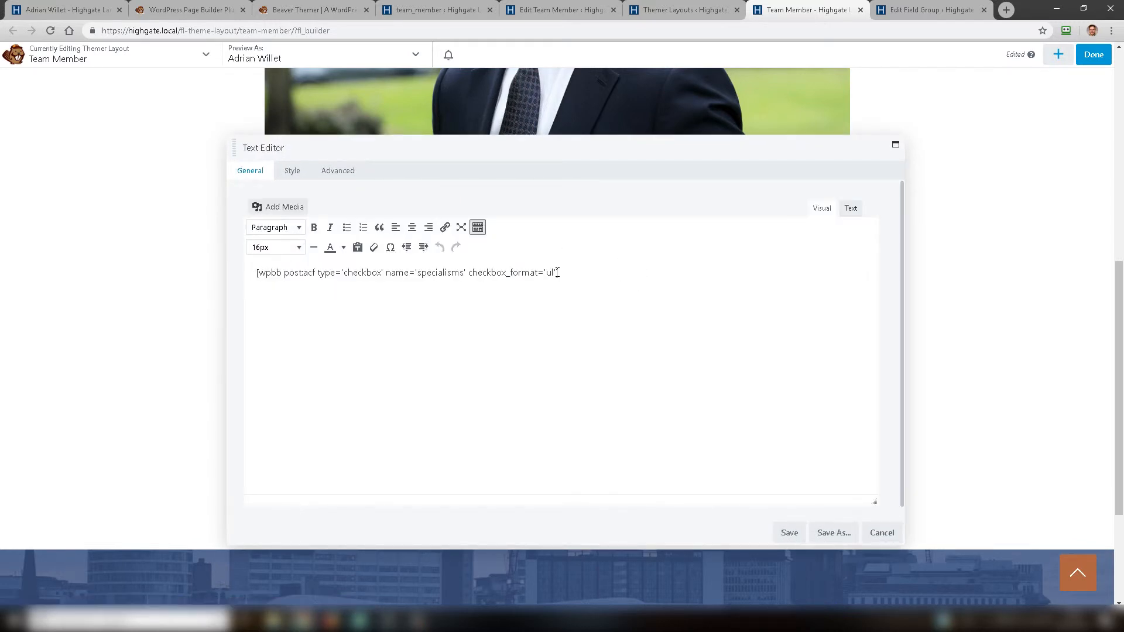
Replace the selected specialisms shortcode with an inserted ACF Post Field connection.
triple_click(407, 271)
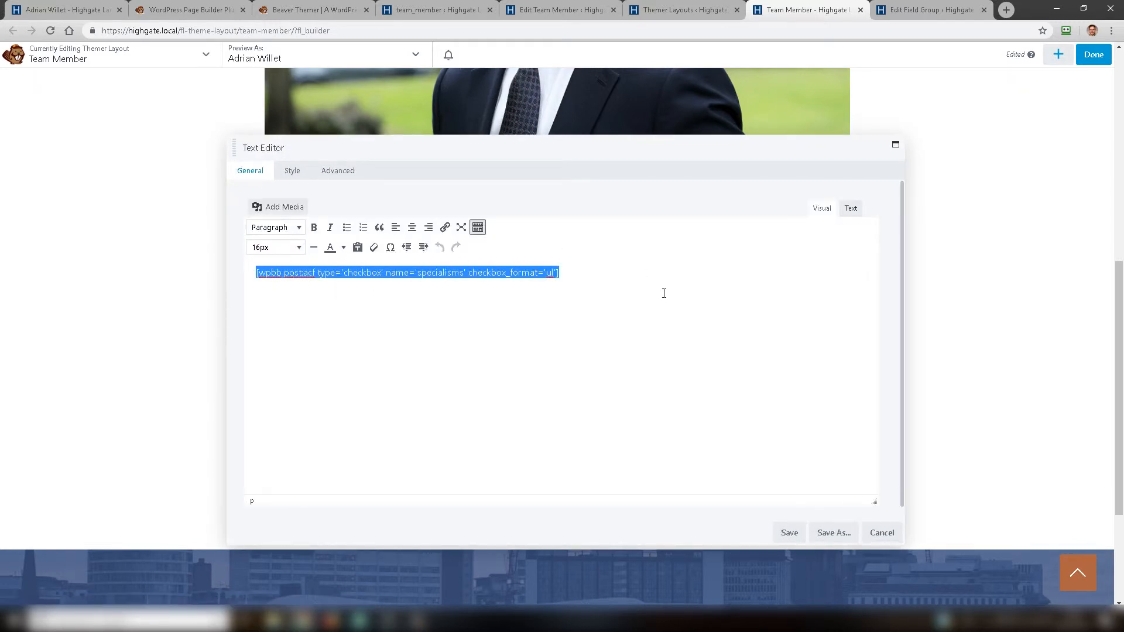
mouse_move(876, 218)
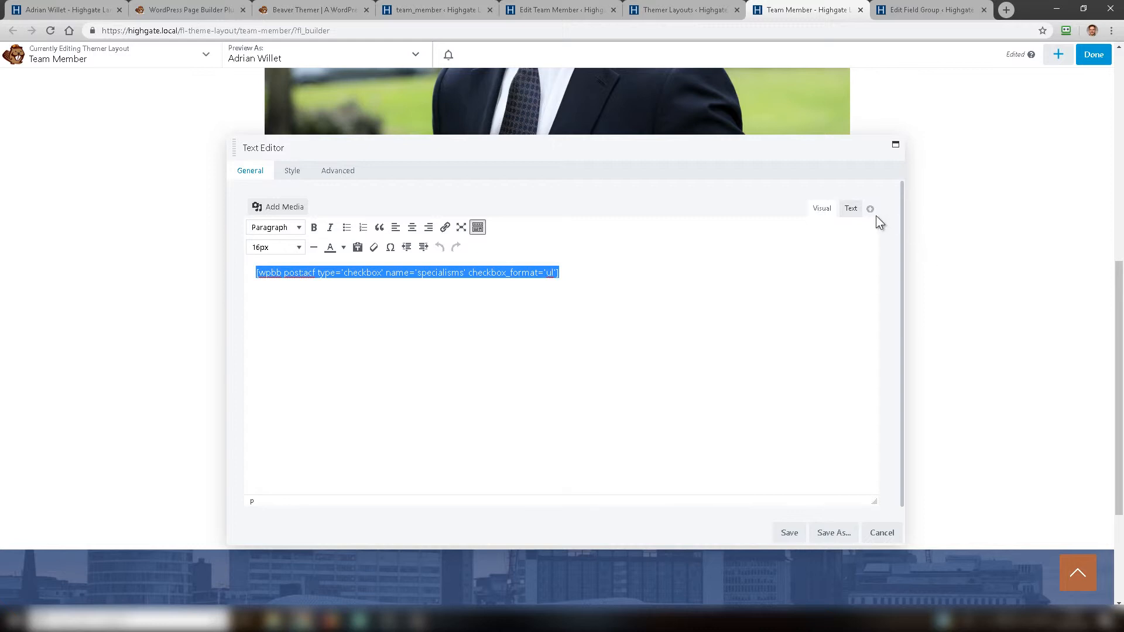
left_click(870, 209)
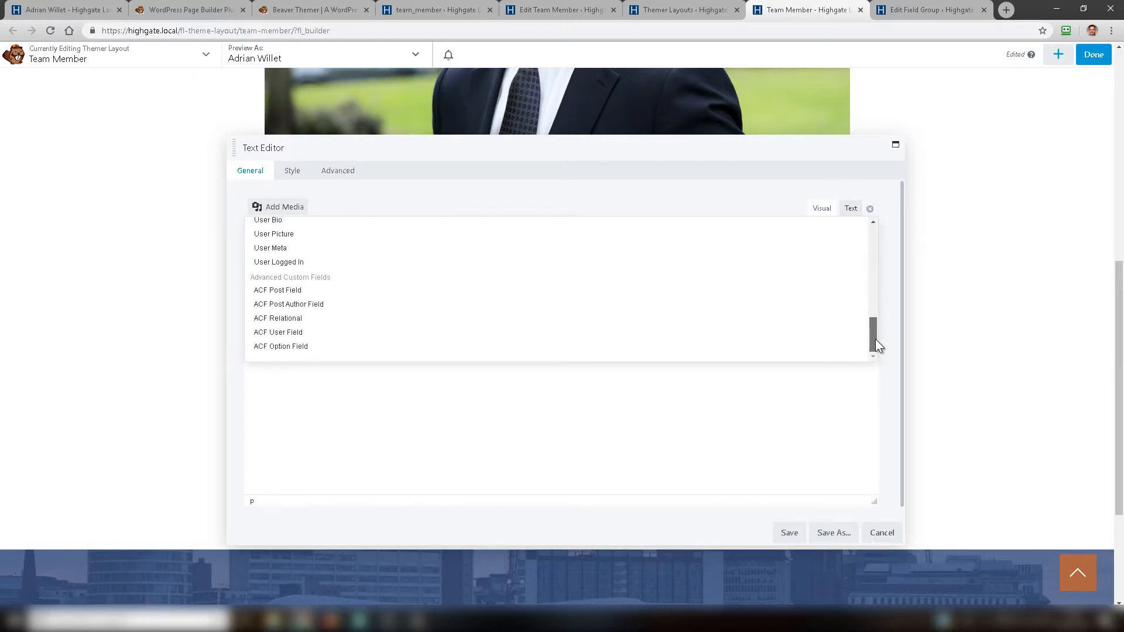
mouse_move(281, 294)
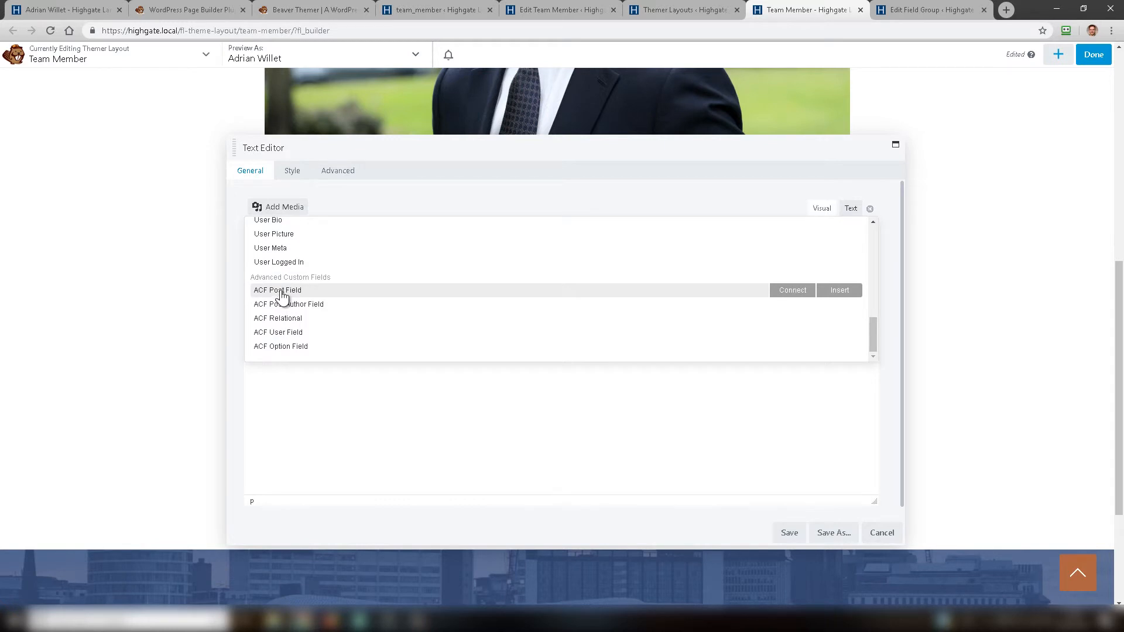
left_click(276, 290)
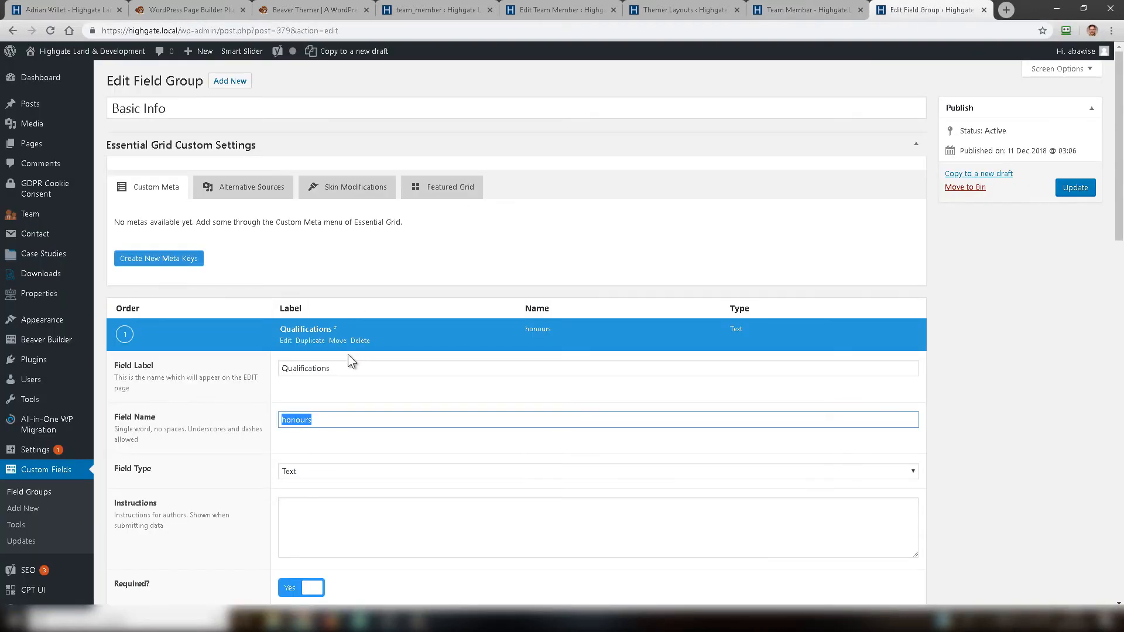
Expand the Specialisms field in Basic Info and select its field name, specialisms.
scroll("down", 3)
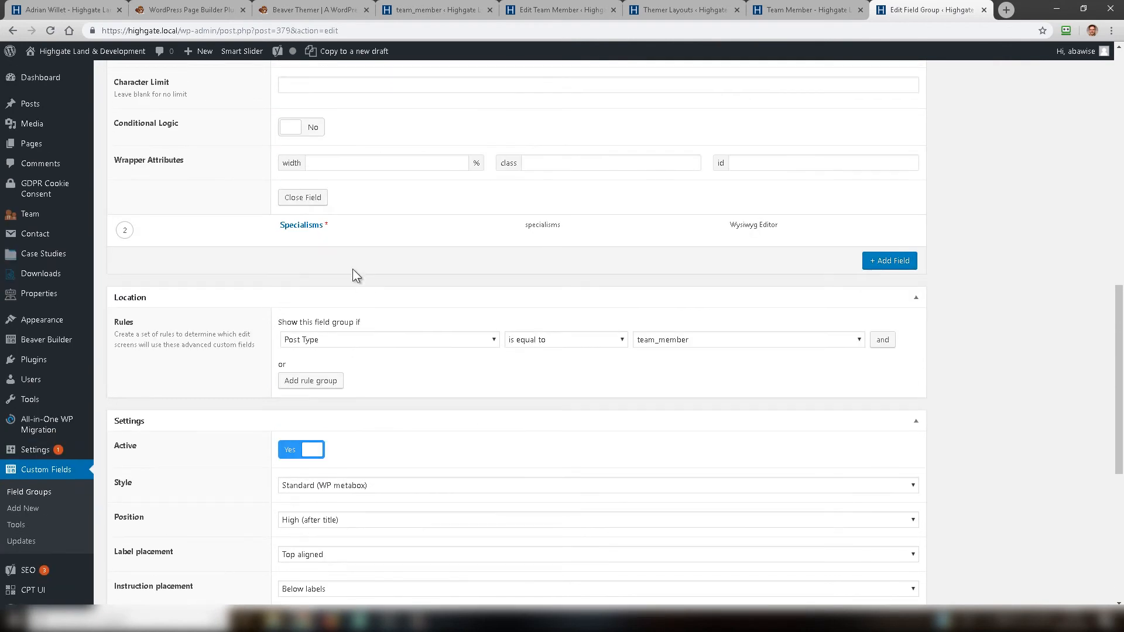
left_click(301, 224)
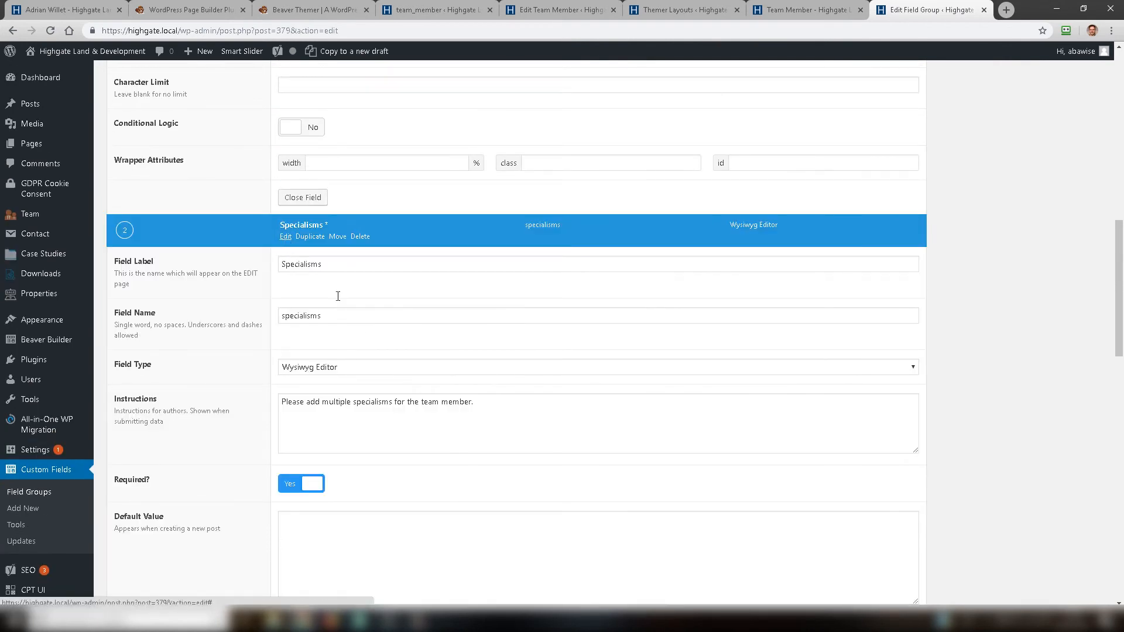
double_click(300, 316)
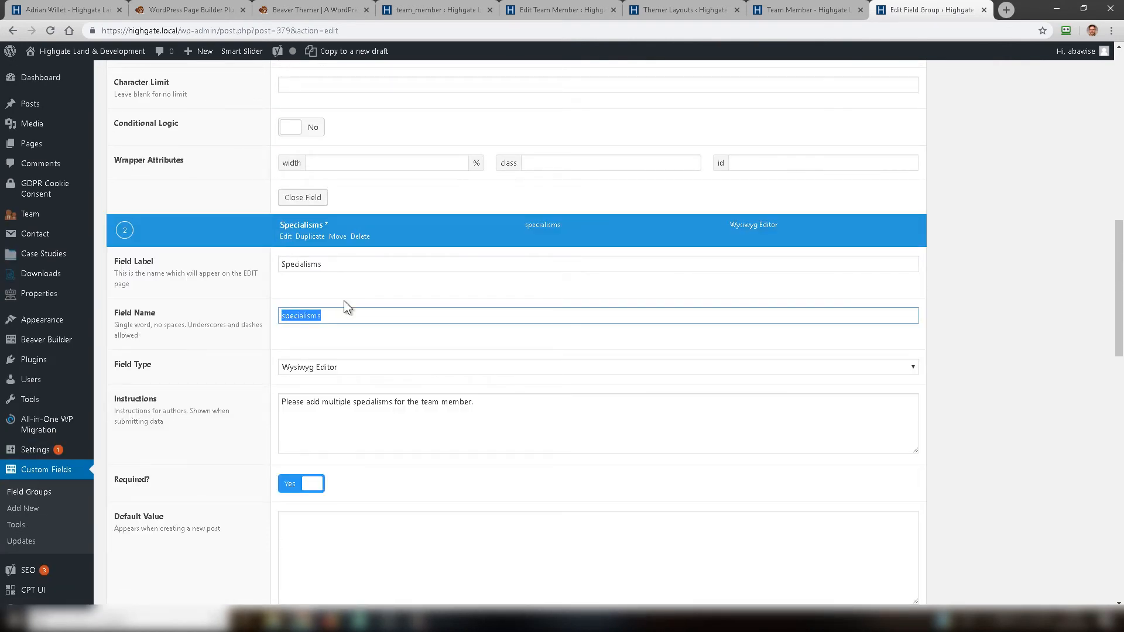
mouse_move(690, 10)
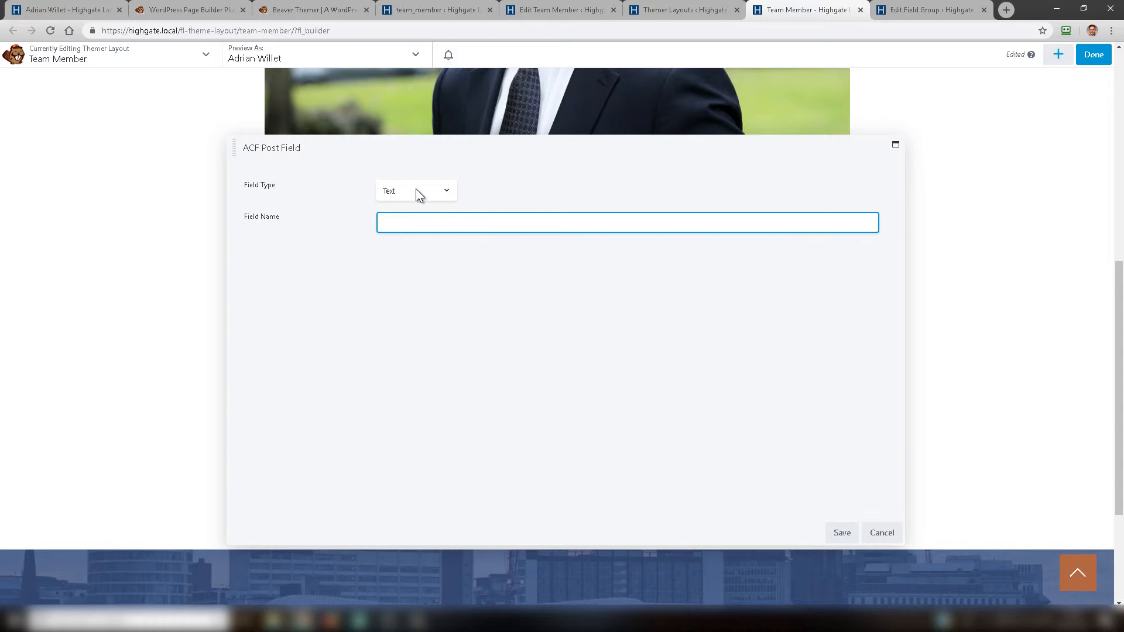
Save the ACF post field as WYSIWYG type named specialisms and cancel the Text Editor settings.
left_click(417, 189)
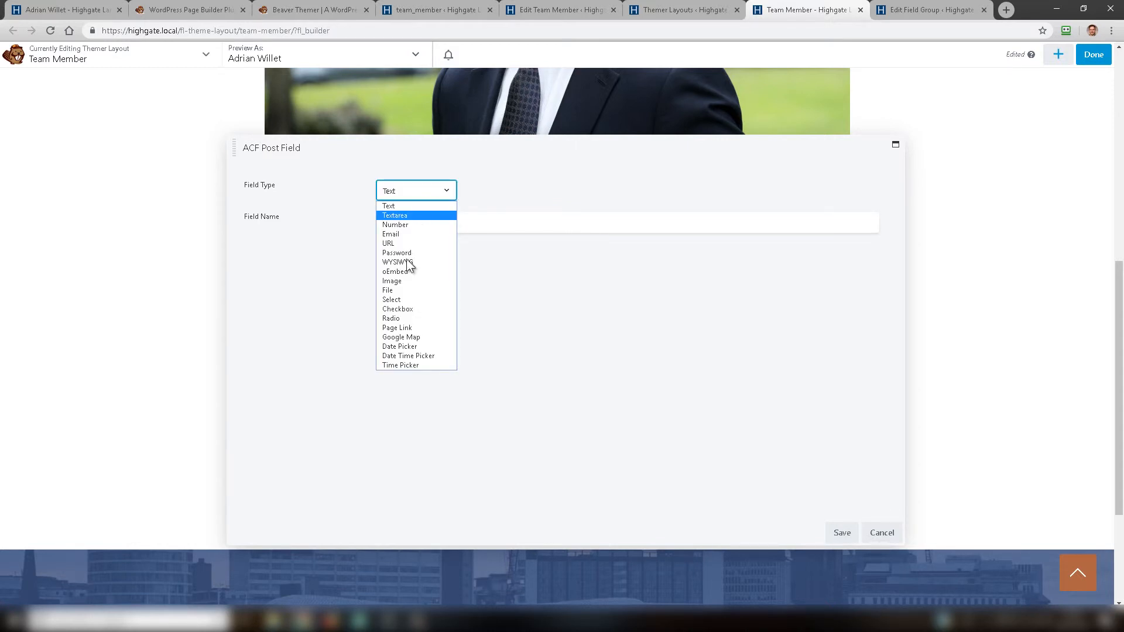
left_click(396, 262)
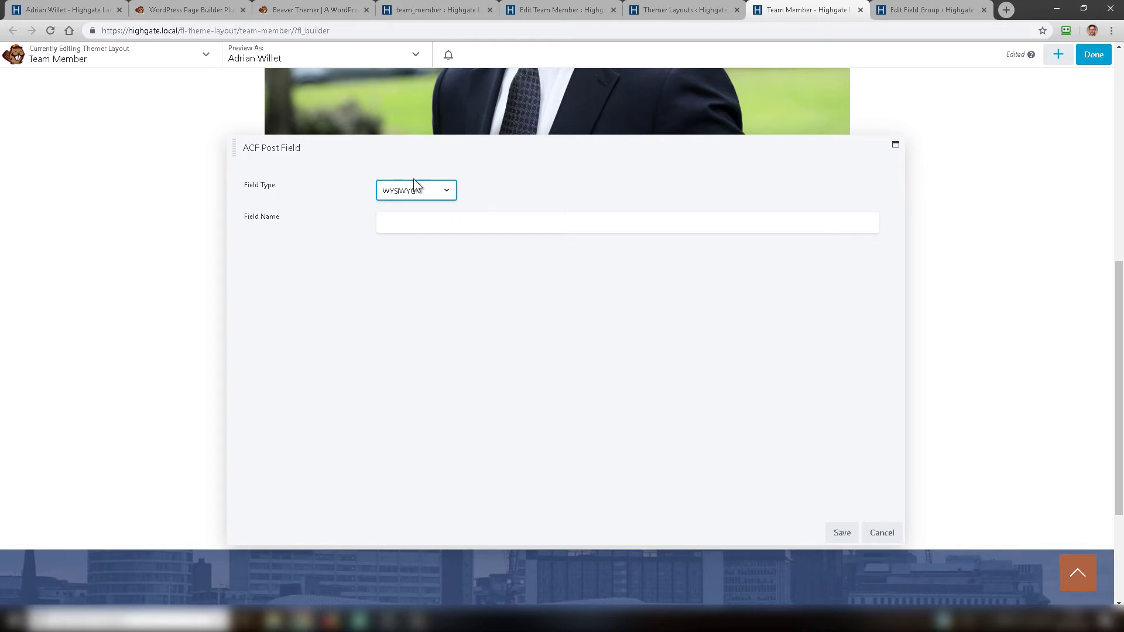
left_click(625, 223)
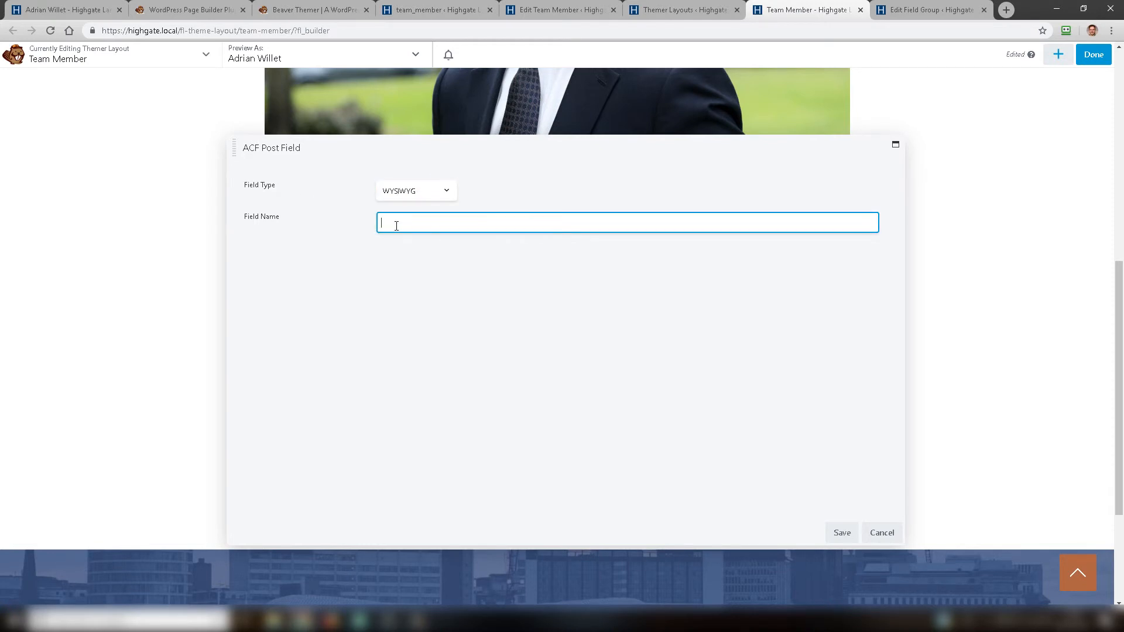
type("specialisms")
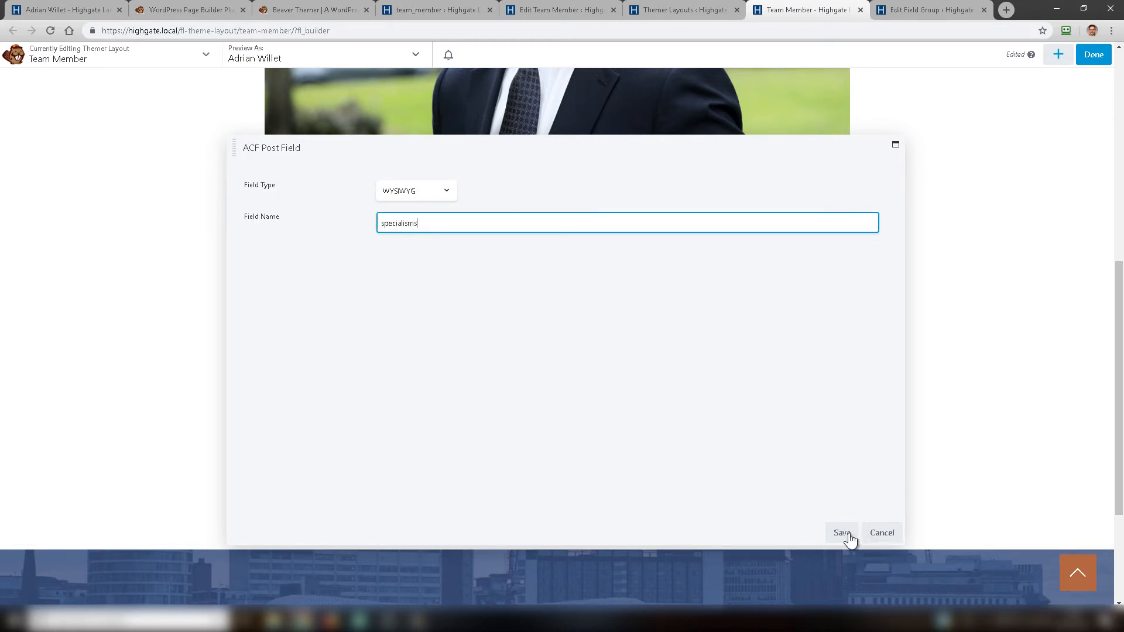
left_click(841, 532)
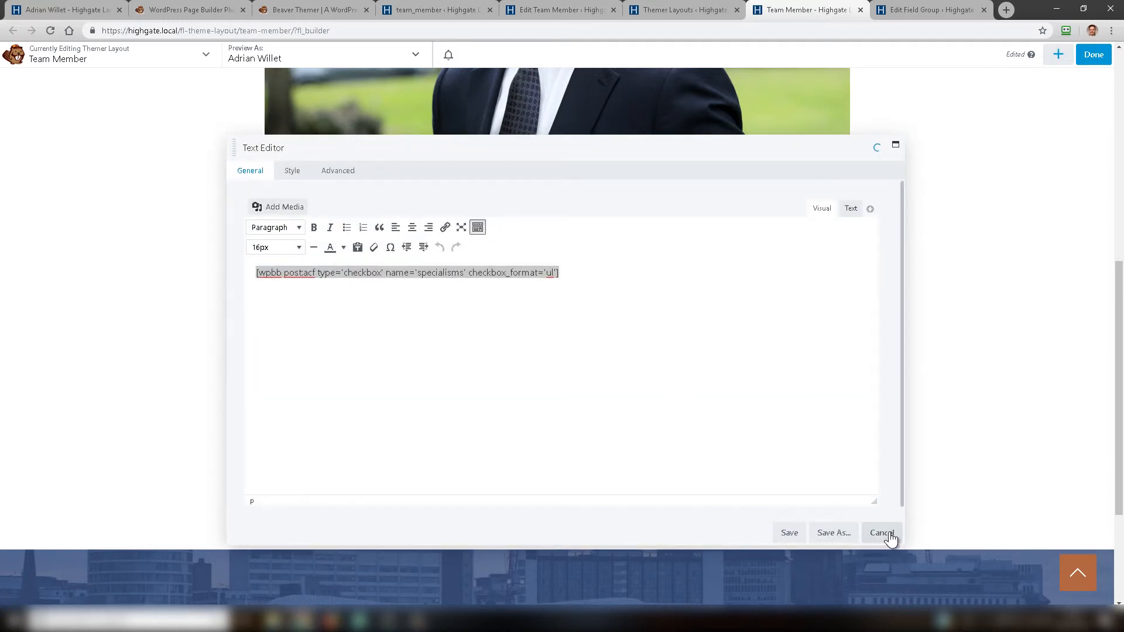
left_click(882, 532)
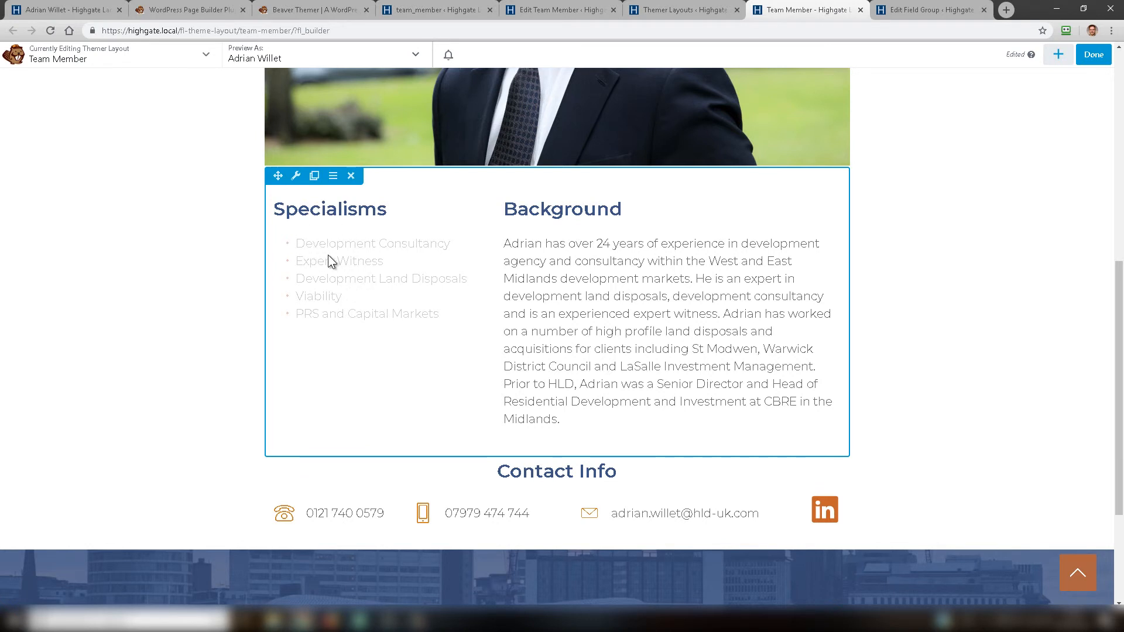
mouse_move(320, 257)
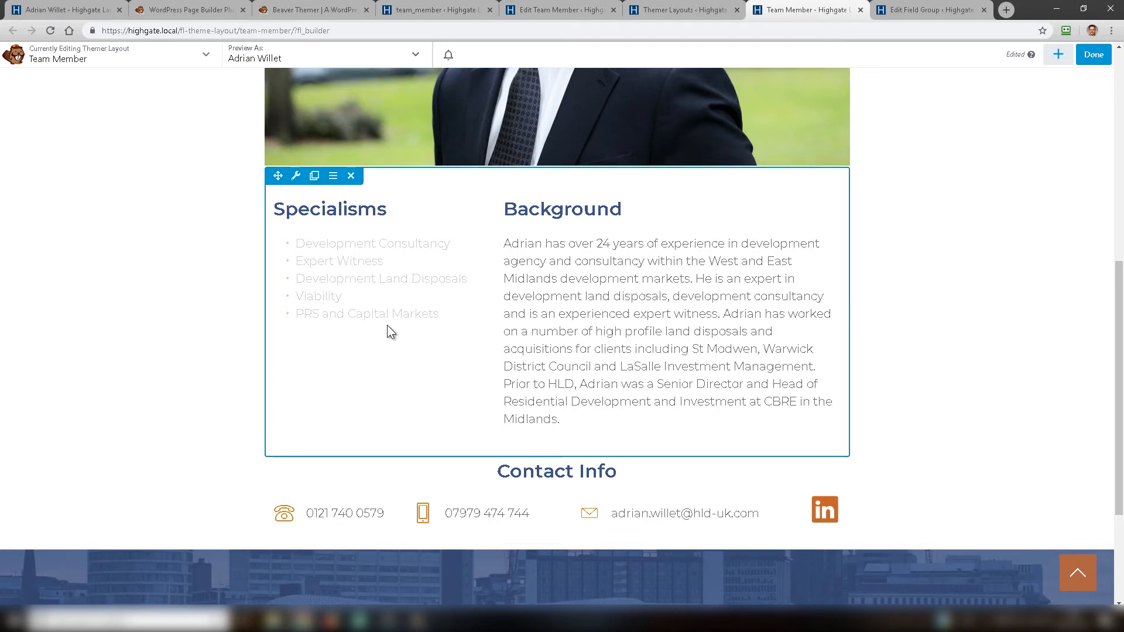
left_click(562, 209)
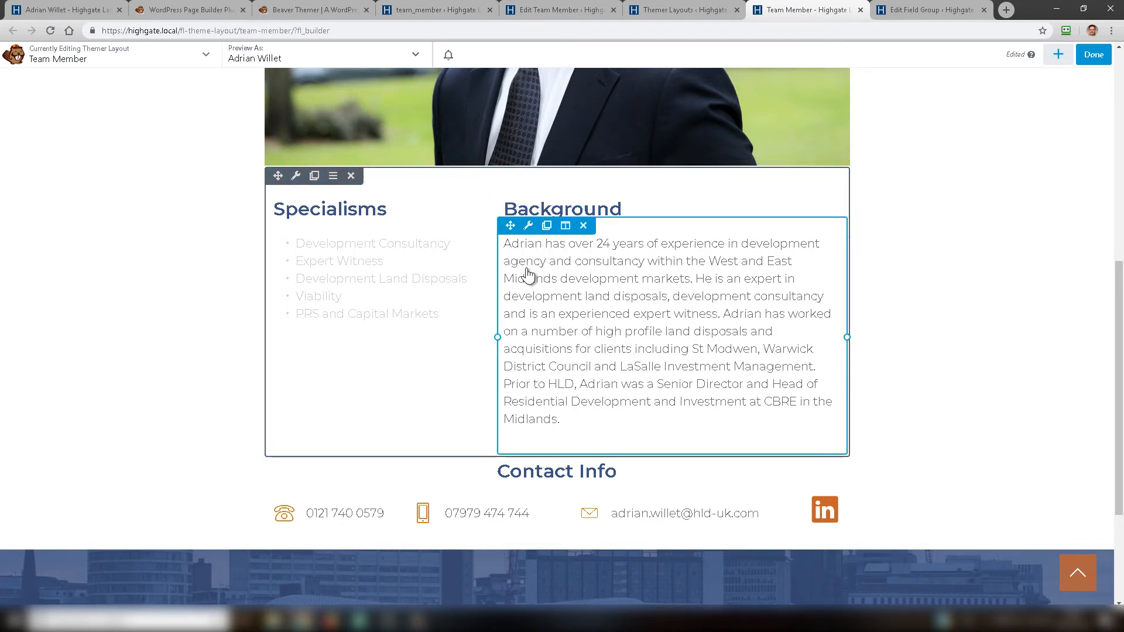
mouse_move(598, 279)
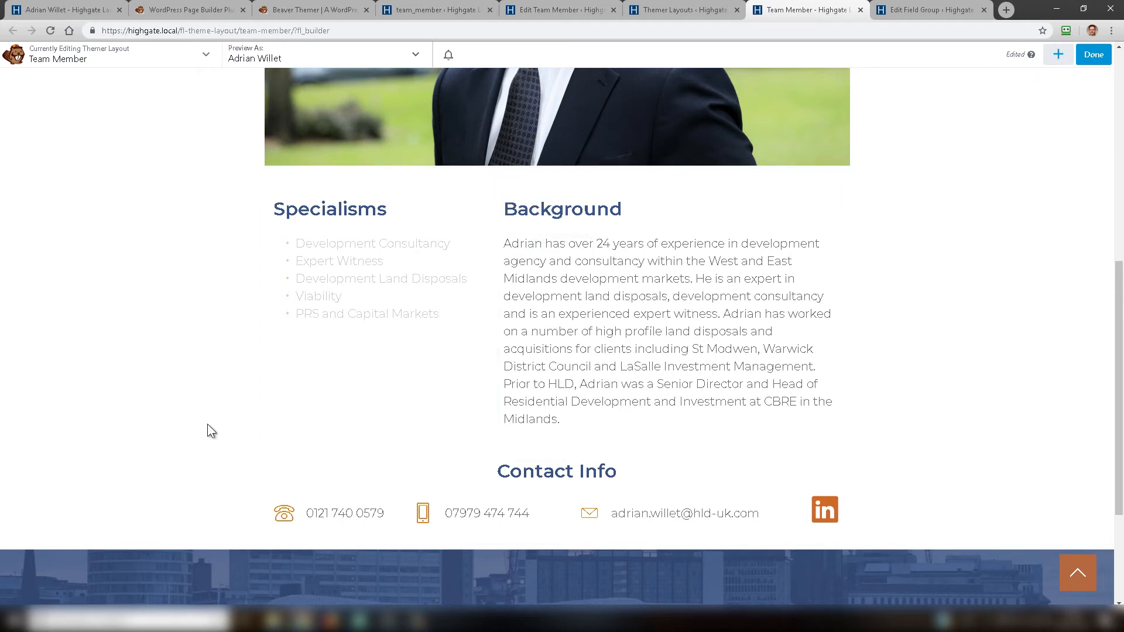
scroll("down", 3)
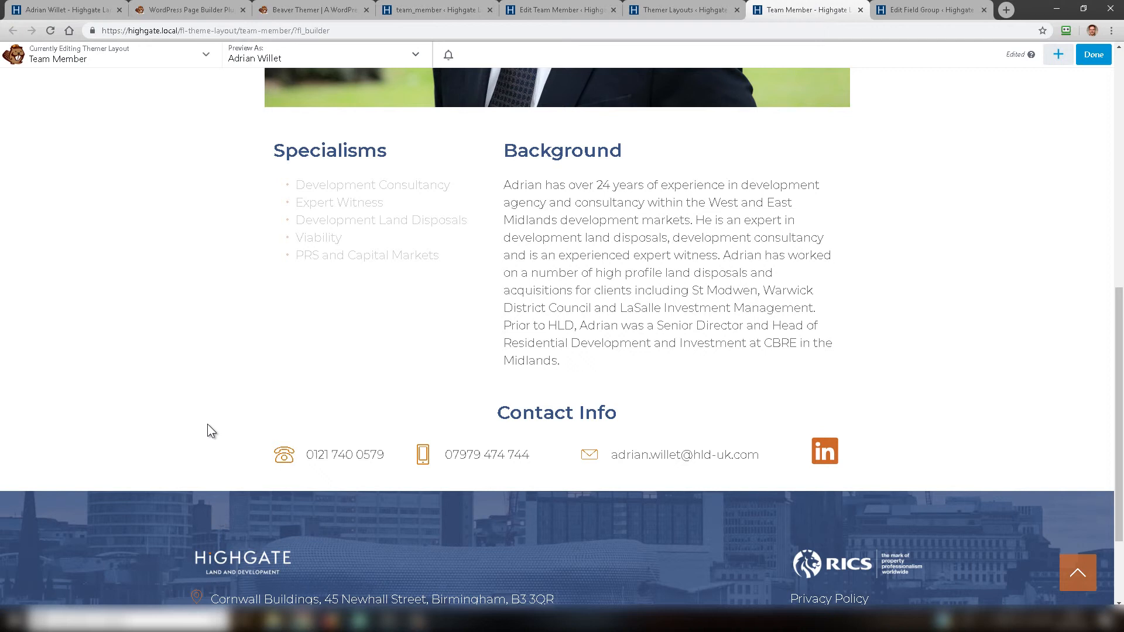
mouse_move(226, 424)
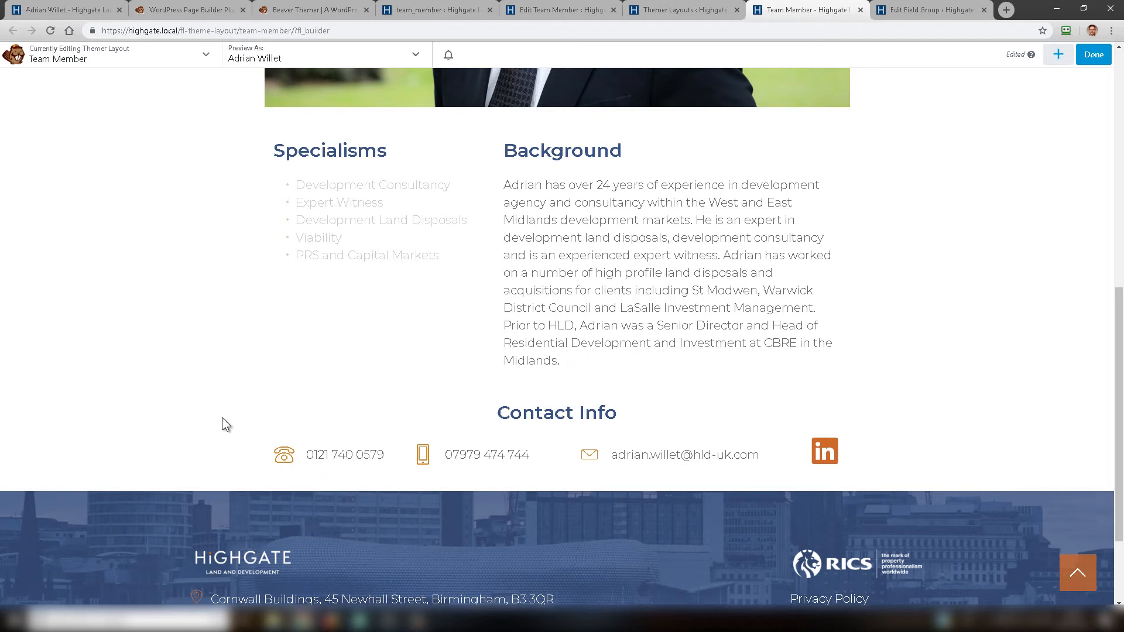
Show the Modules panel and expand its Group list (Standard, Themer, UABB, WordPress Widgets).
left_click(1058, 54)
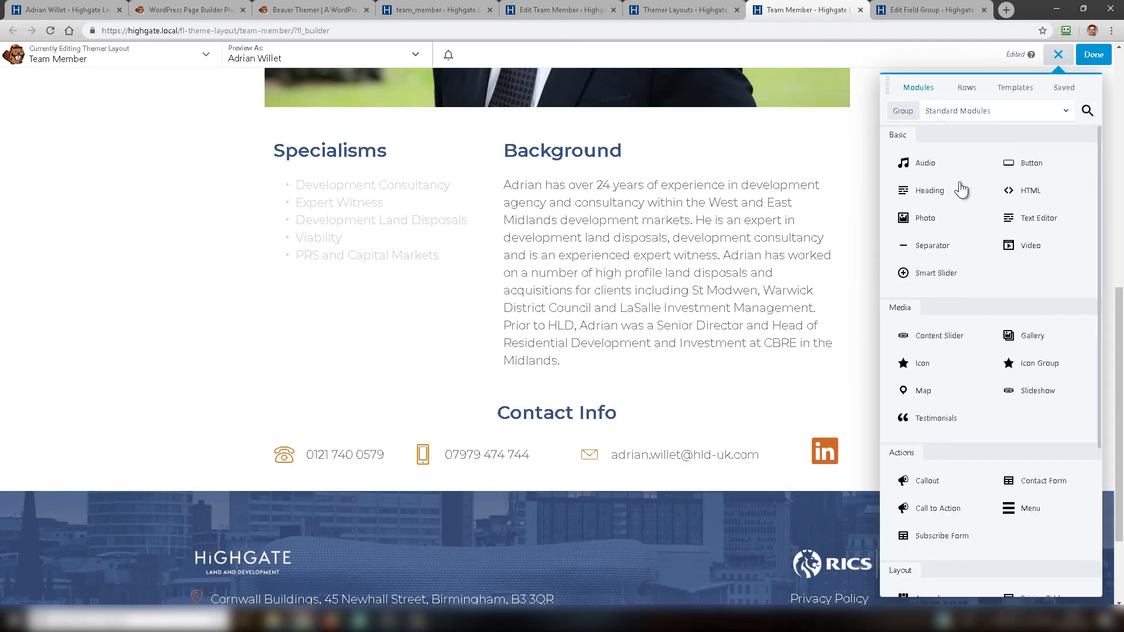
scroll("down", 3)
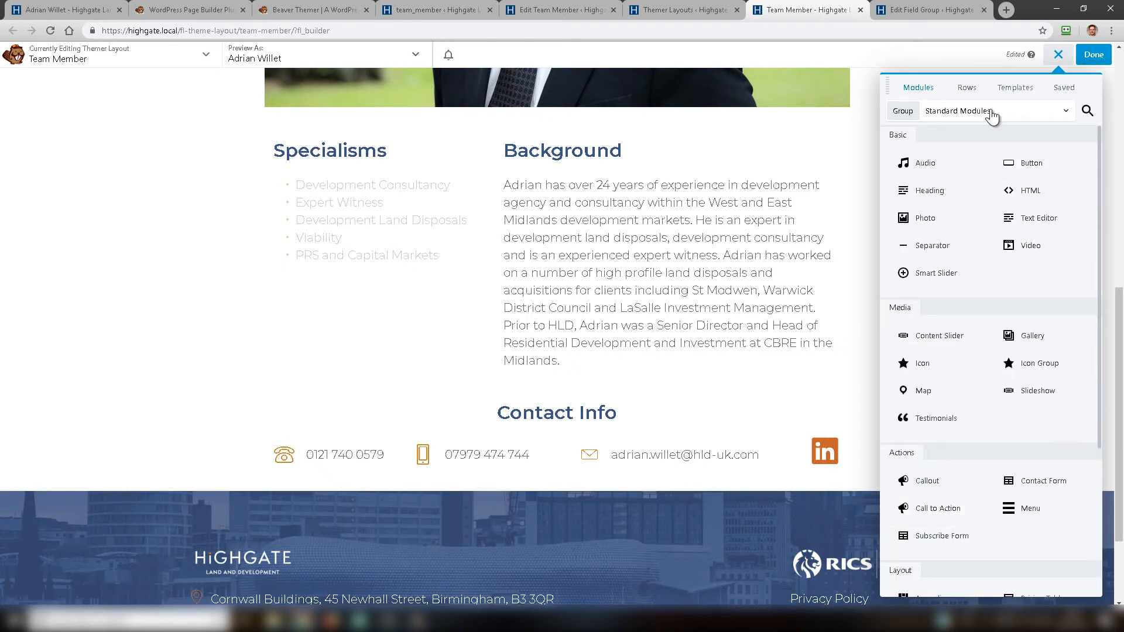
left_click(997, 111)
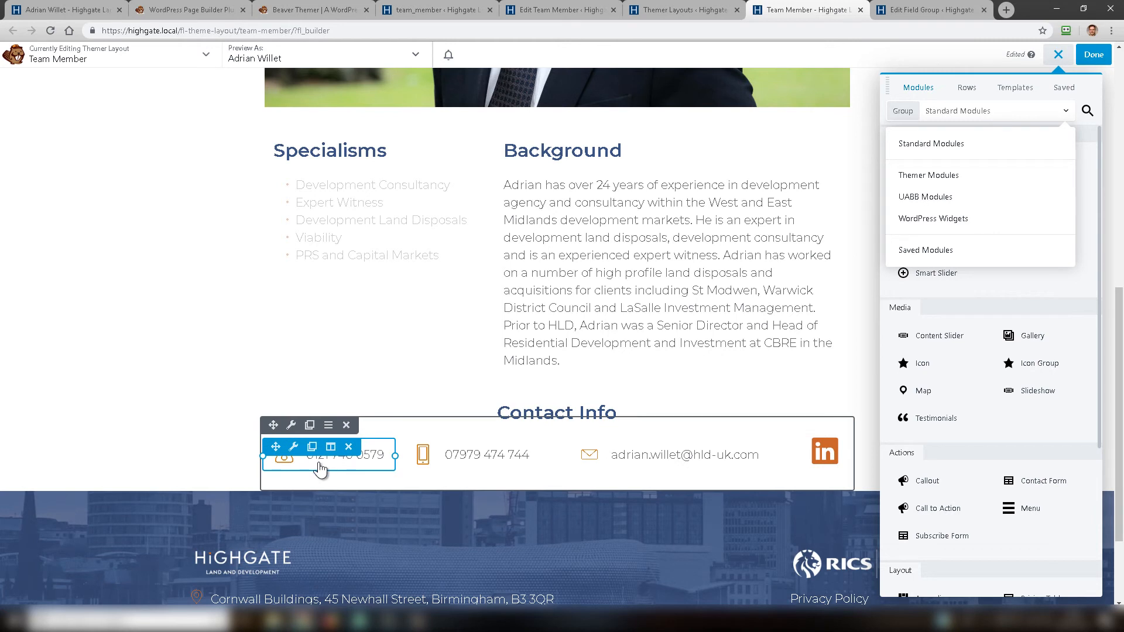
mouse_move(308, 459)
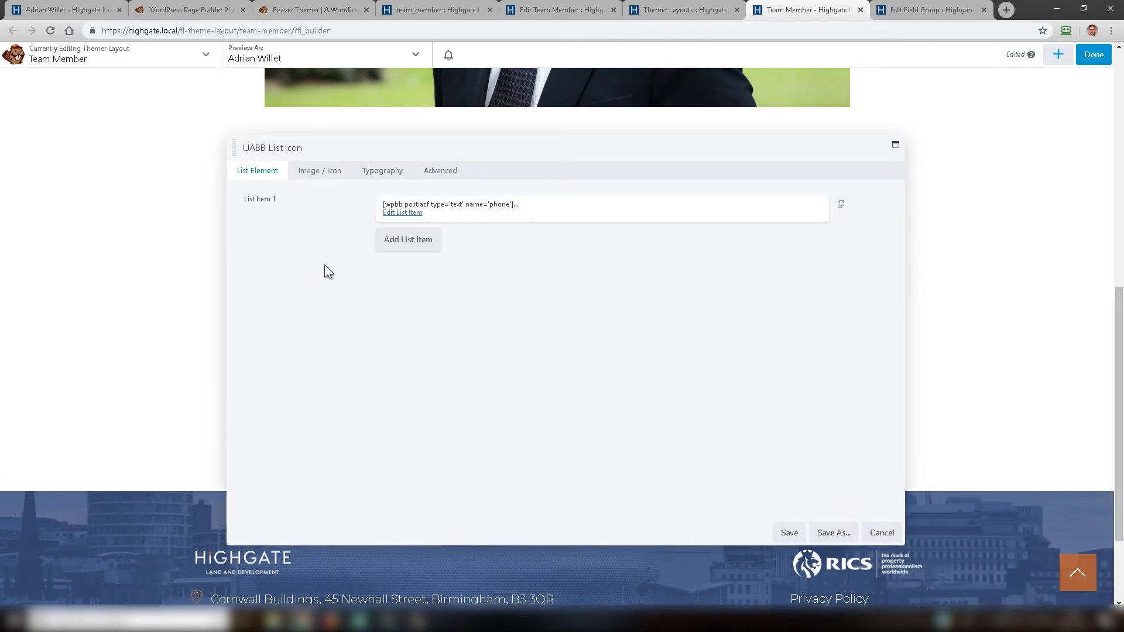
mouse_move(317, 239)
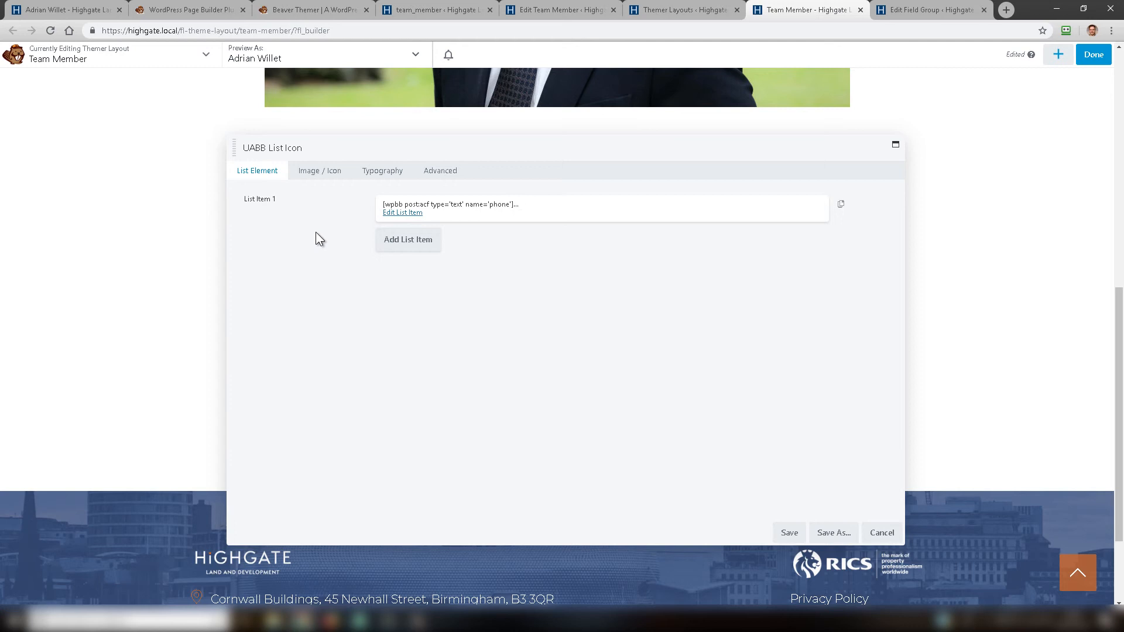
mouse_move(568, 16)
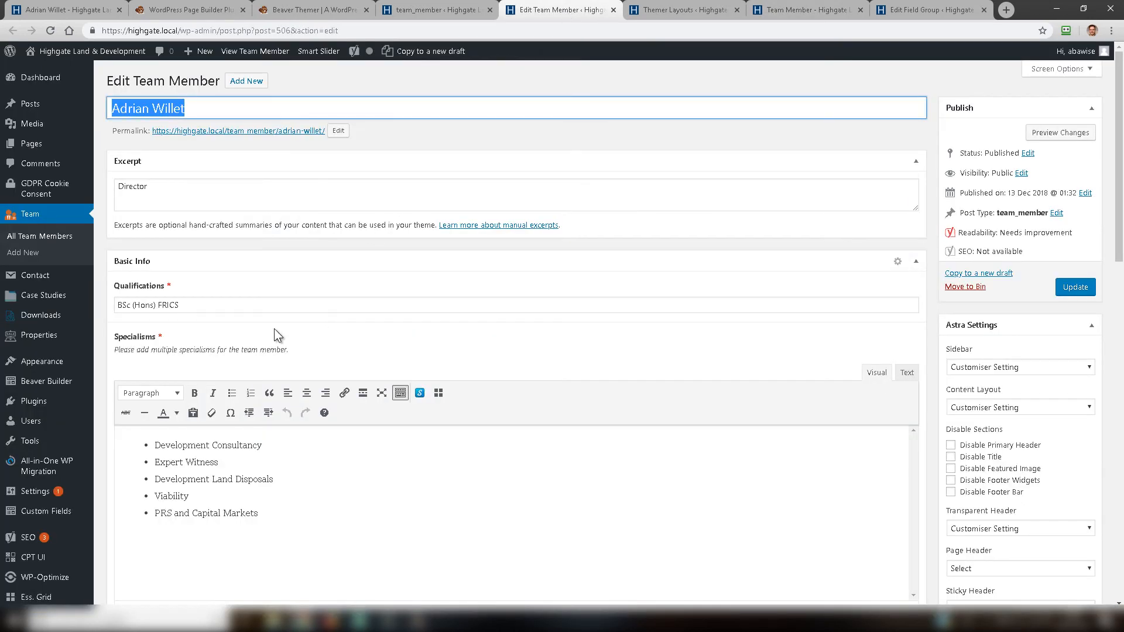
Check the Landline Phone field on the Edit Team Member page and return to the builder.
scroll("down", 3)
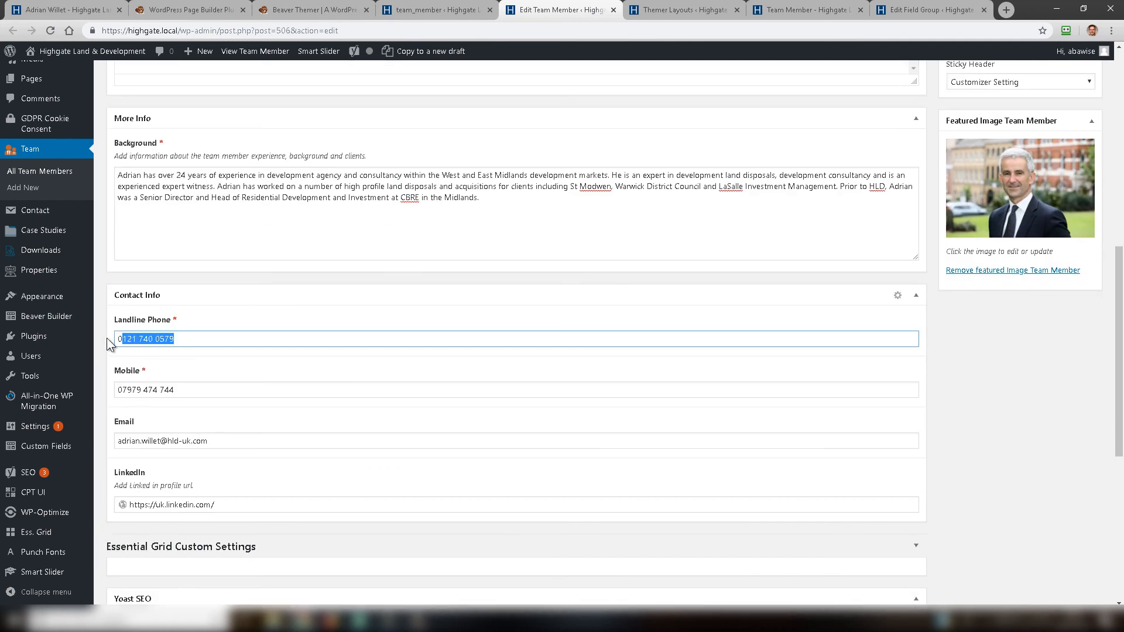
left_click(798, 10)
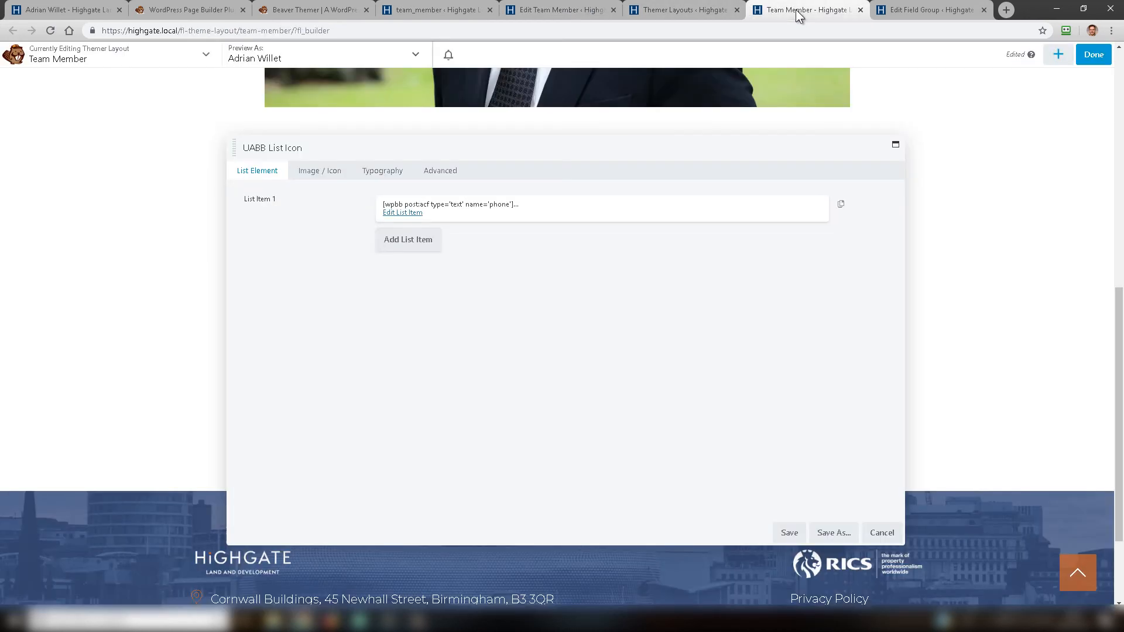
Review the phone List Icon's Image / Icon, Typography and Advanced settings in turn.
left_click(319, 171)
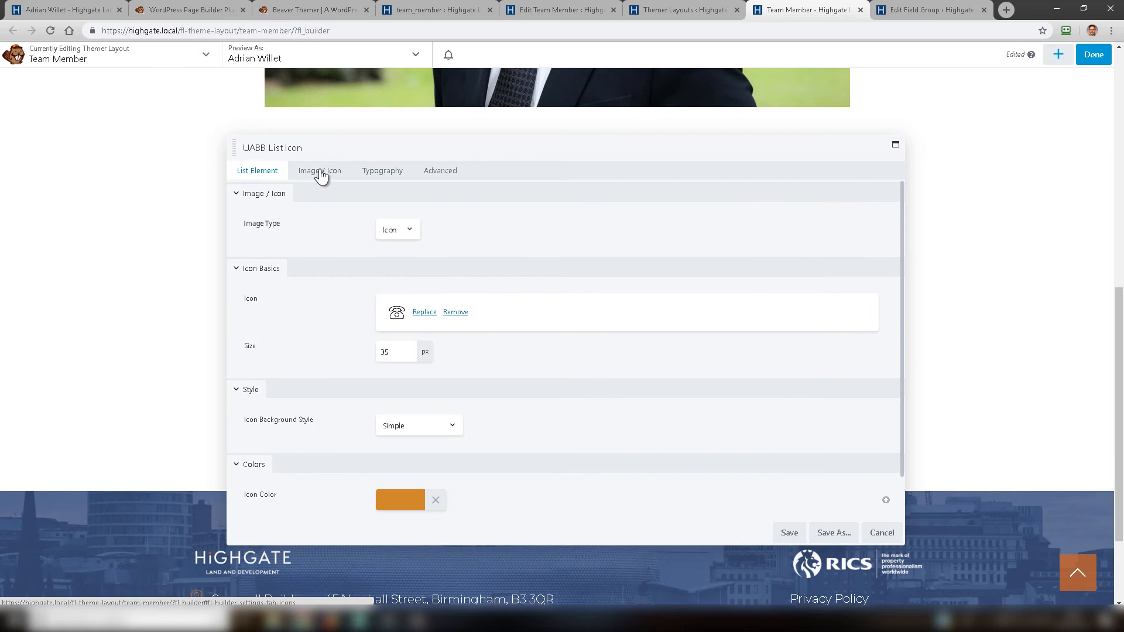
left_click(319, 171)
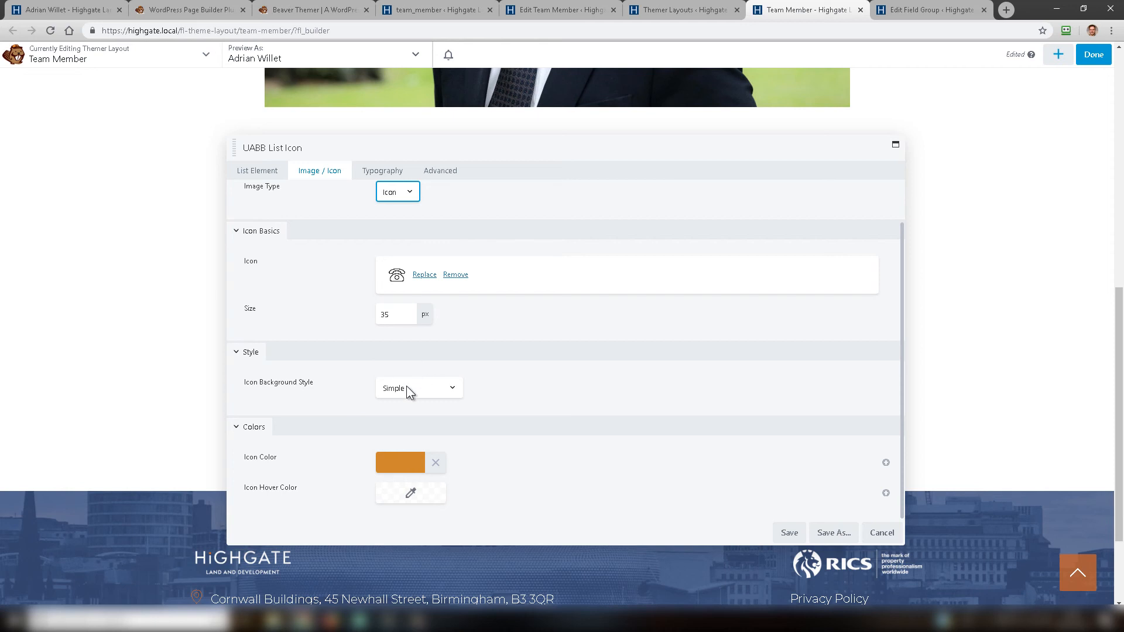
left_click(381, 171)
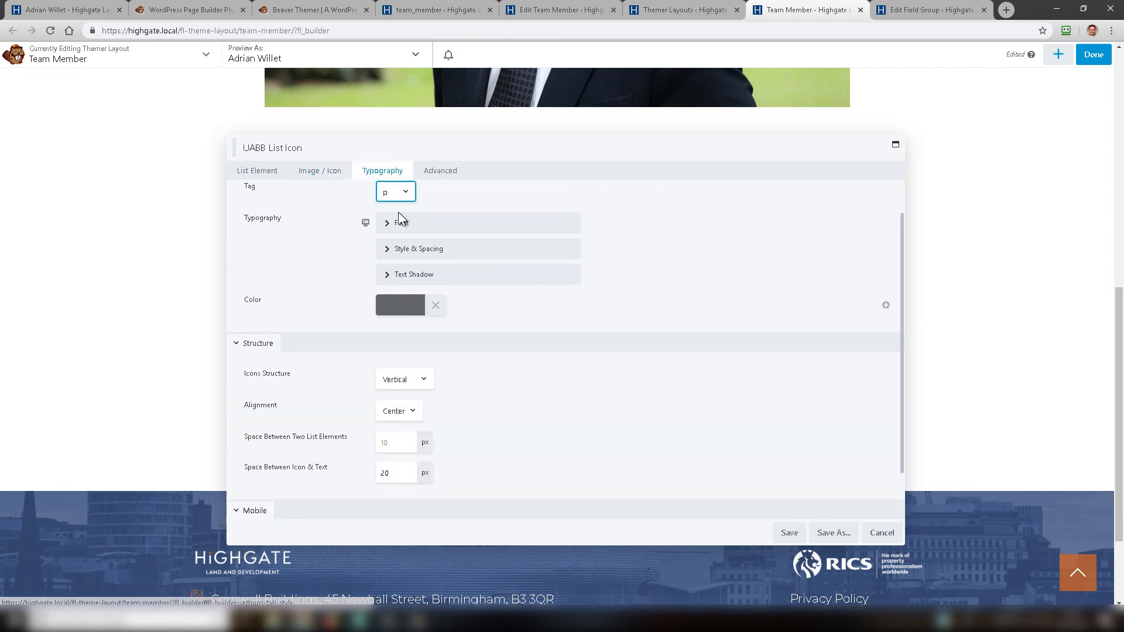
left_click(440, 171)
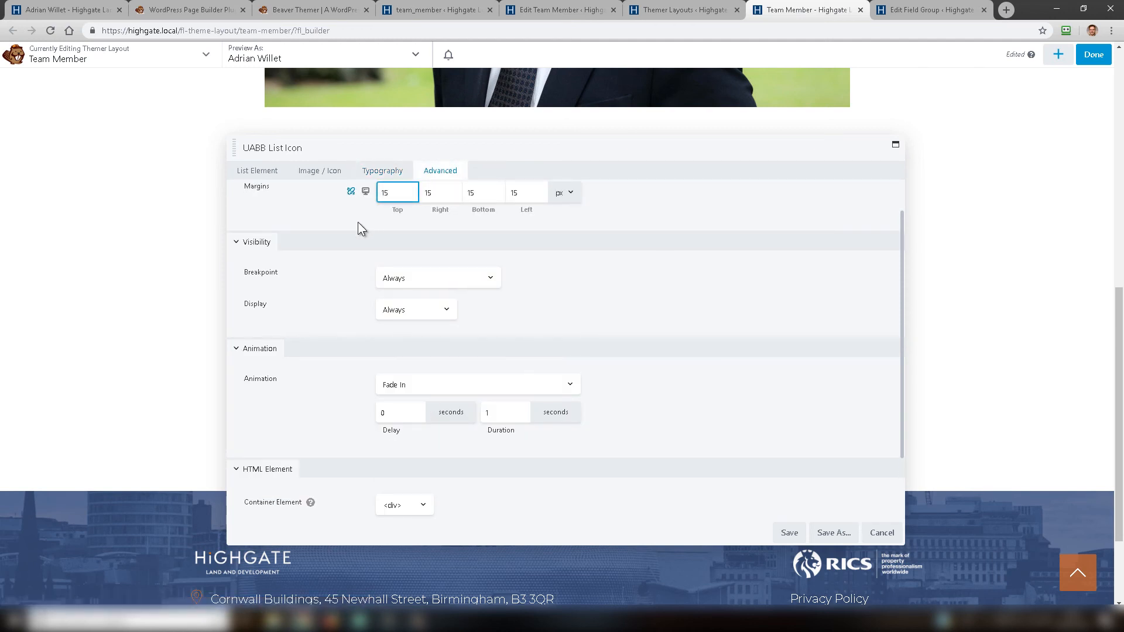
mouse_move(384, 245)
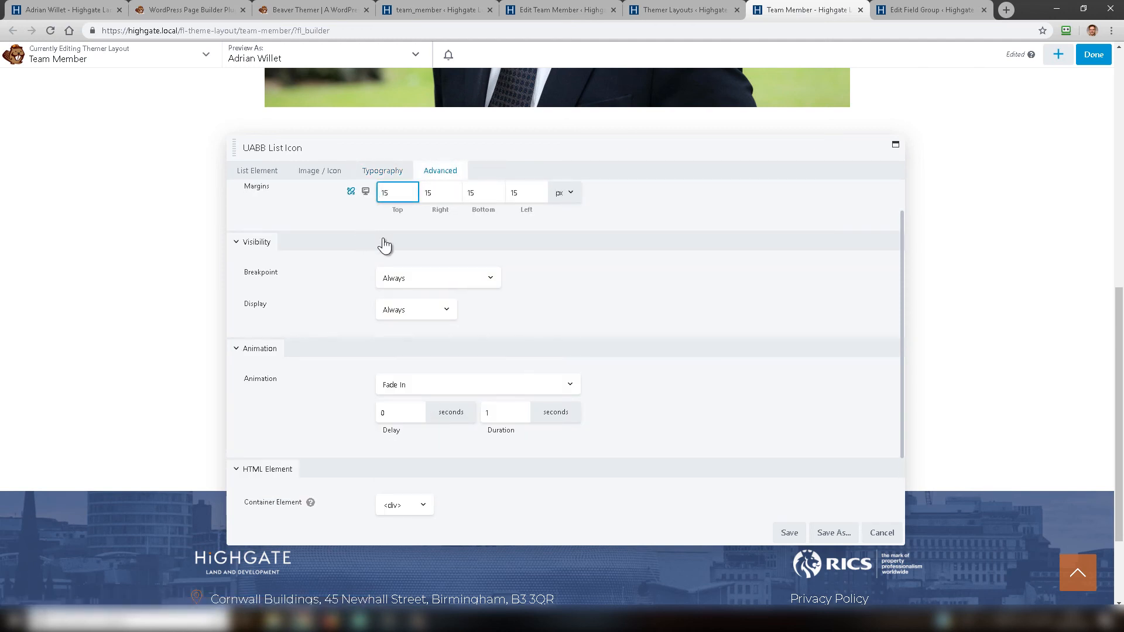